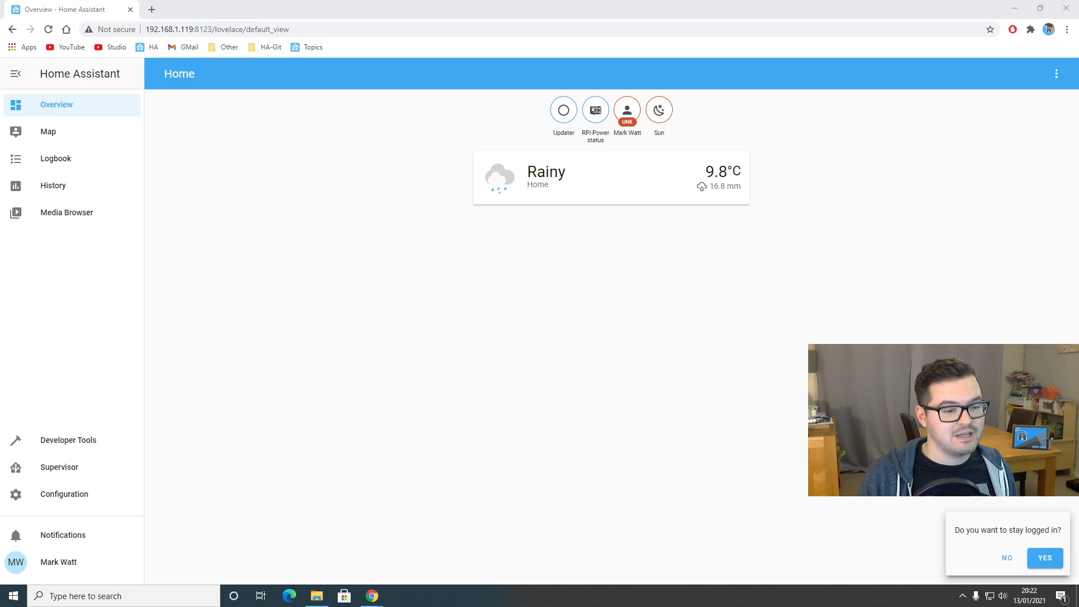
Confirm staying logged in on this browser from the toast prompt.
click(1044, 559)
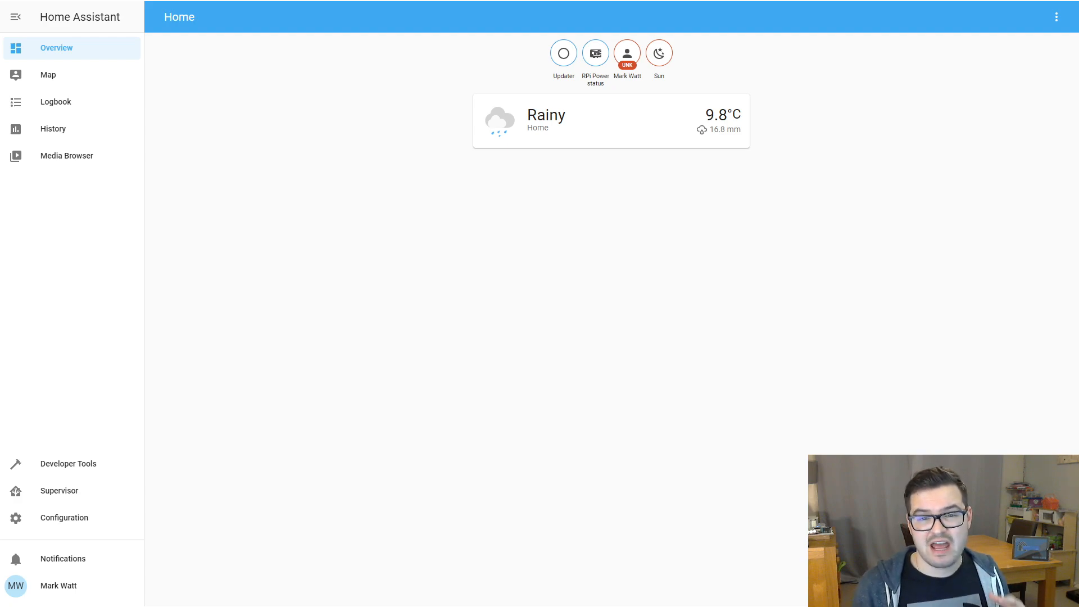
mouse_move(754, 285)
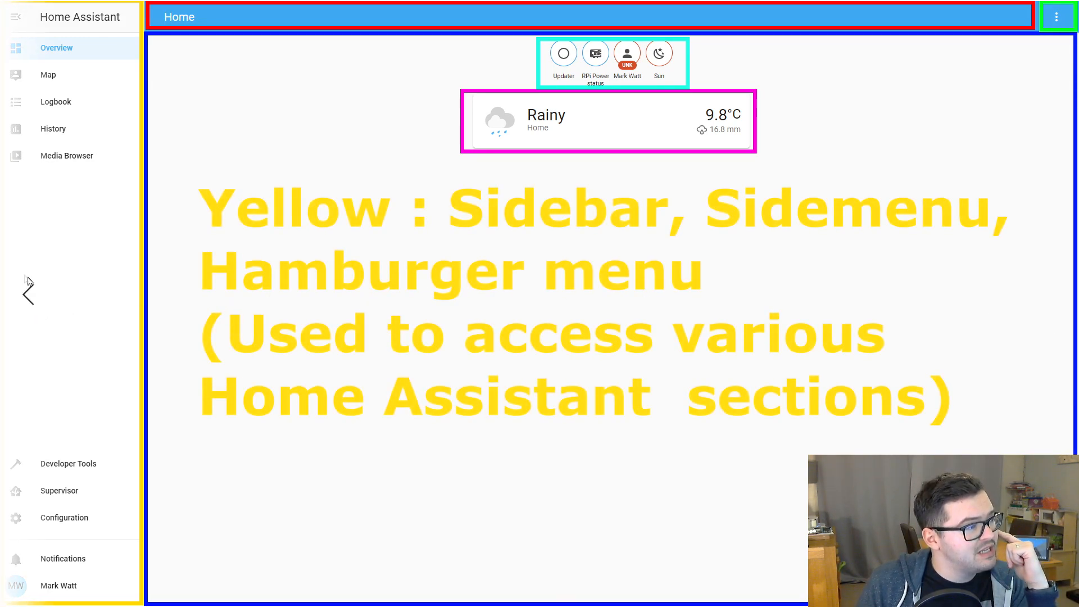
mouse_move(129, 222)
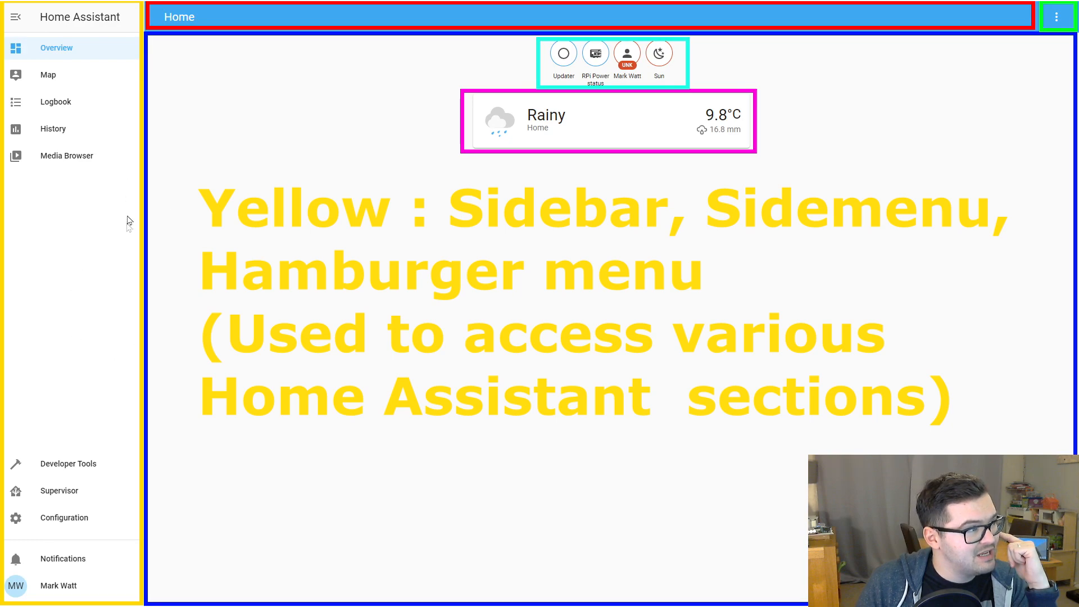
mouse_move(96, 246)
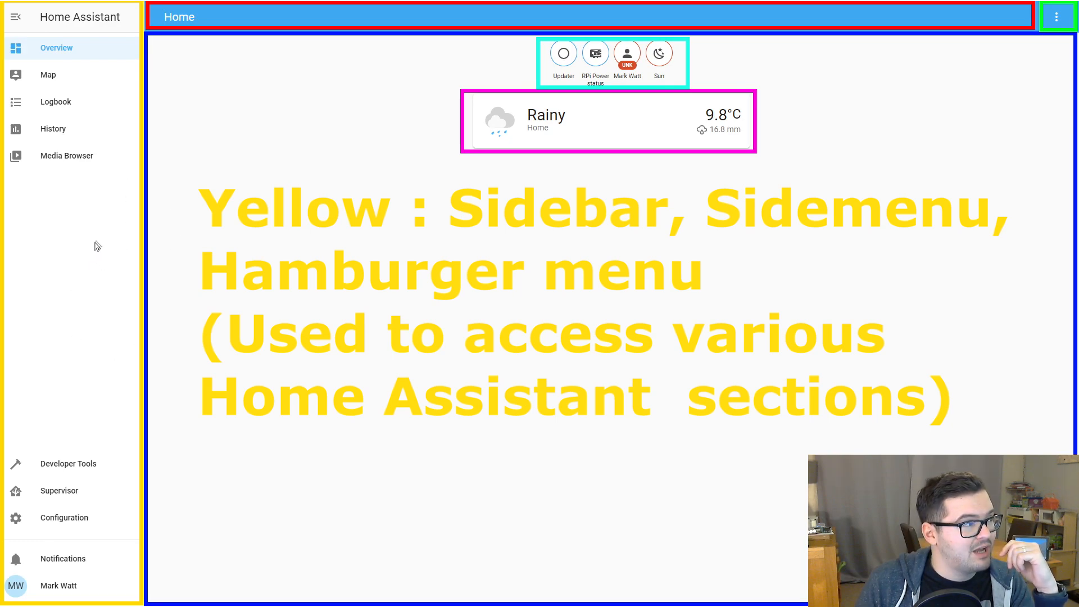
mouse_move(239, 240)
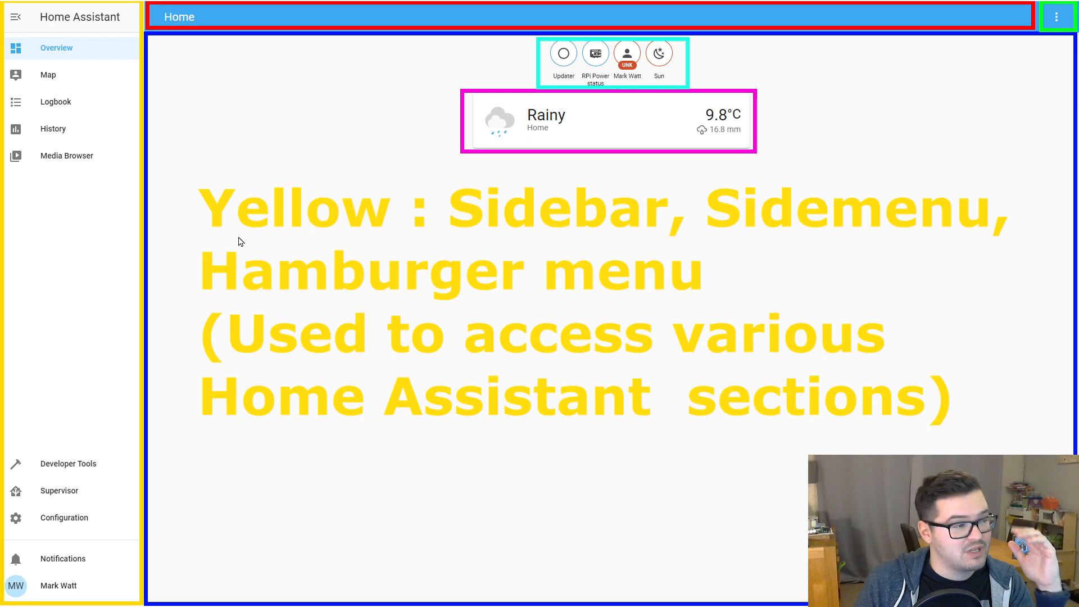
mouse_move(268, 251)
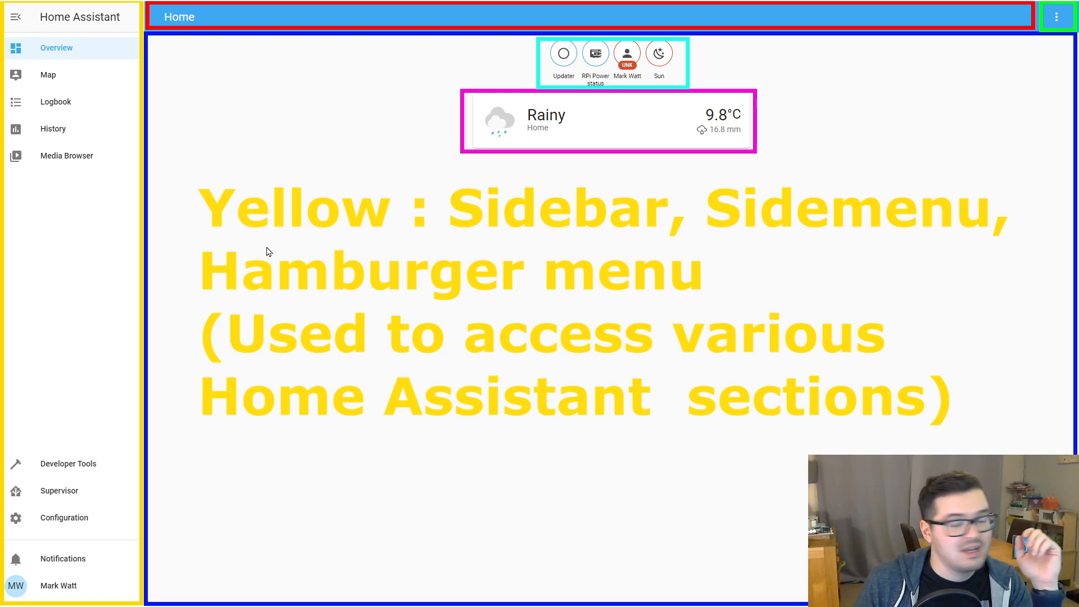
click(15, 17)
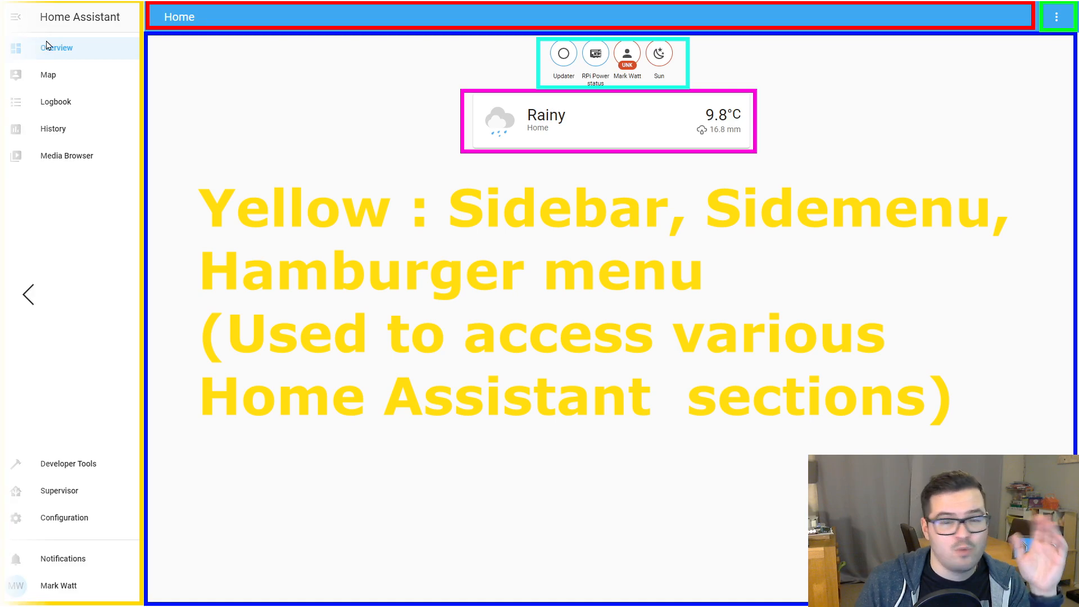
mouse_move(48, 42)
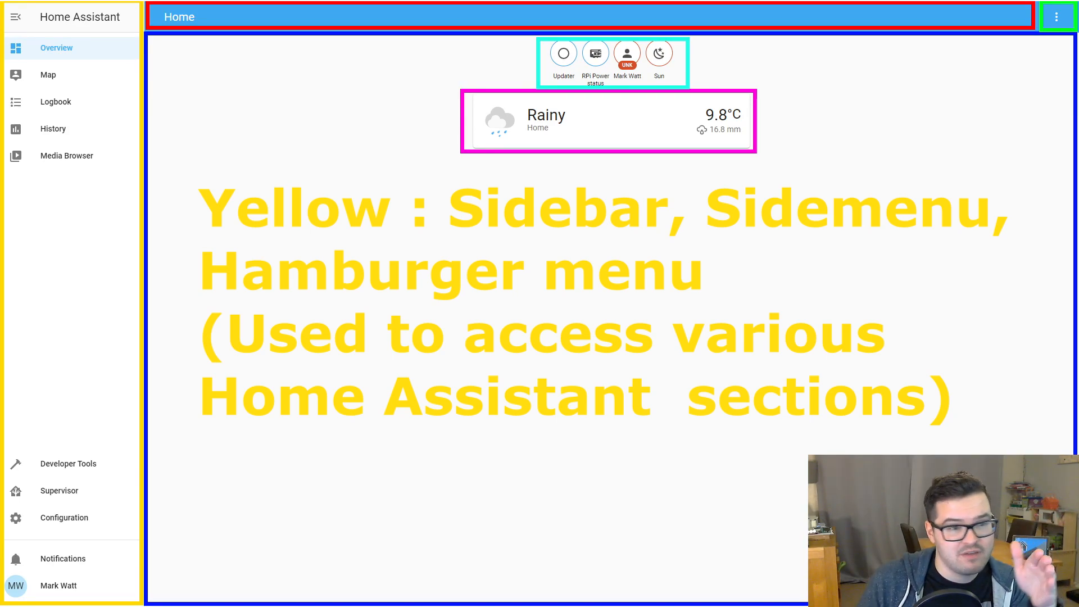
mouse_move(807, 307)
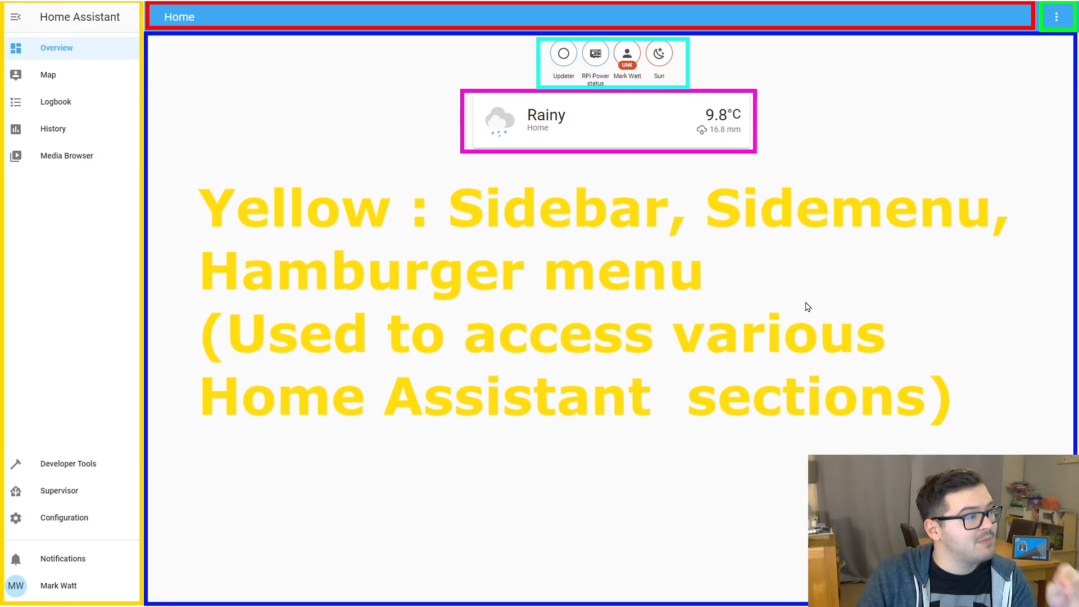
mouse_move(128, 555)
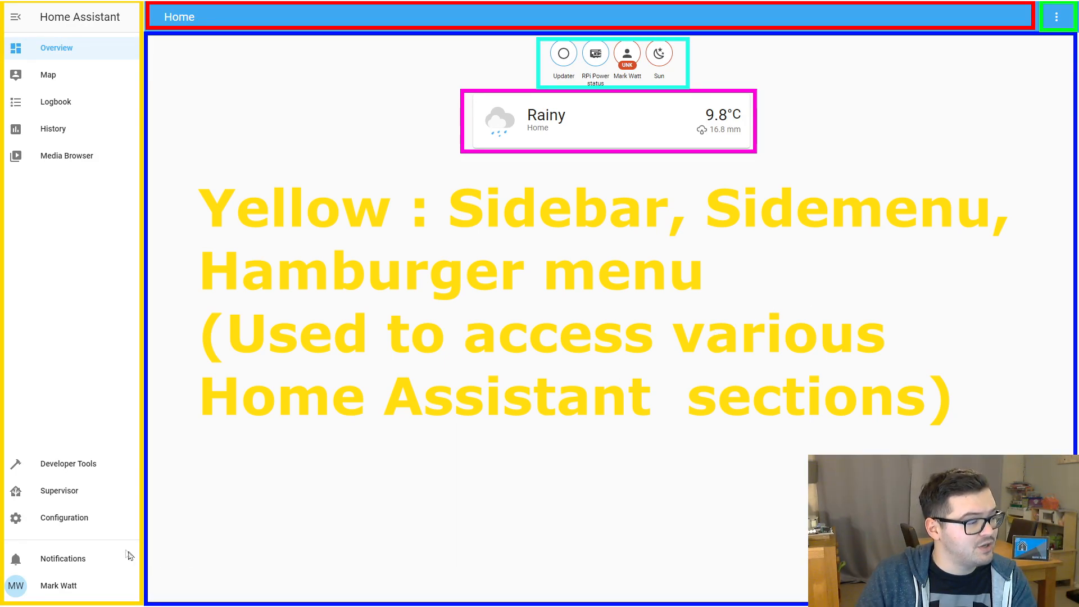
mouse_move(74, 464)
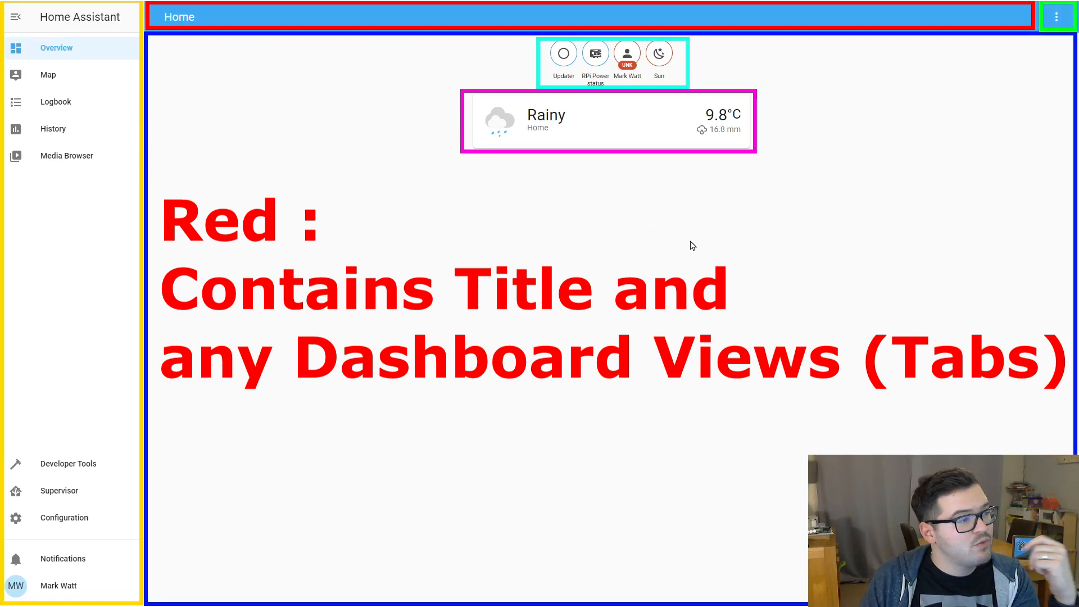
mouse_move(212, 50)
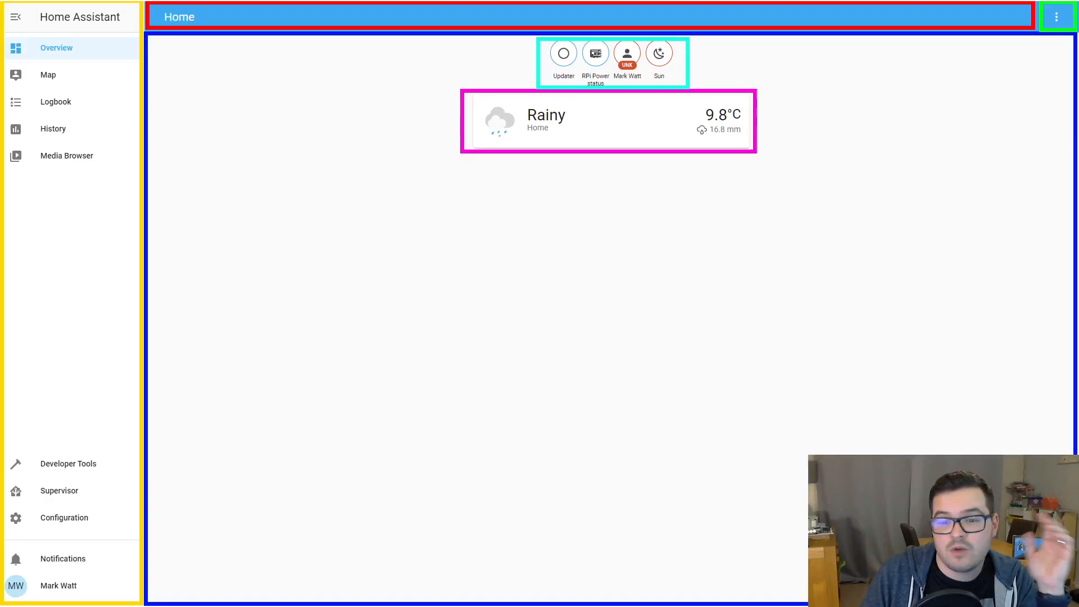
mouse_move(731, 545)
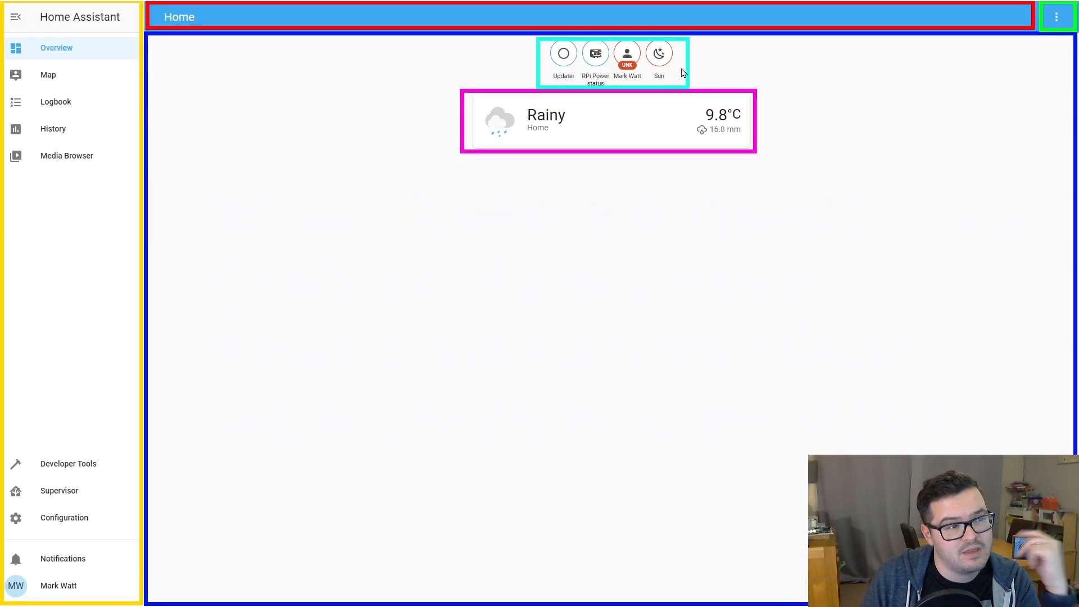
mouse_move(697, 148)
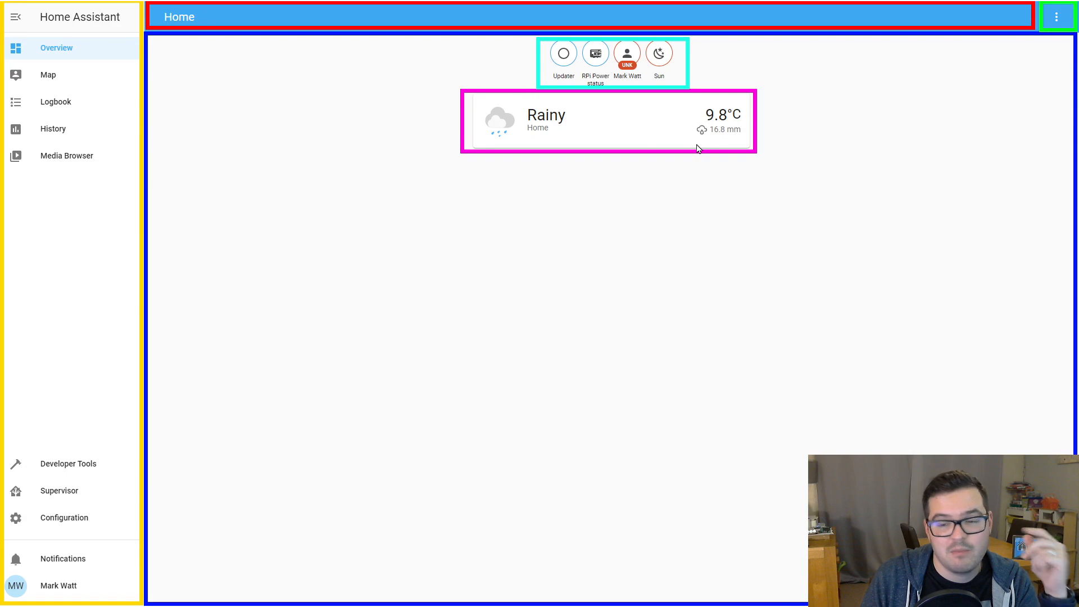
mouse_move(915, 152)
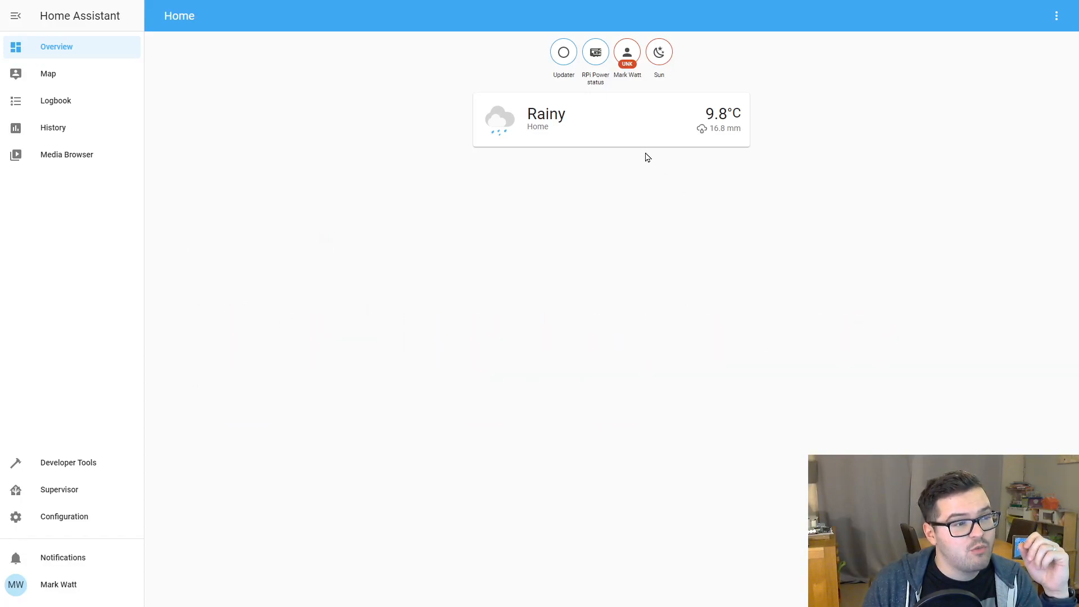
mouse_move(523, 180)
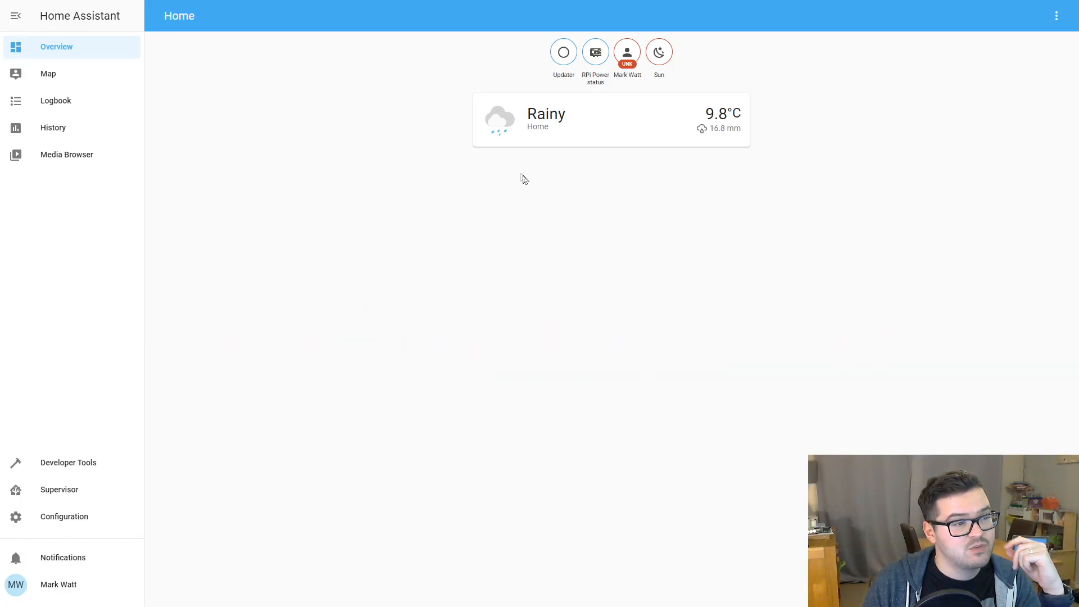
mouse_move(620, 200)
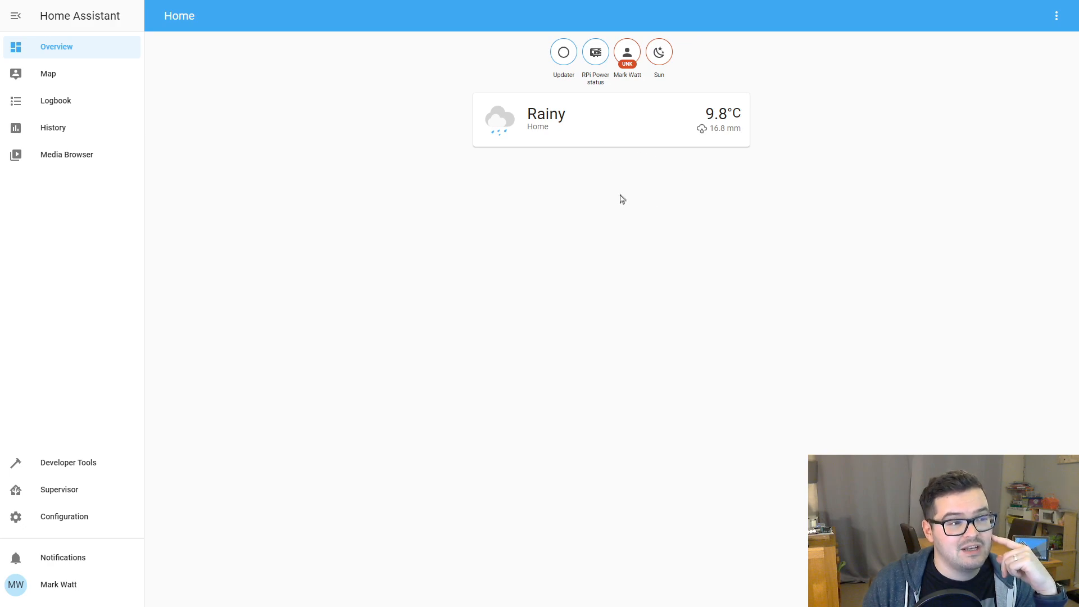
mouse_move(721, 201)
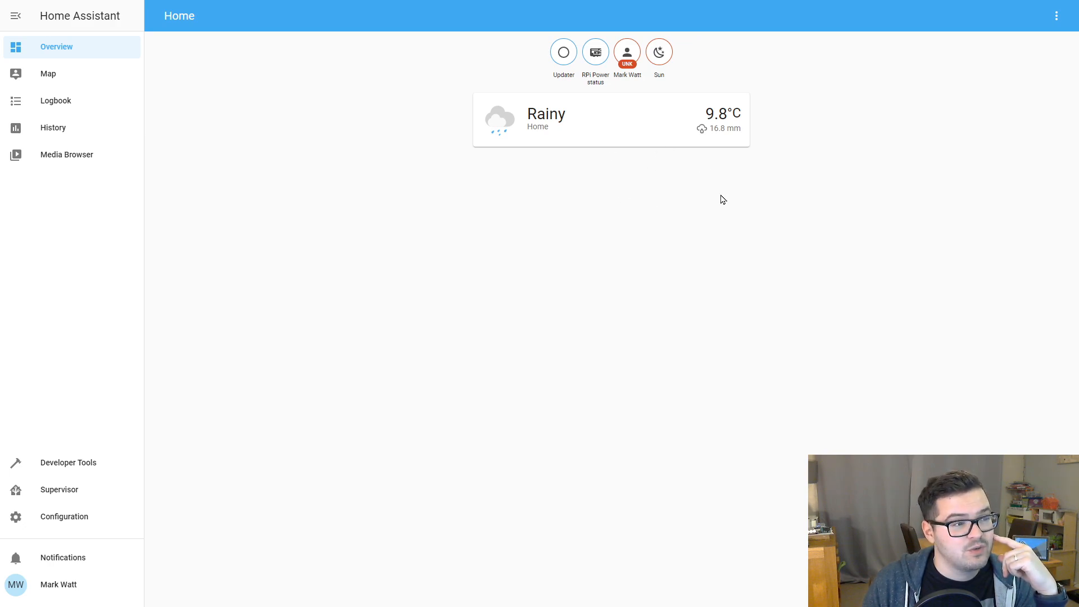
mouse_move(626, 154)
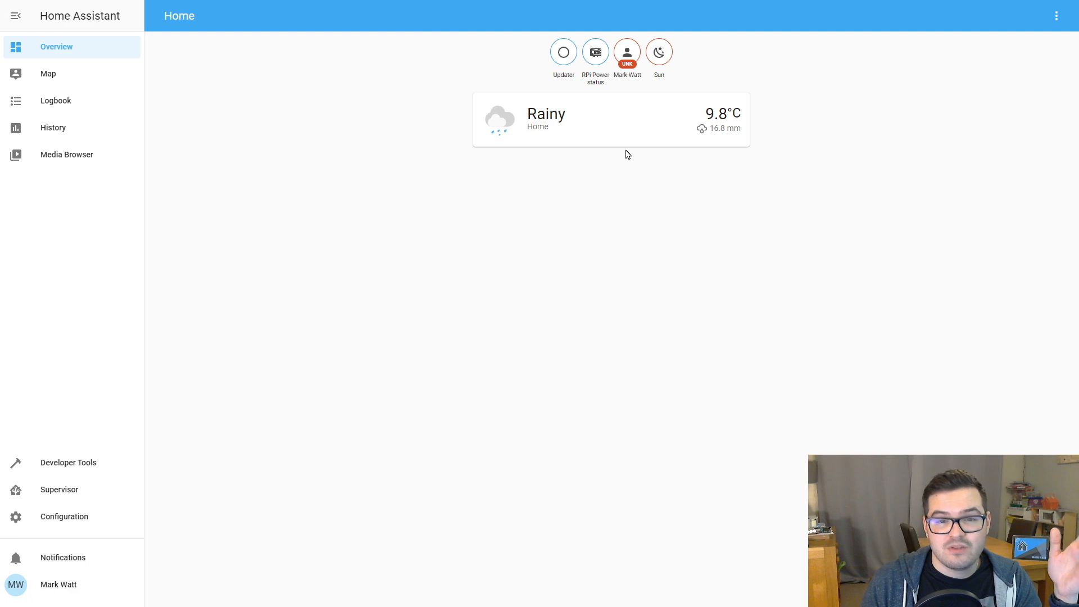
mouse_move(778, 192)
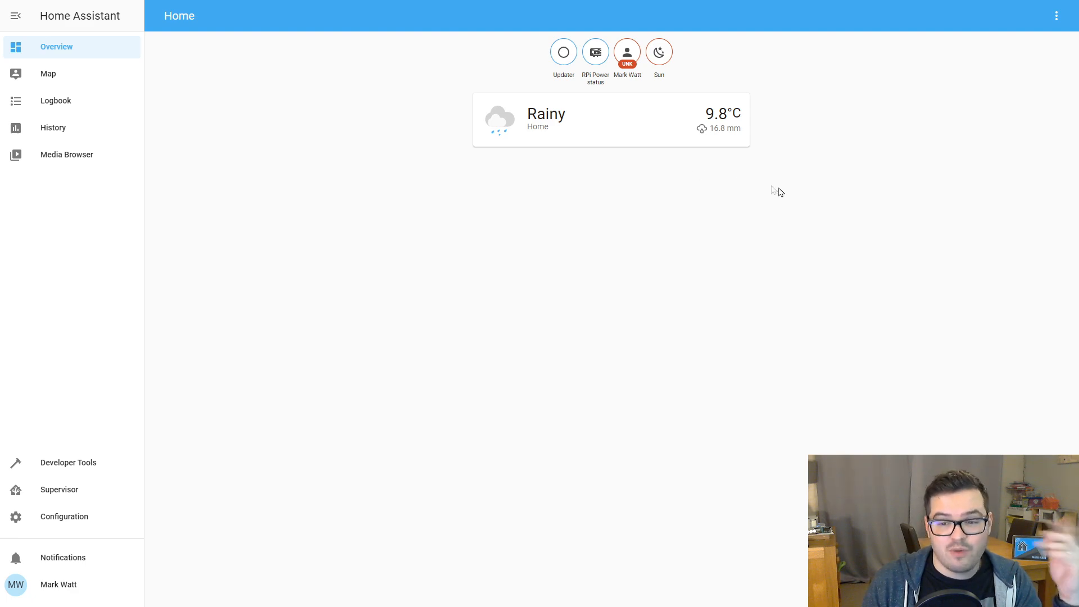
mouse_move(672, 204)
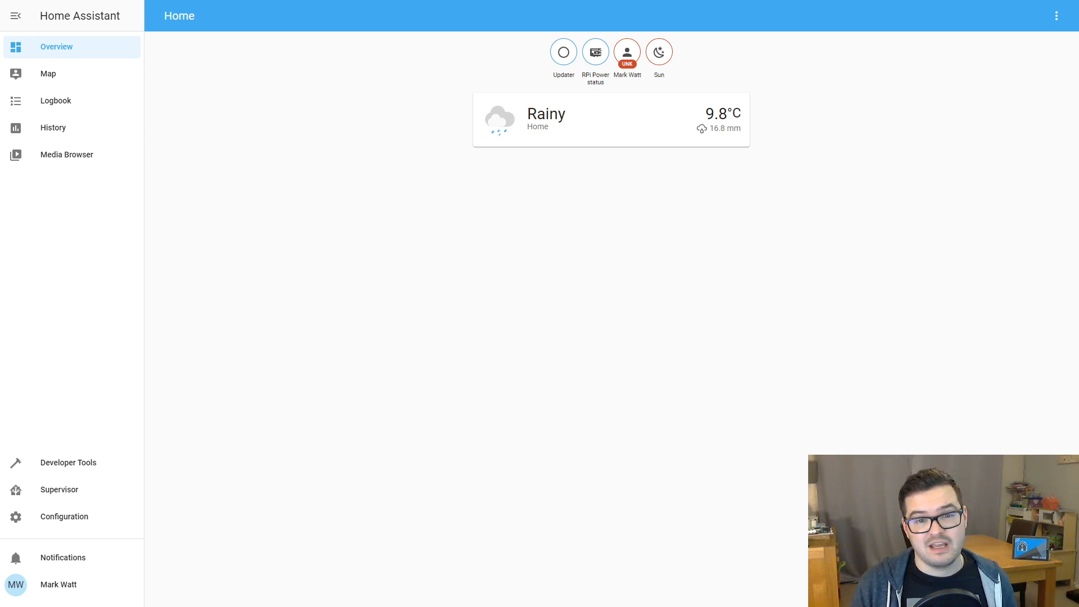
mouse_move(558, 198)
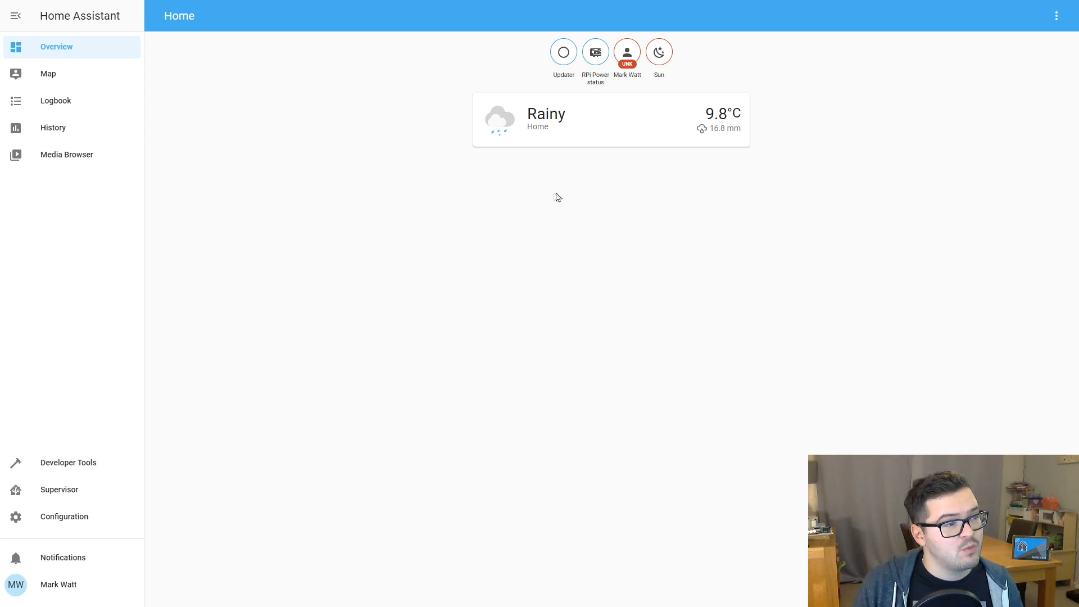
mouse_move(674, 157)
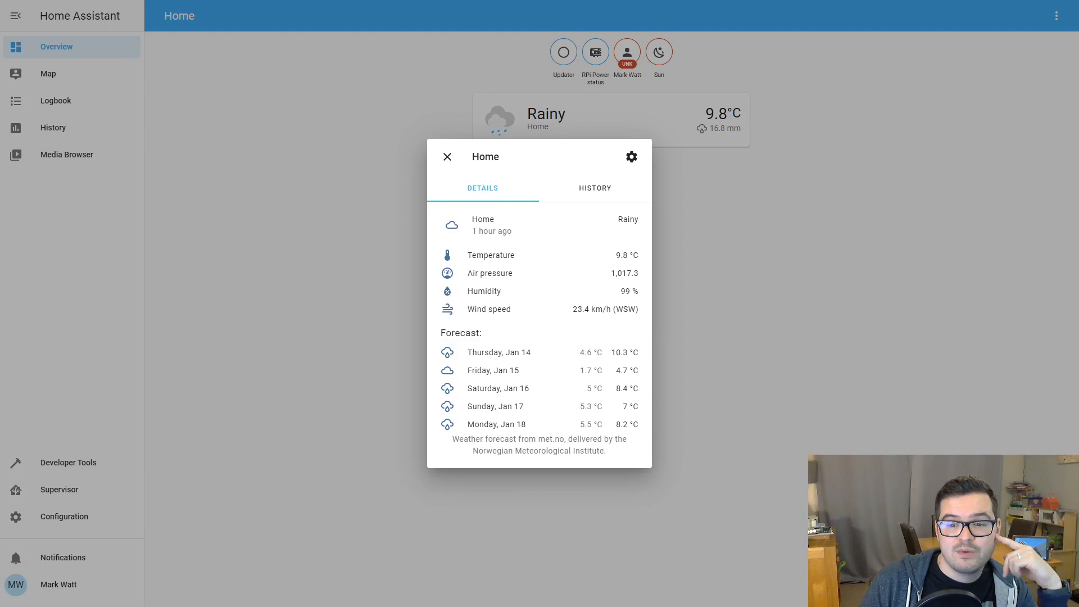
mouse_move(690, 191)
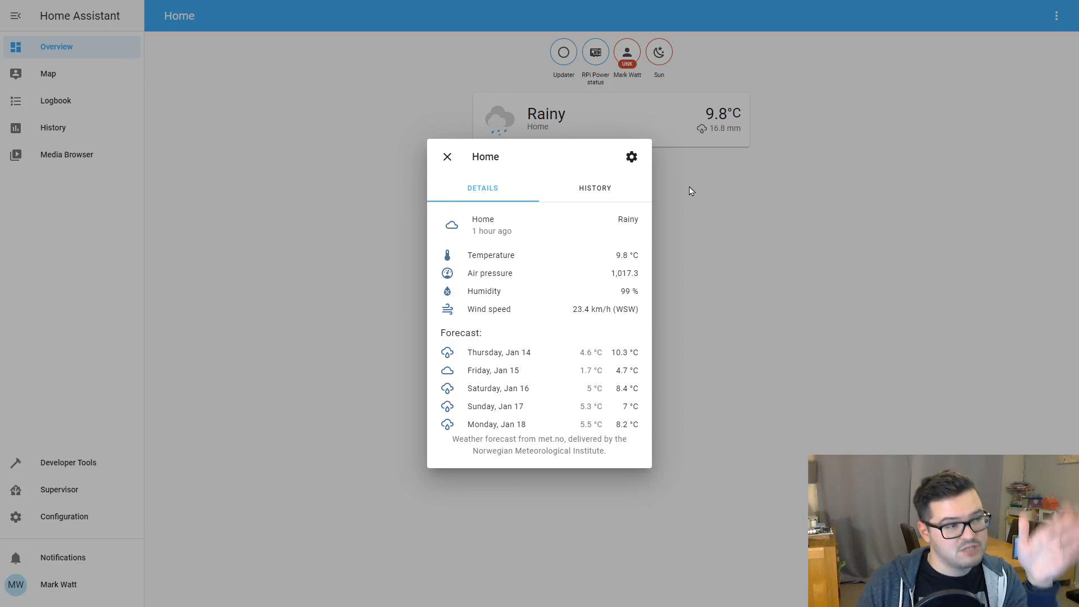
mouse_move(556, 197)
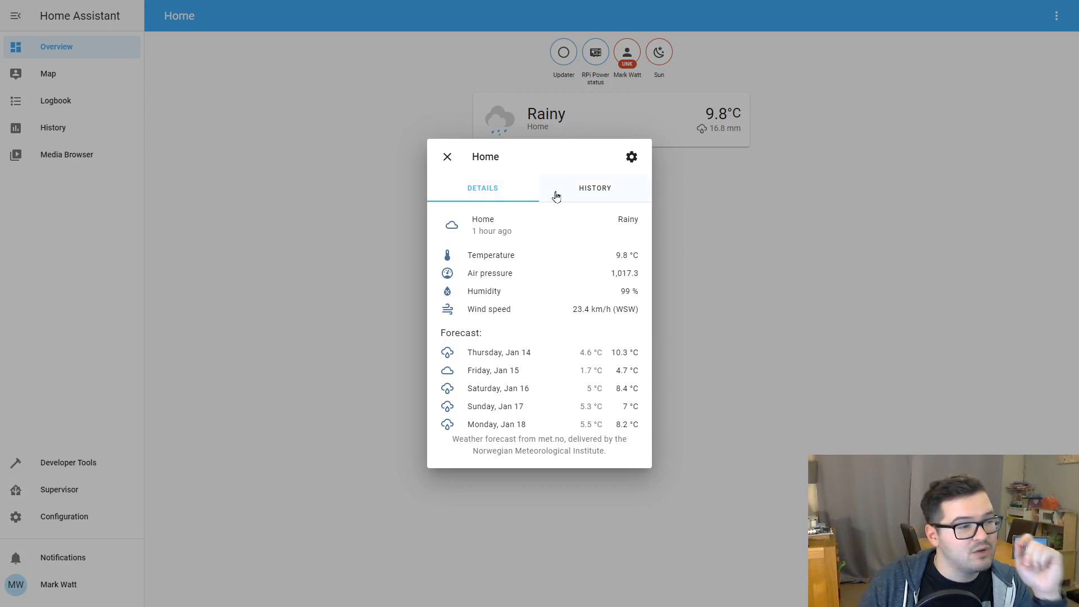
click(594, 188)
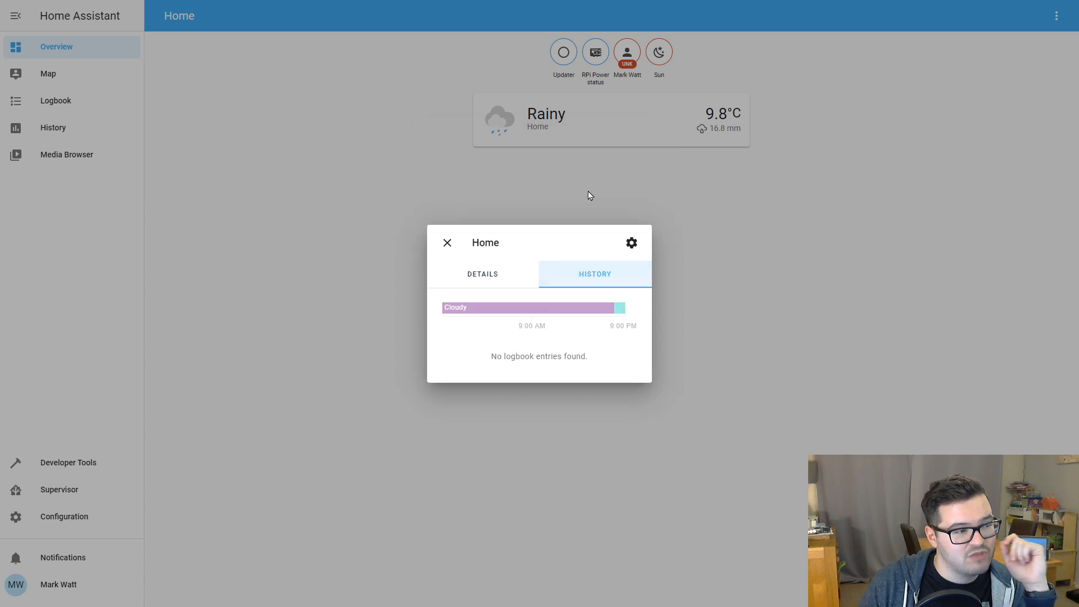
mouse_move(582, 313)
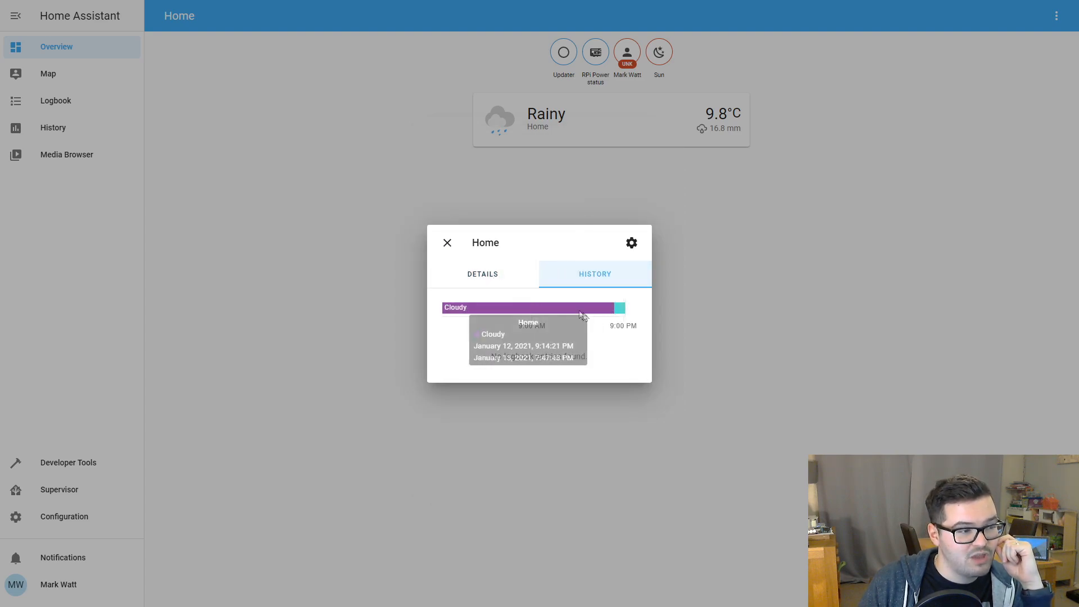
mouse_move(459, 311)
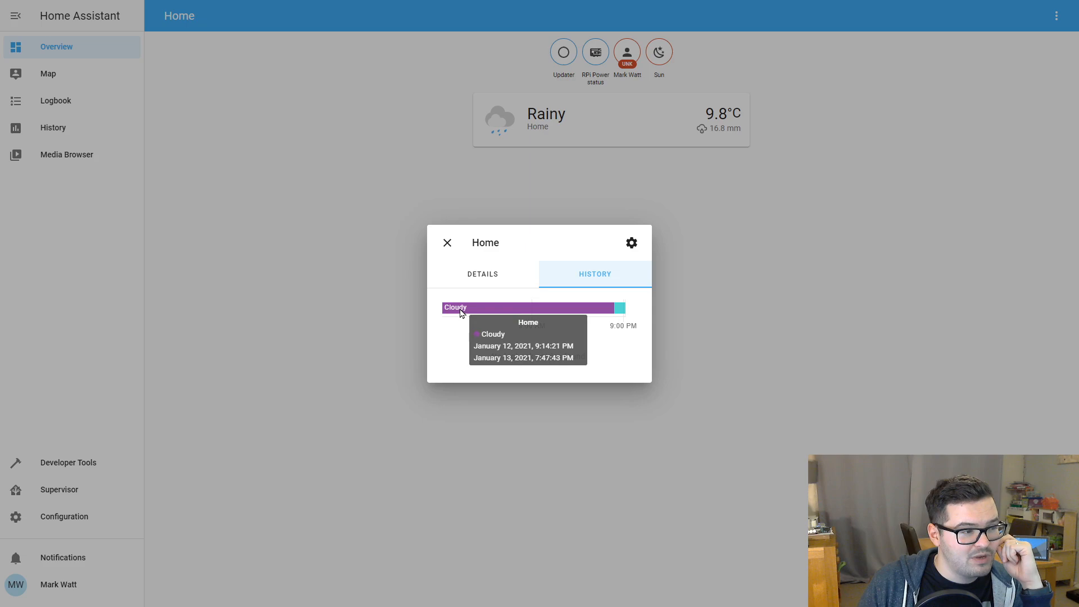
mouse_move(618, 308)
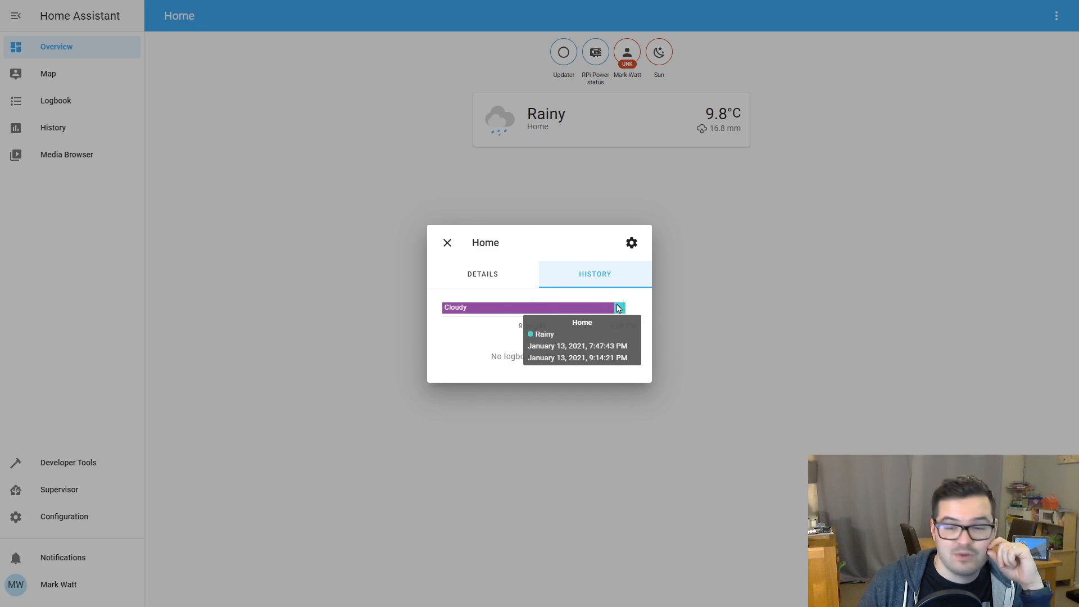
click(447, 243)
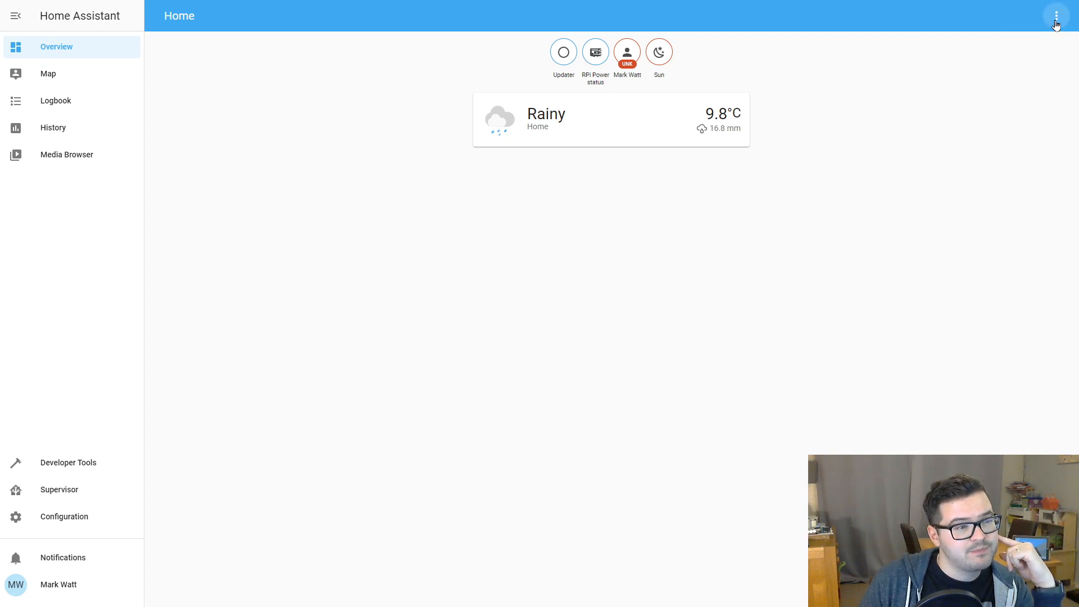
Start configuring the UI and take control of the Lovelace dashboard.
click(1056, 14)
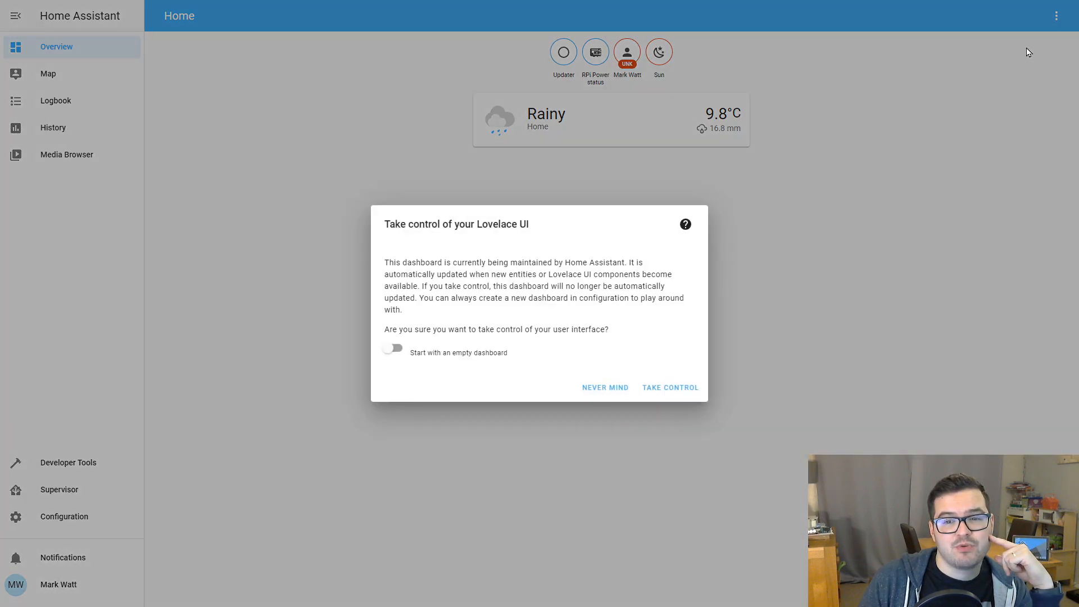
mouse_move(1005, 130)
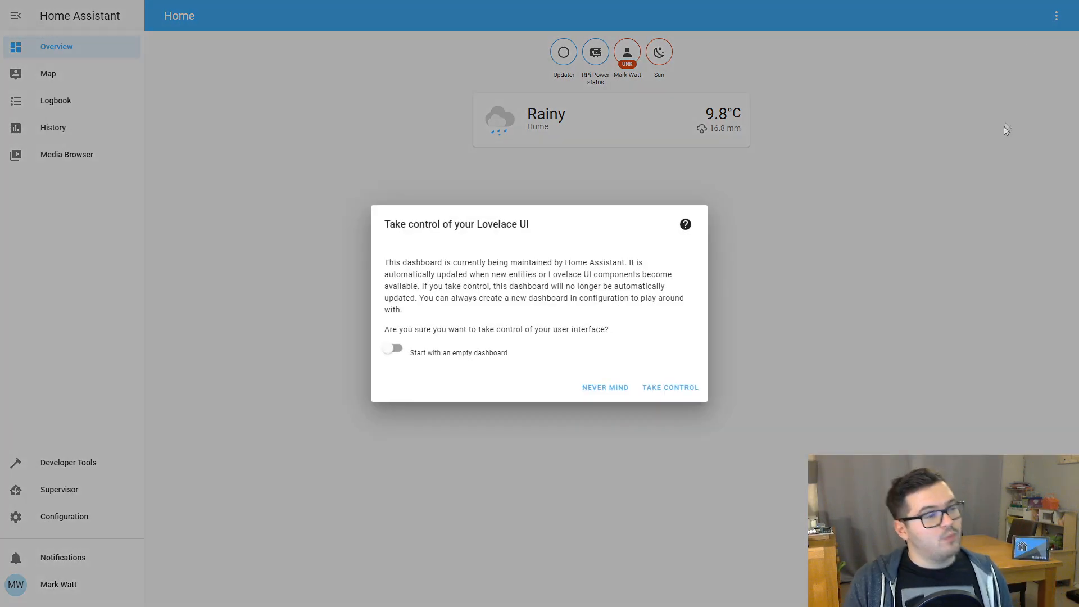
mouse_move(993, 161)
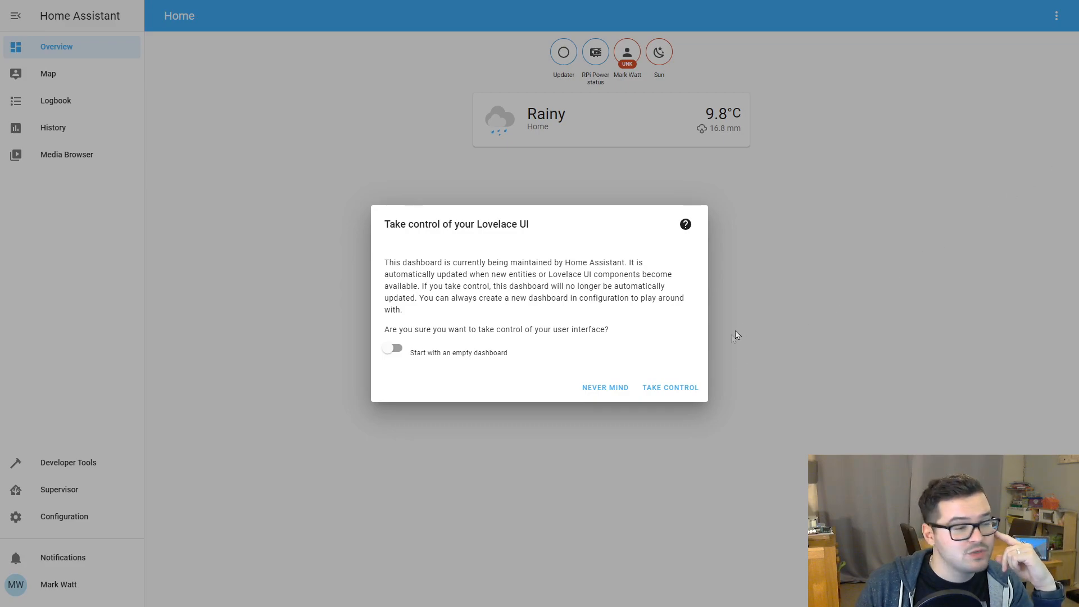
click(669, 387)
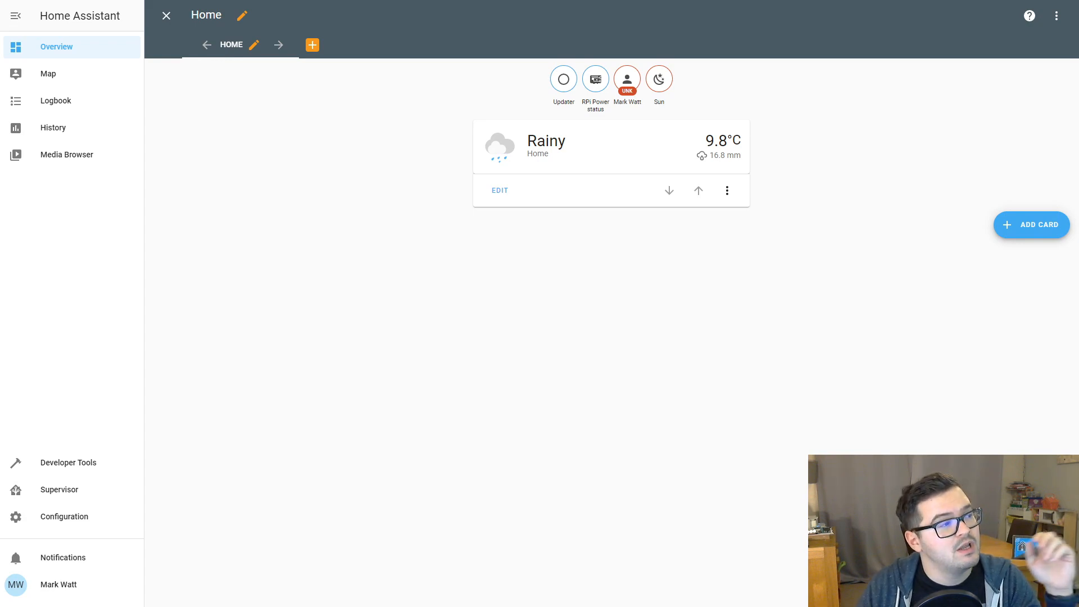
mouse_move(991, 288)
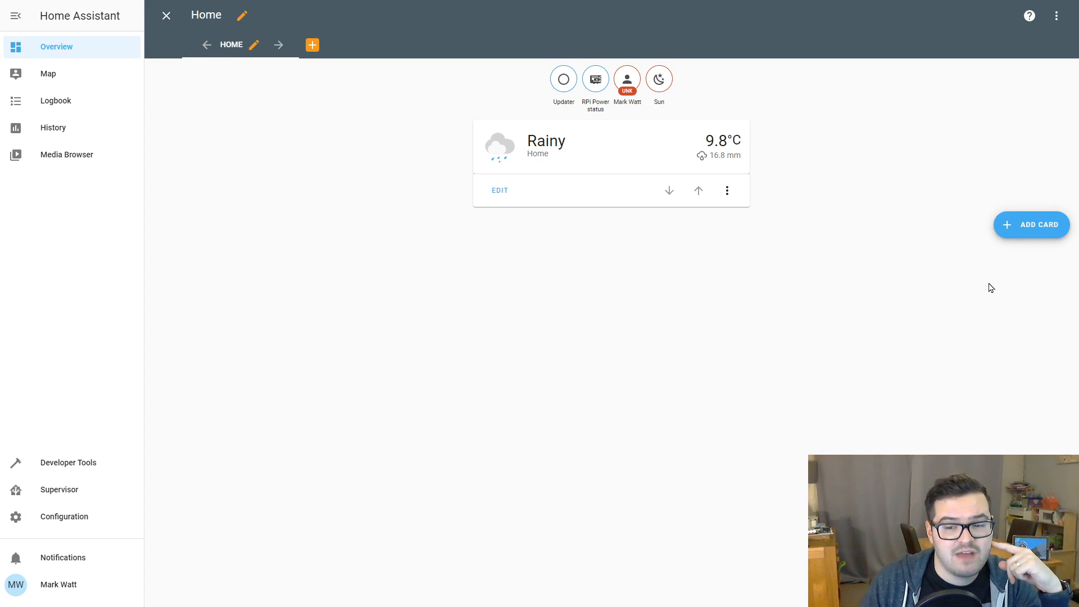
mouse_move(999, 247)
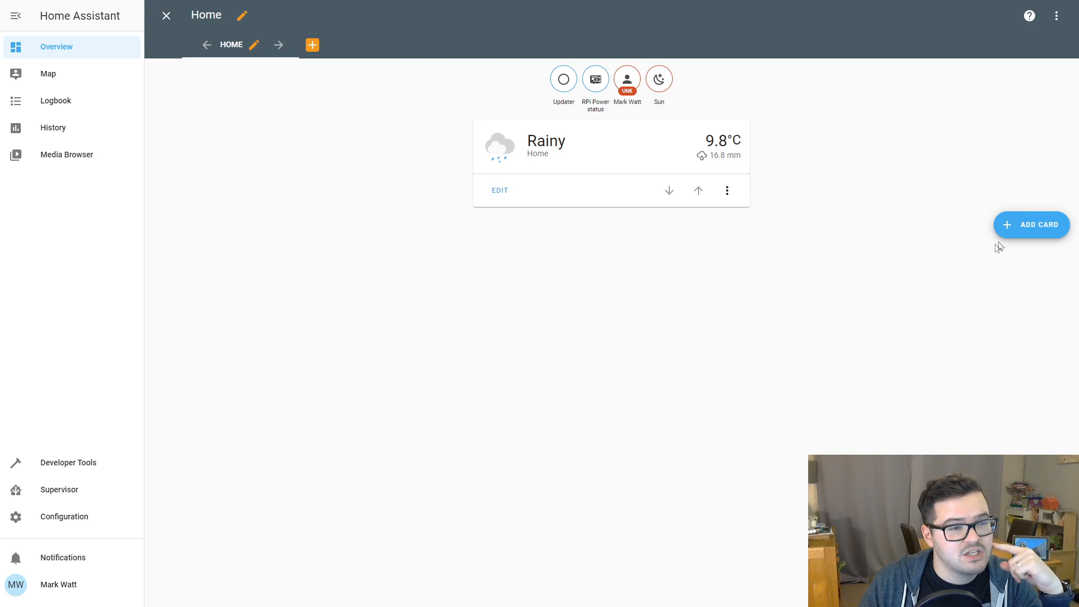
mouse_move(220, 185)
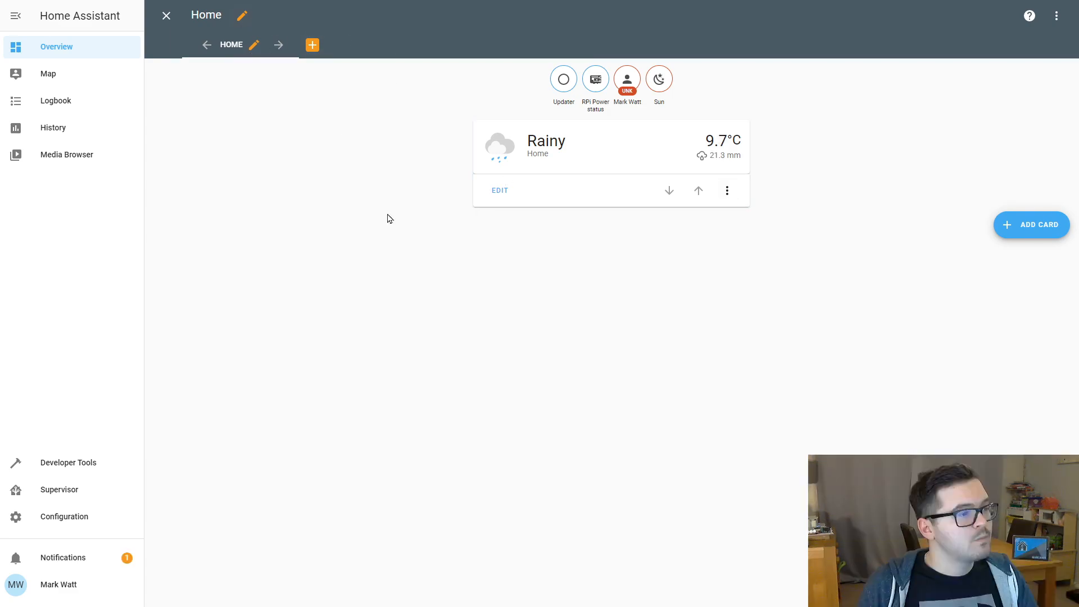
mouse_move(216, 145)
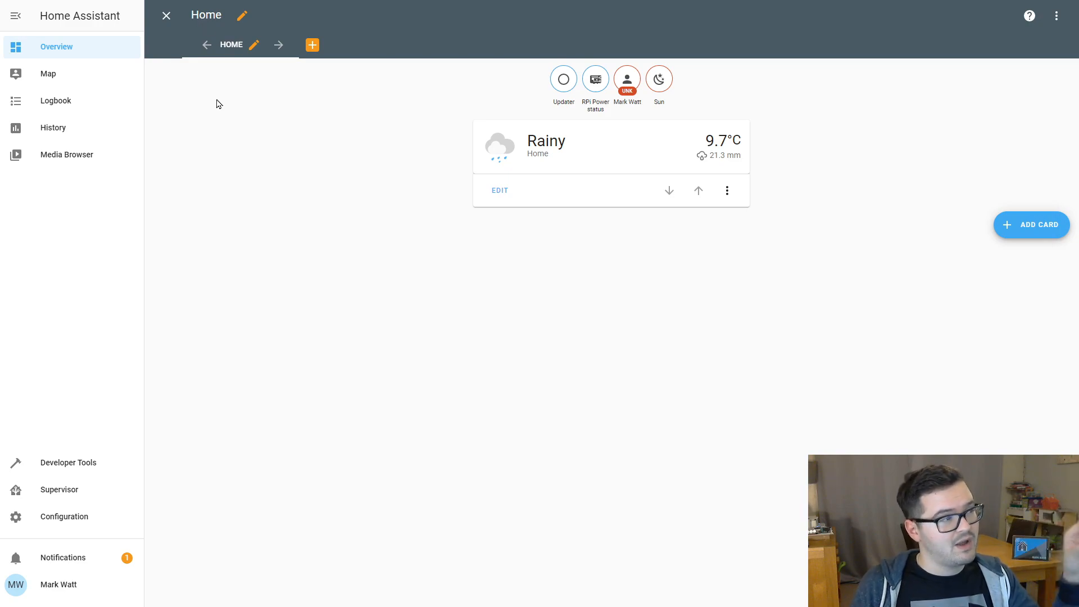
mouse_move(254, 114)
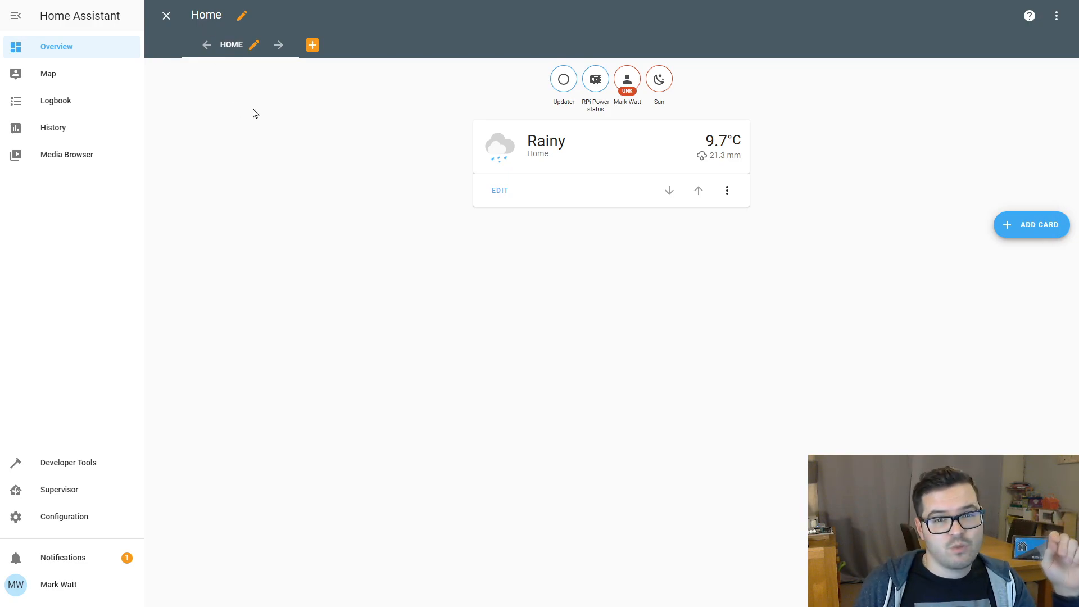
mouse_move(247, 54)
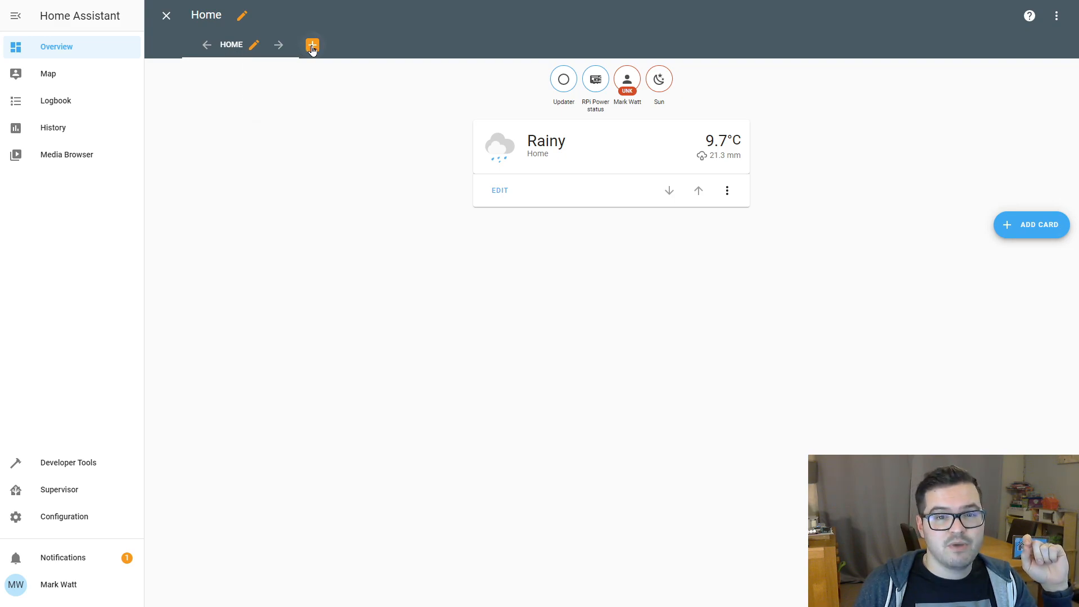
Add a new dashboard view titled 'New View' and save it.
click(312, 45)
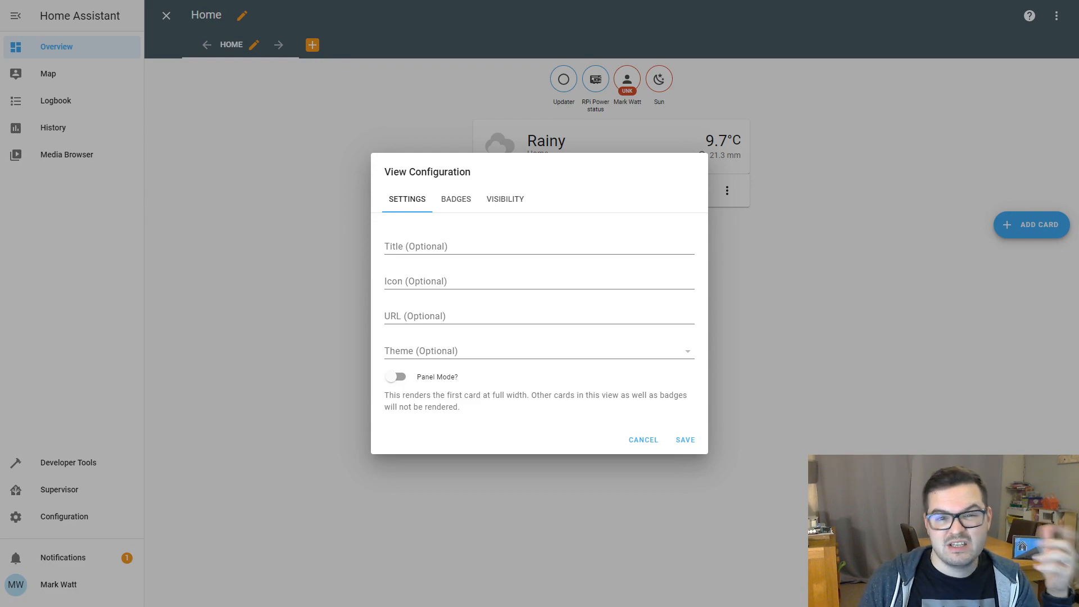
mouse_move(819, 247)
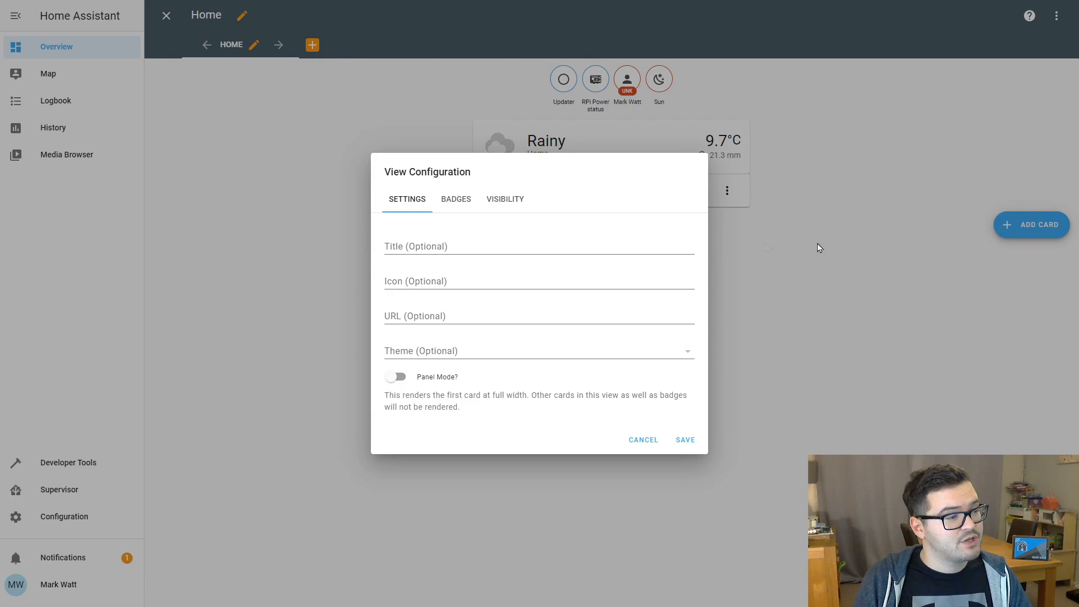
click(495, 246)
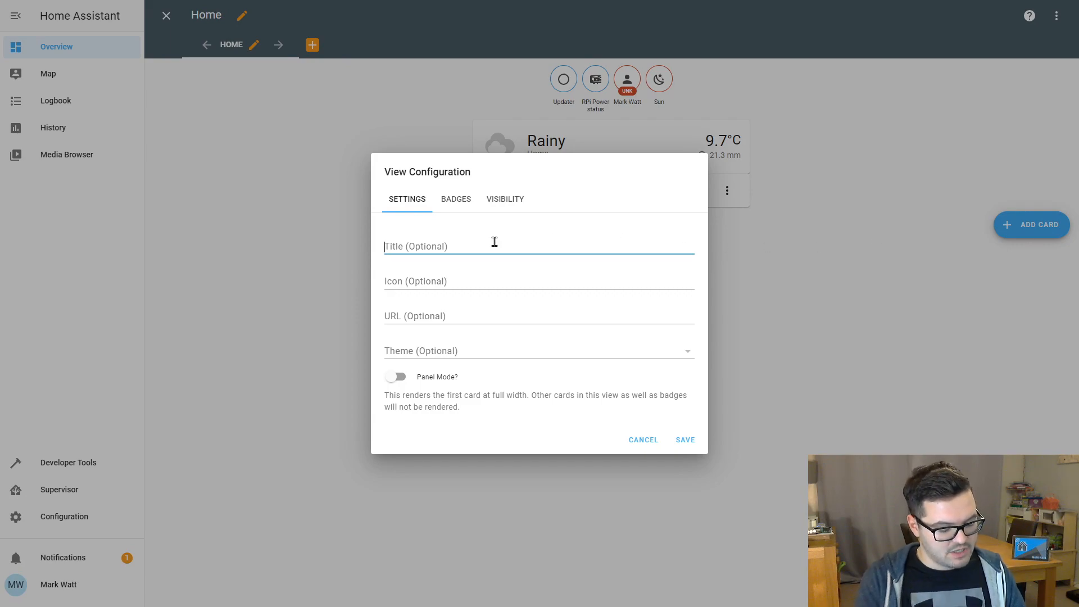
text(New View)
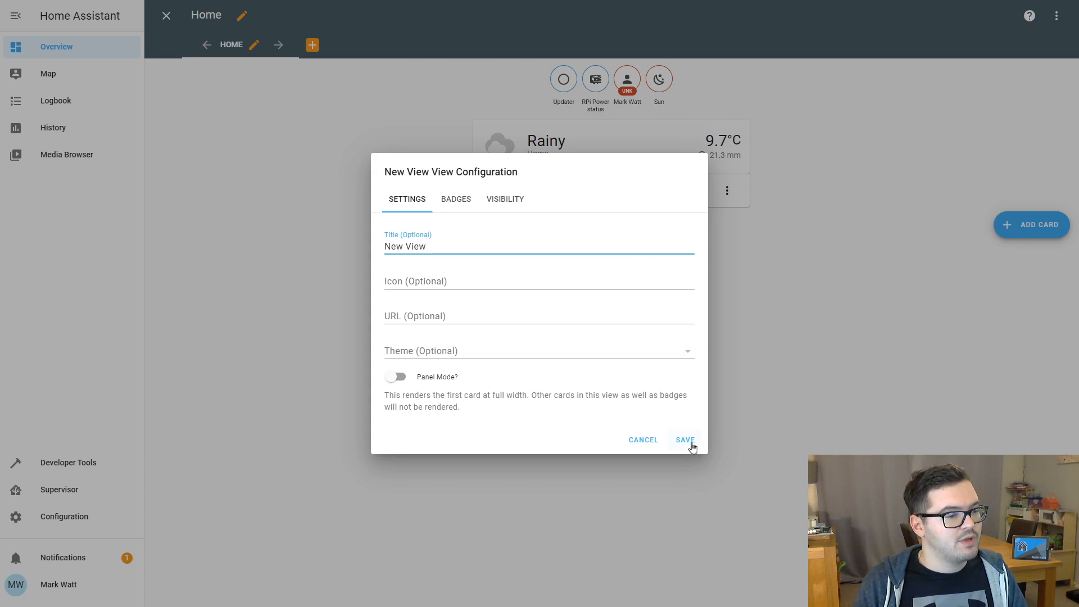
click(684, 439)
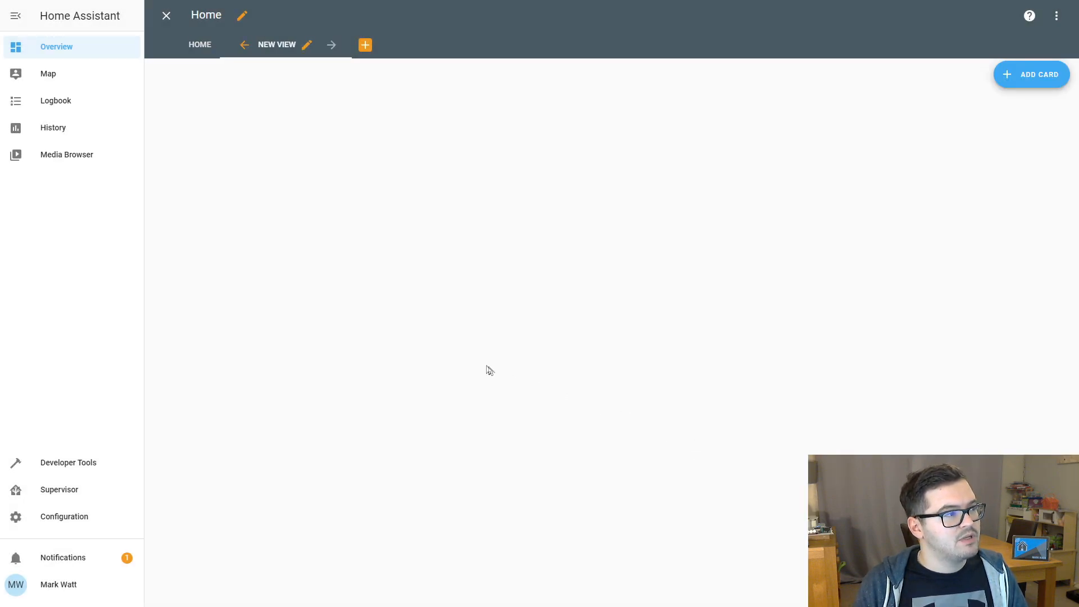
mouse_move(487, 336)
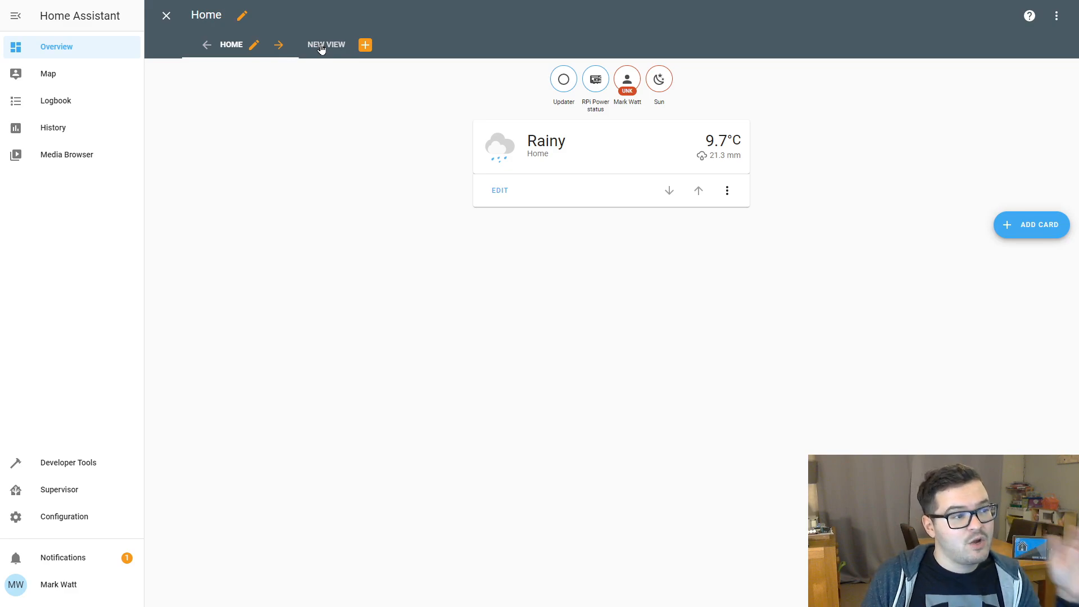
click(326, 43)
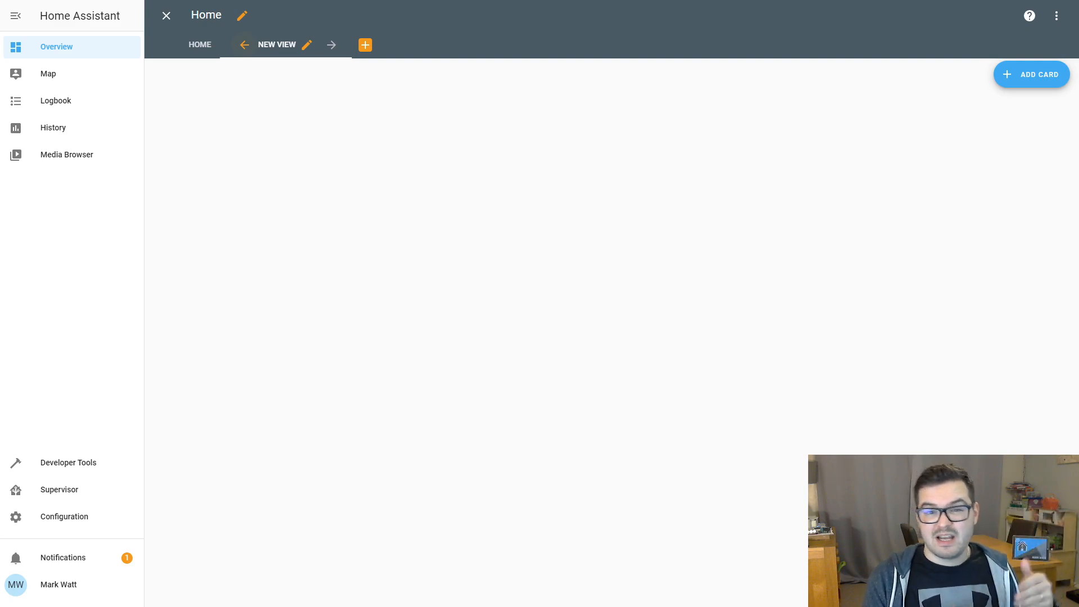
mouse_move(513, 6)
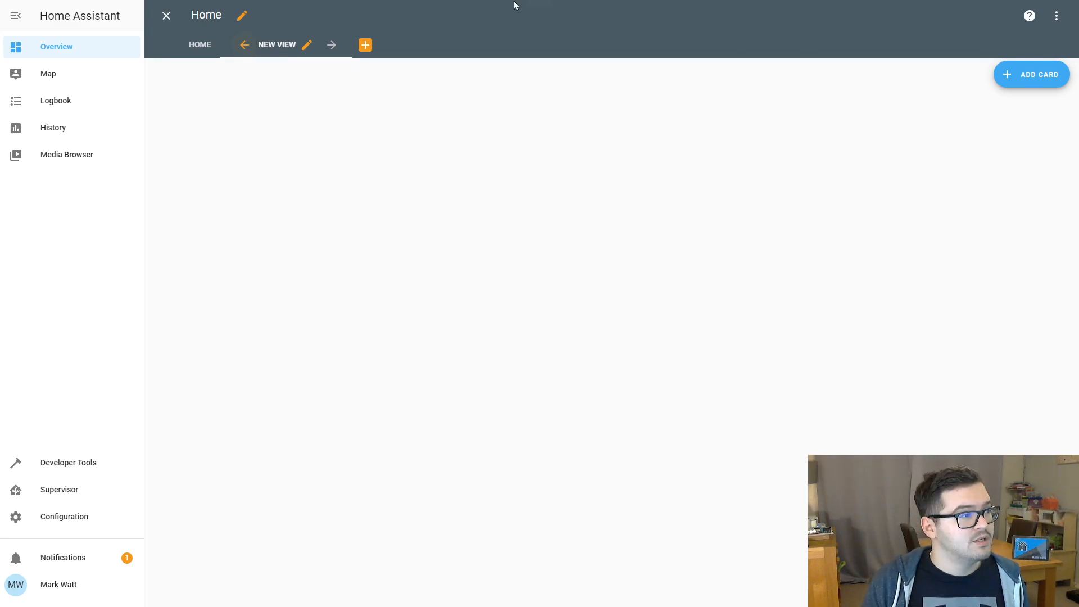
click(285, 44)
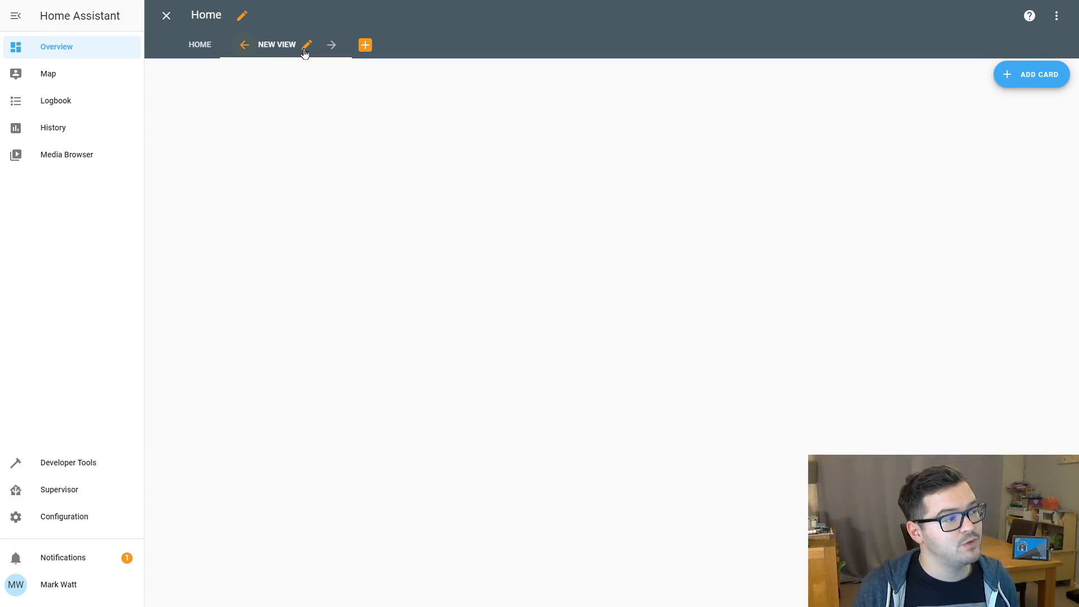
click(306, 44)
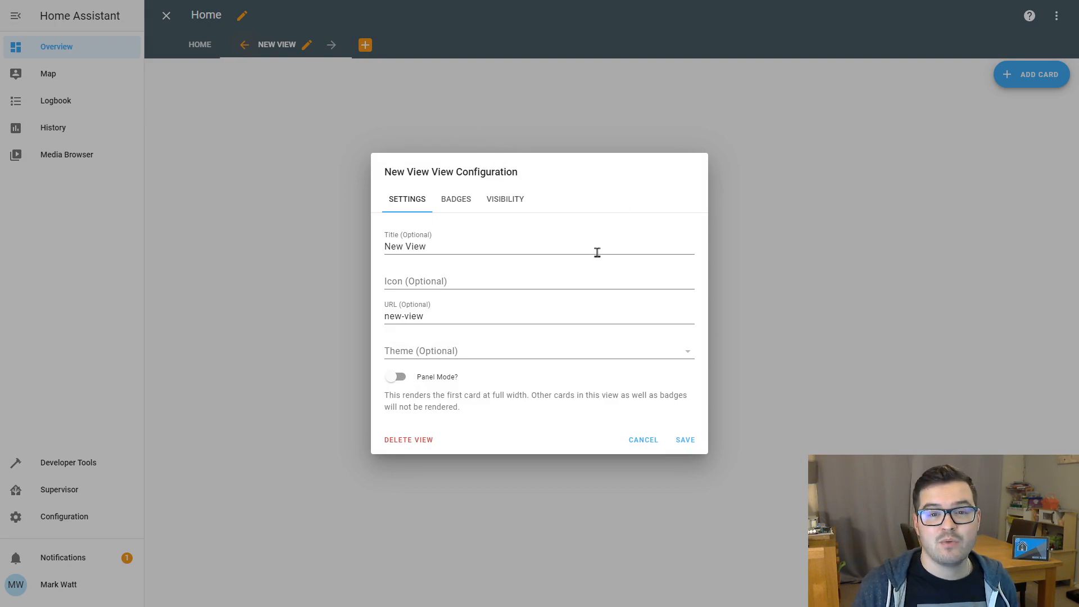
mouse_move(531, 280)
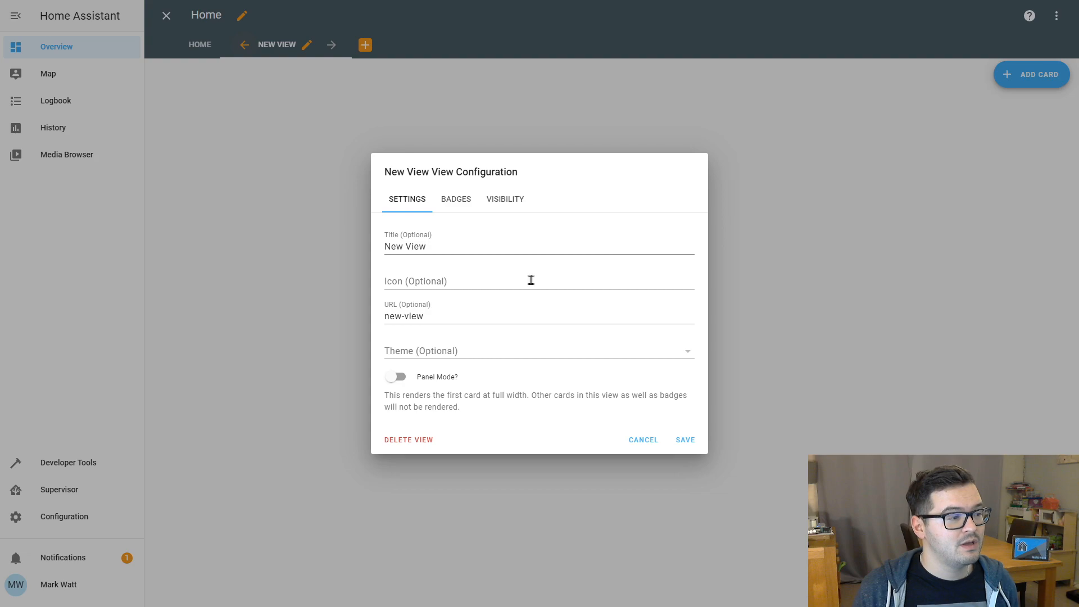
click(529, 281)
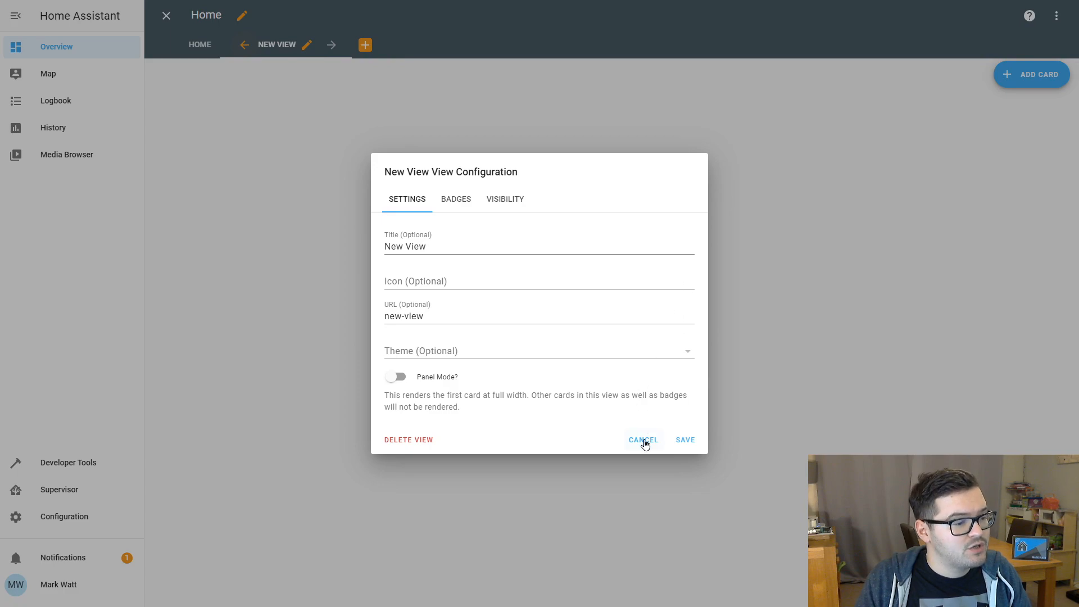
click(643, 439)
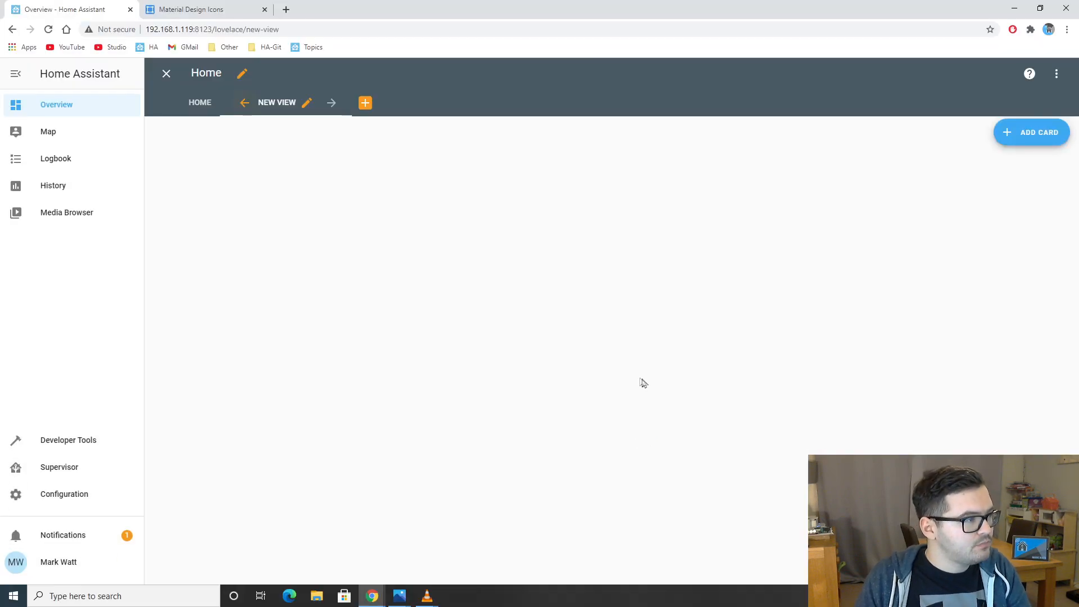
Search the Material Design Icons site for 'dog'.
click(204, 9)
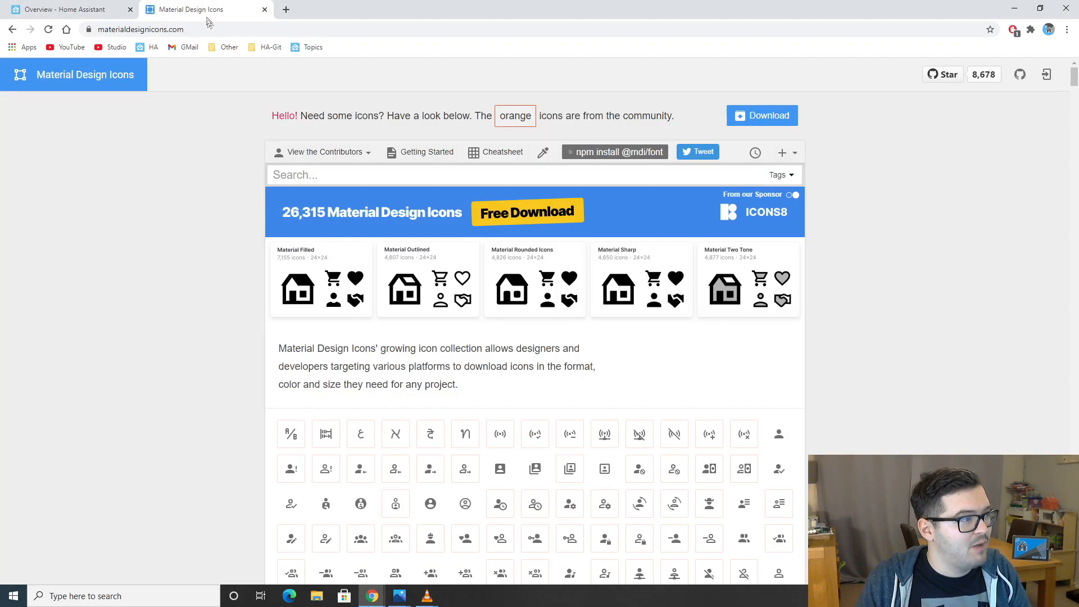
mouse_move(195, 138)
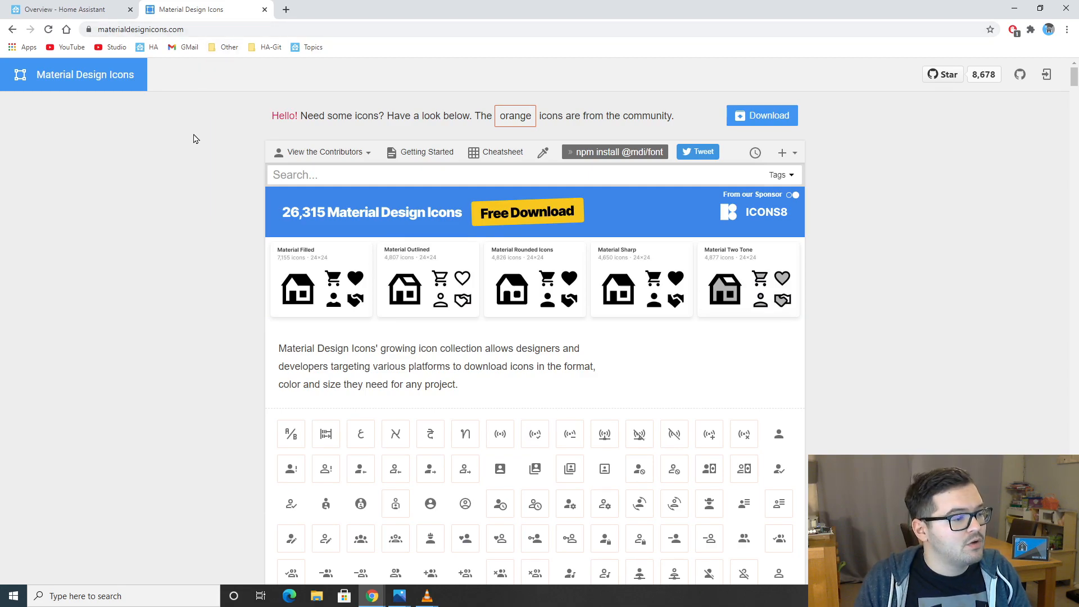
scroll(down, 3)
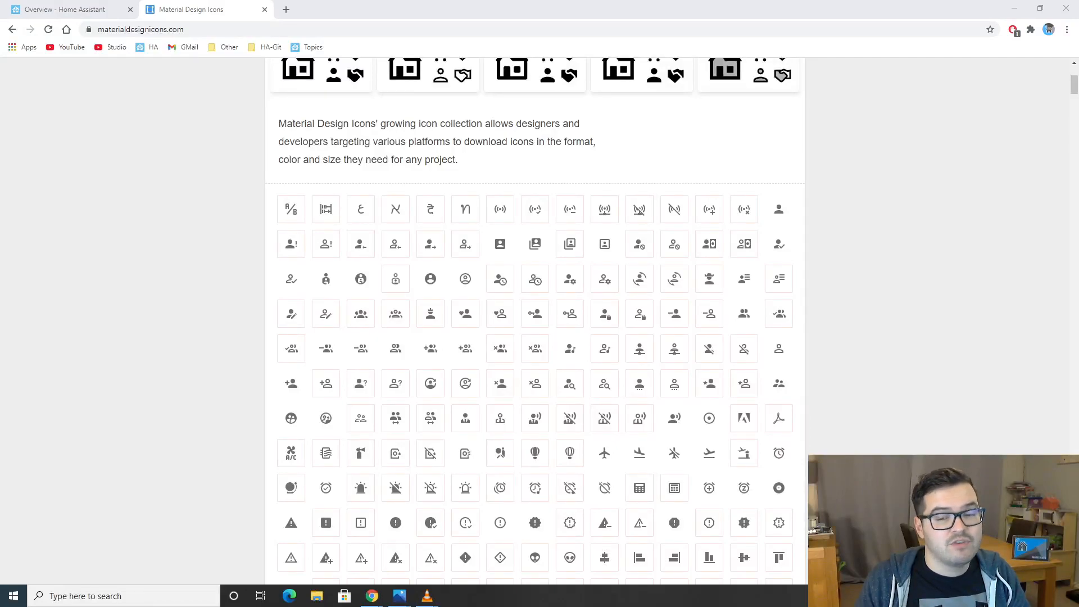
scroll(up, 3)
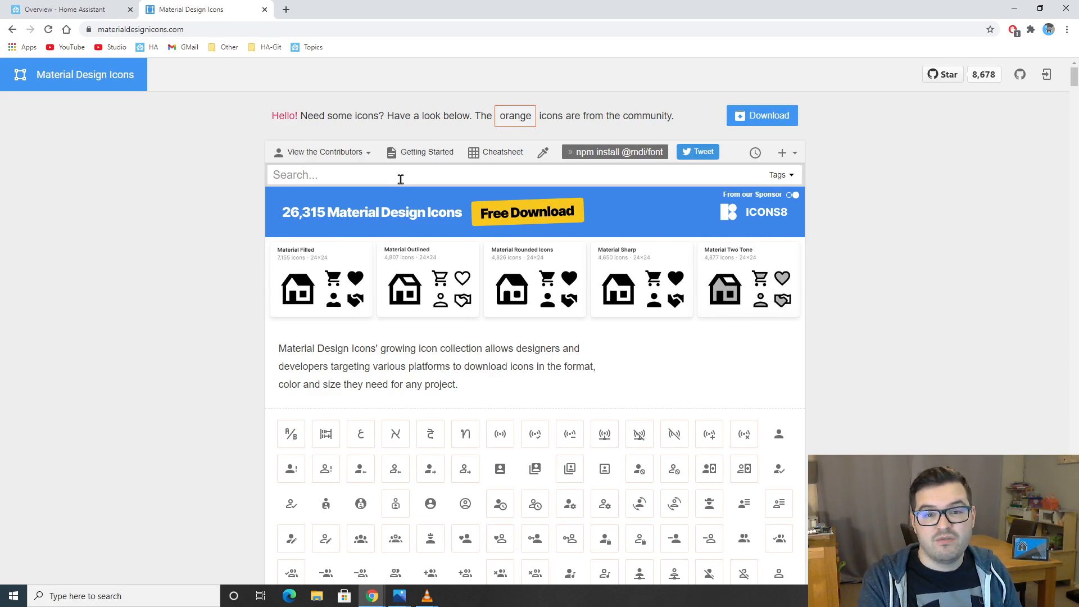
text(dog)
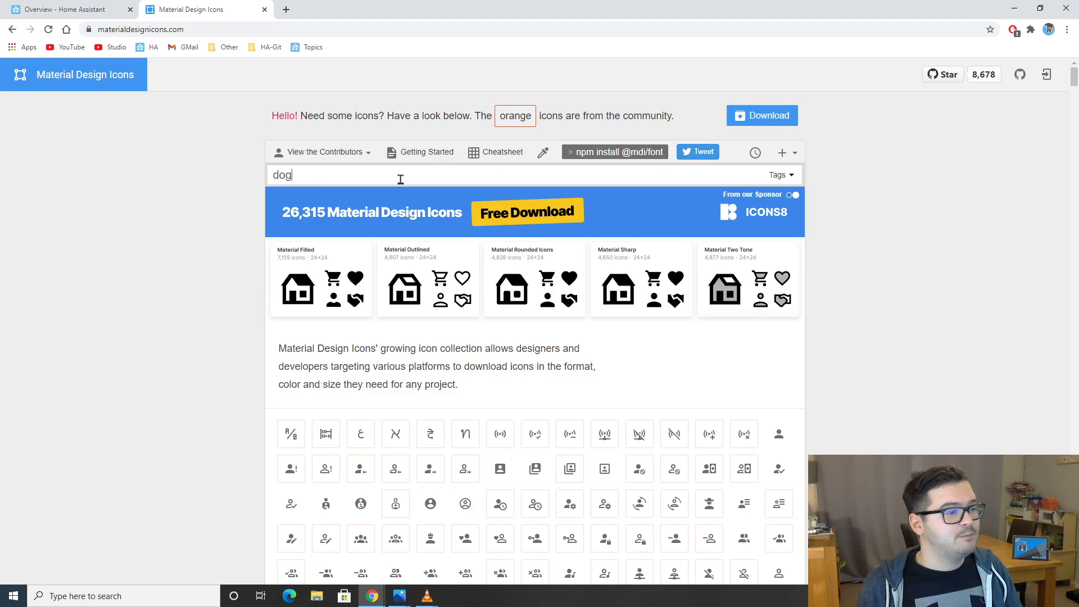
key(Return)
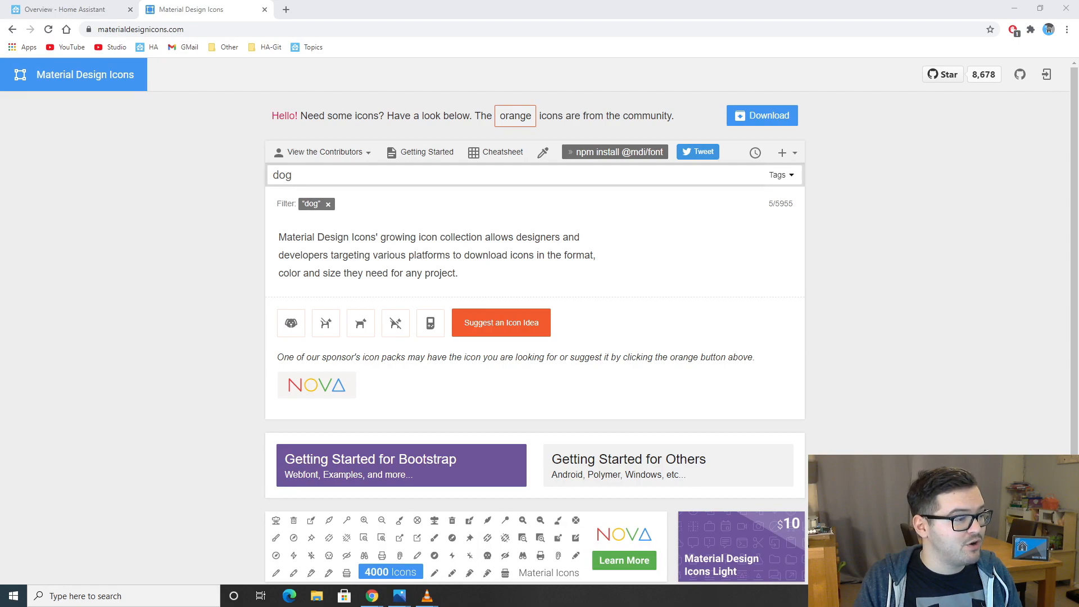
mouse_move(290, 323)
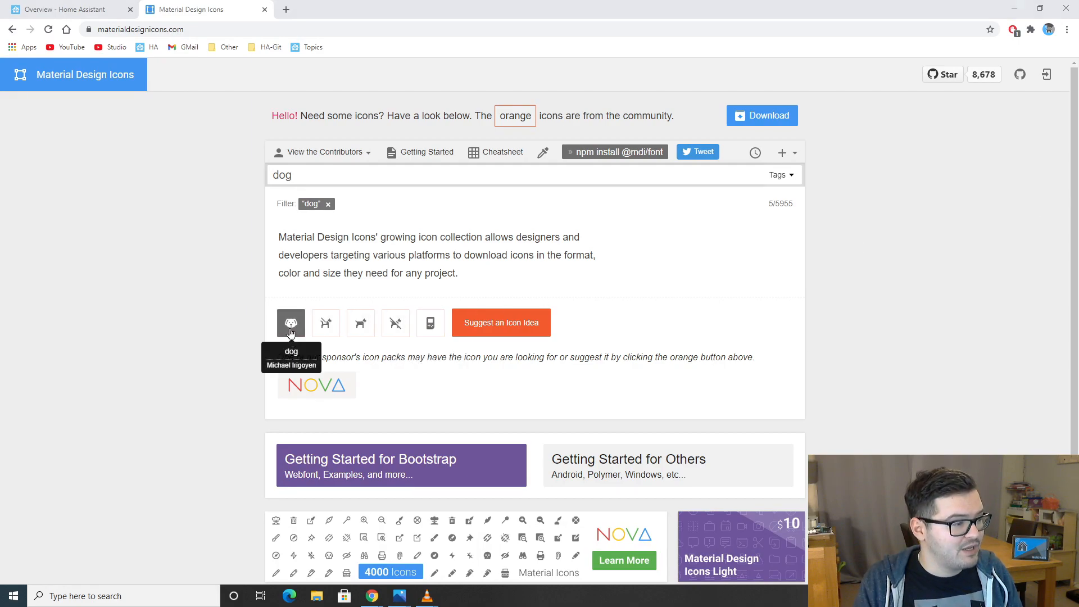
Select the dog icon's full name from its details and return to Home Assistant.
click(290, 322)
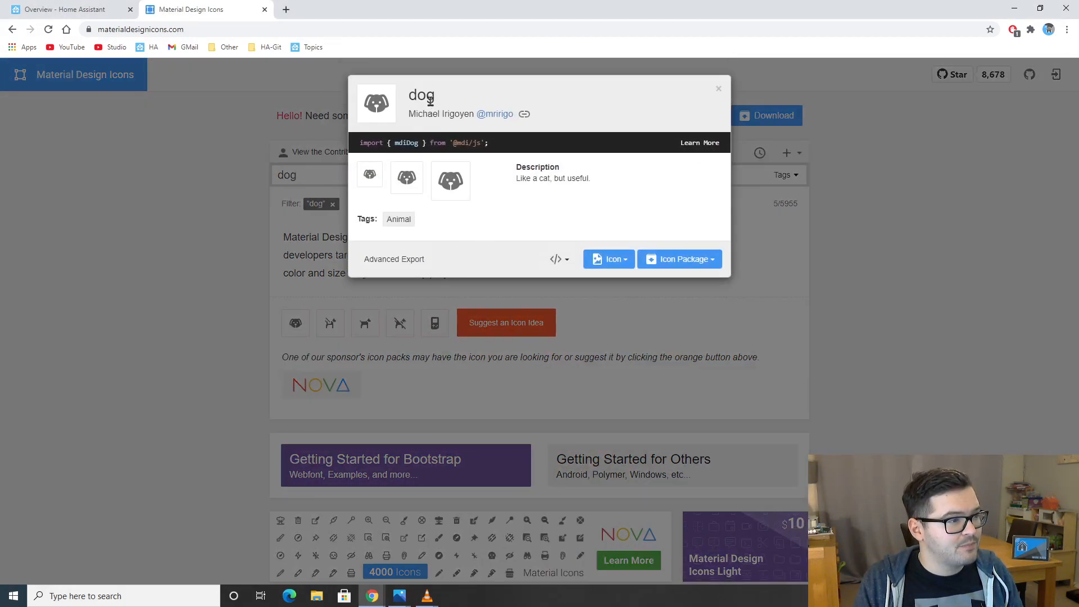
double_click(421, 95)
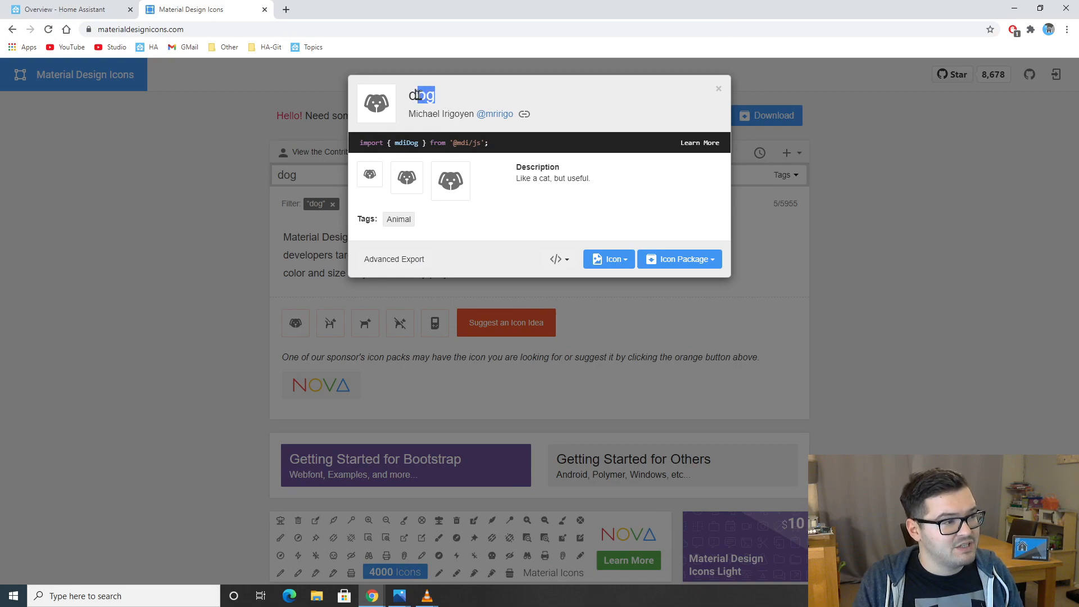
double_click(420, 94)
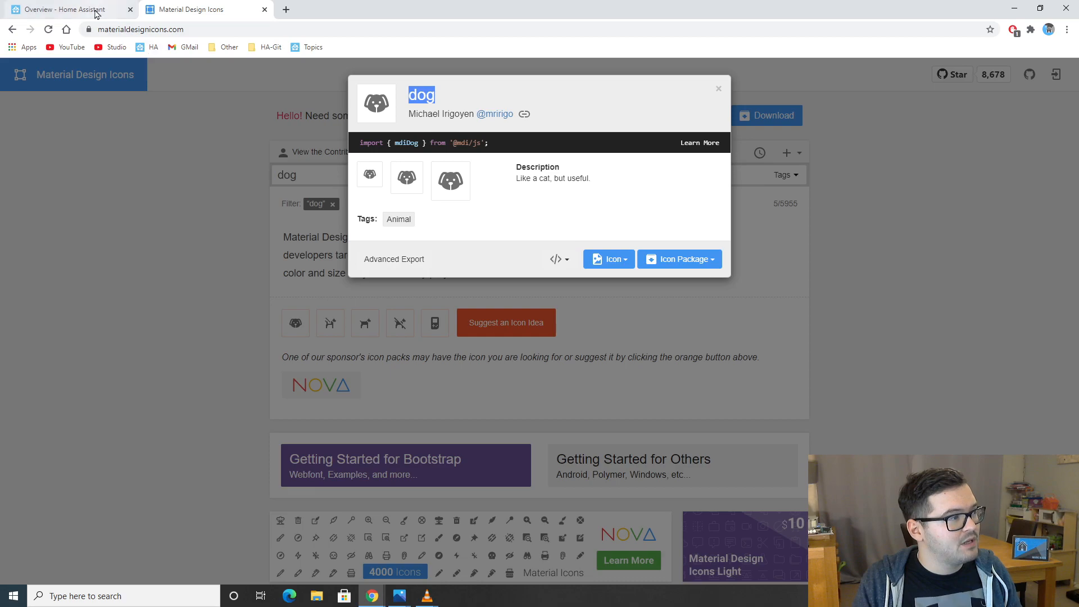
click(65, 9)
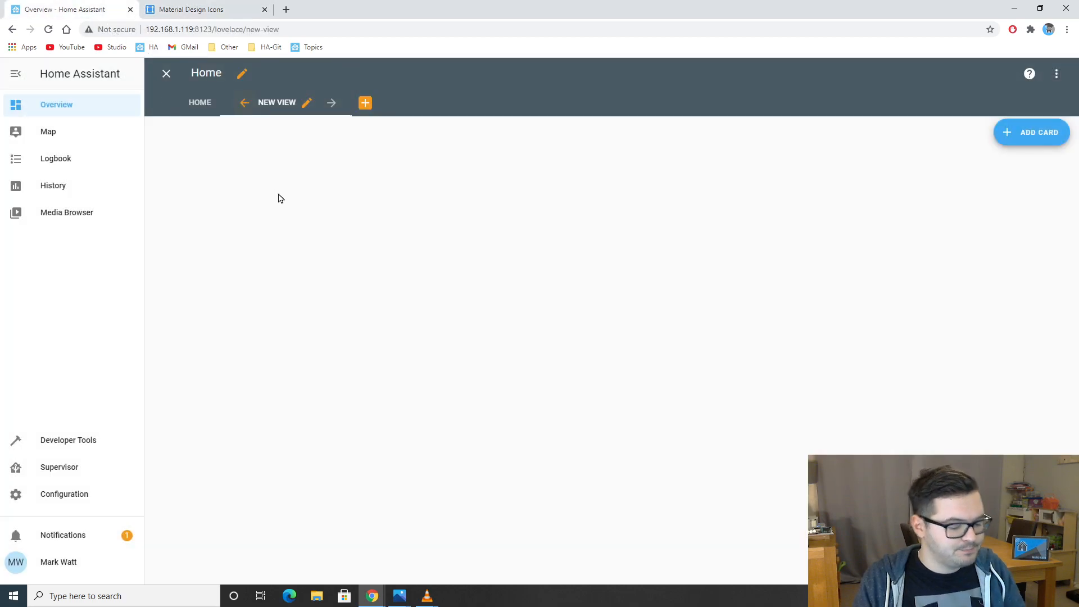
Set the new view's icon to mdi:dog and its URL to dog, then save.
key(f11)
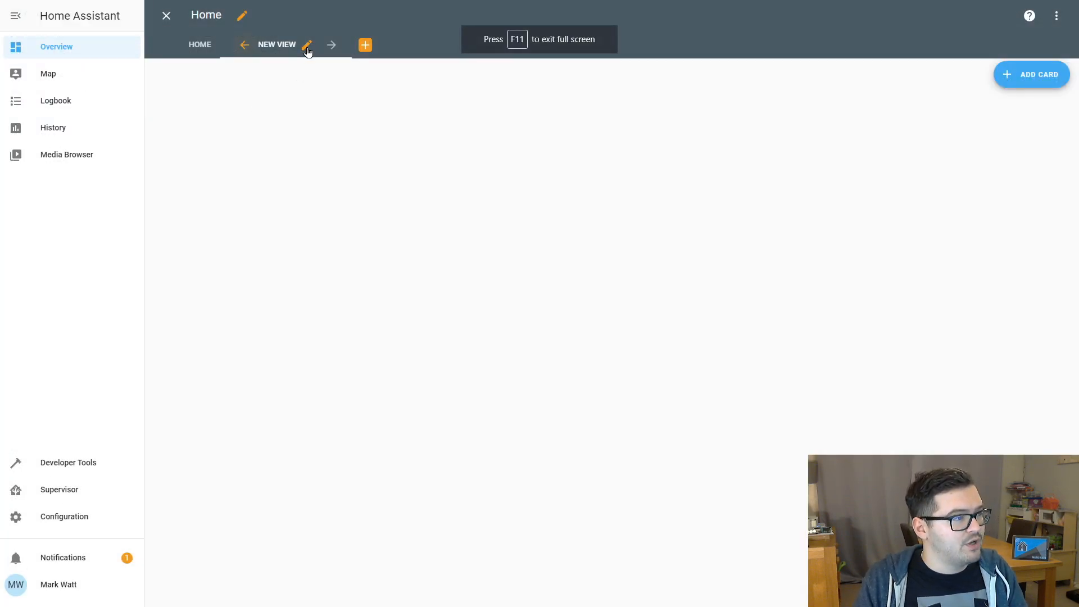
click(306, 45)
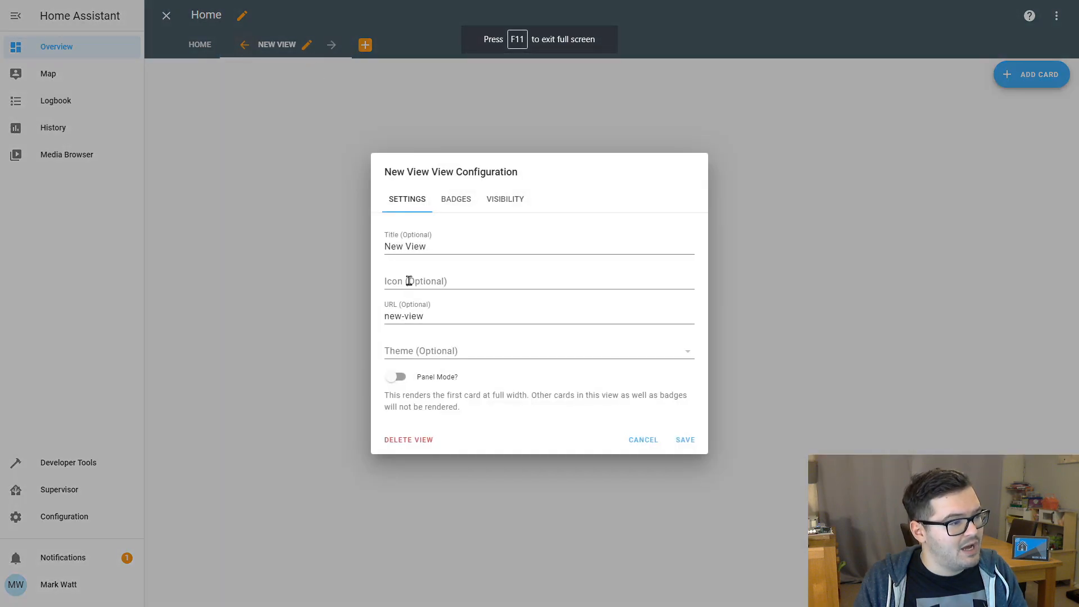
text(dog)
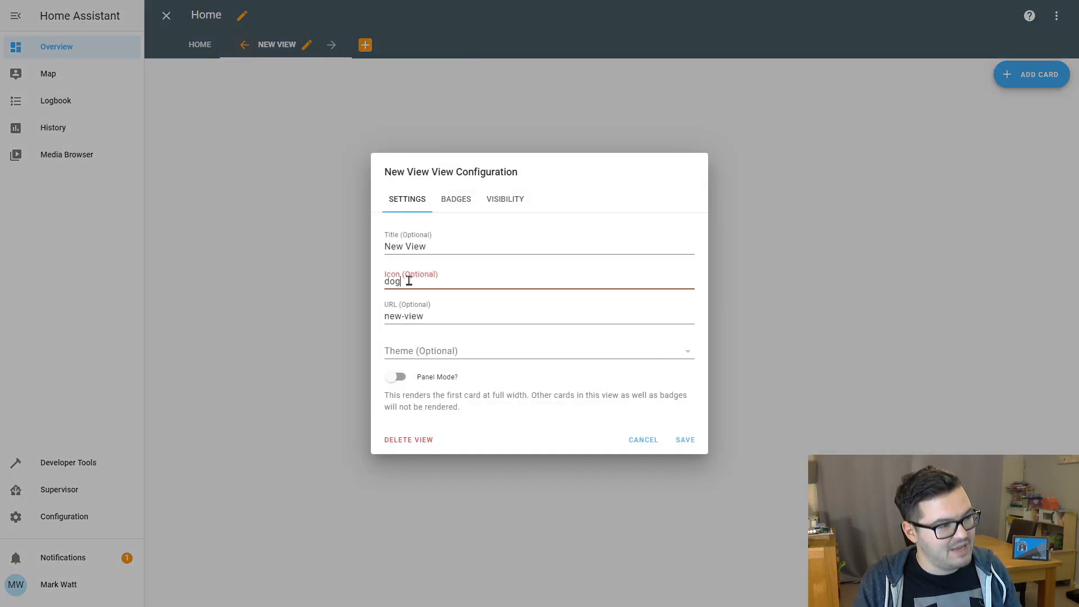
mouse_move(464, 296)
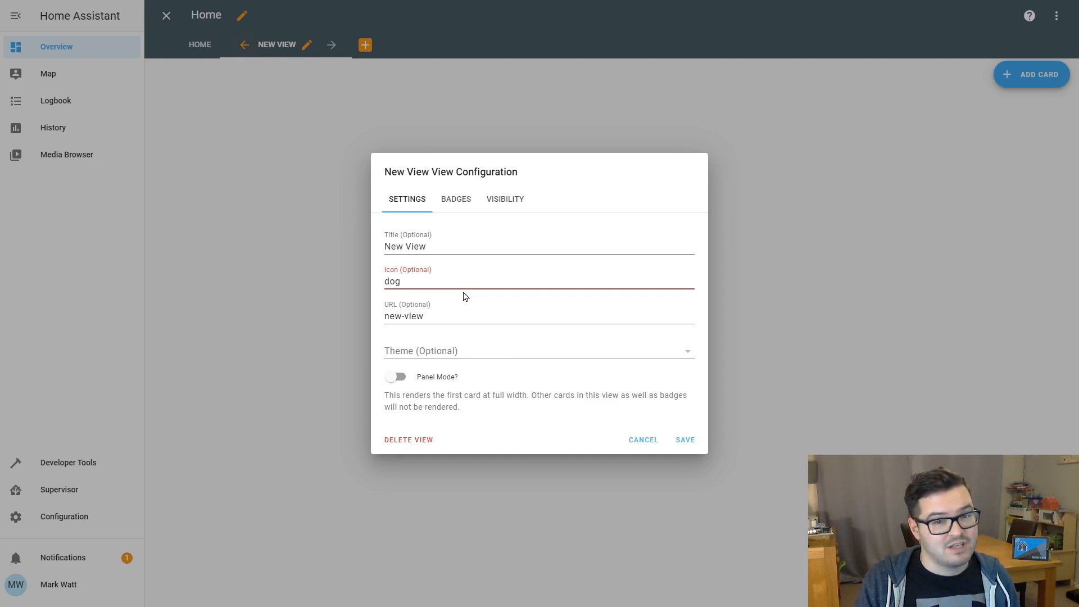
click(392, 281)
text(mdi:)
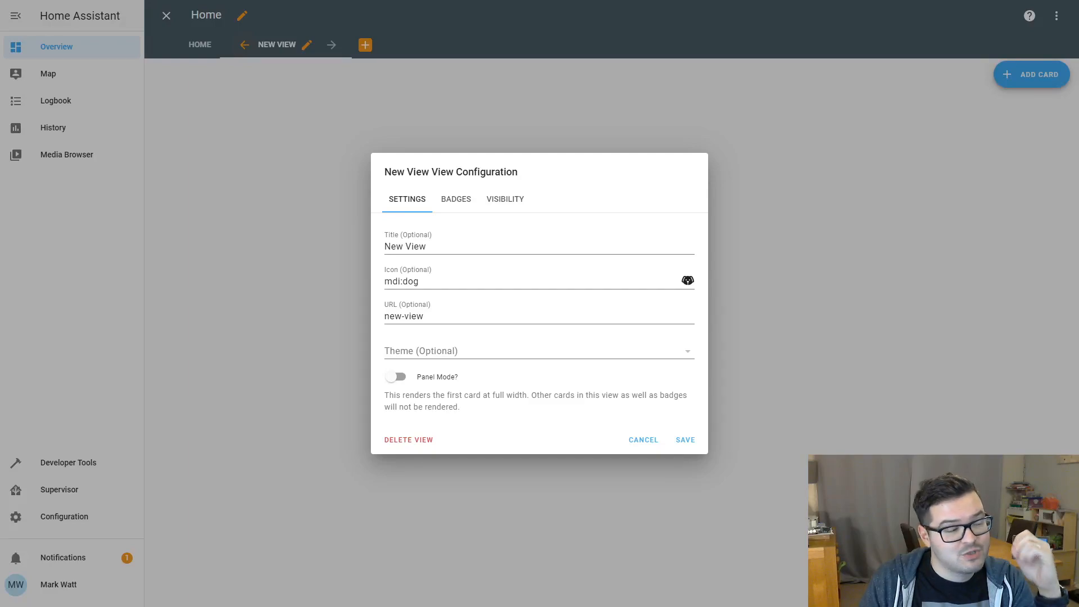
mouse_move(564, 322)
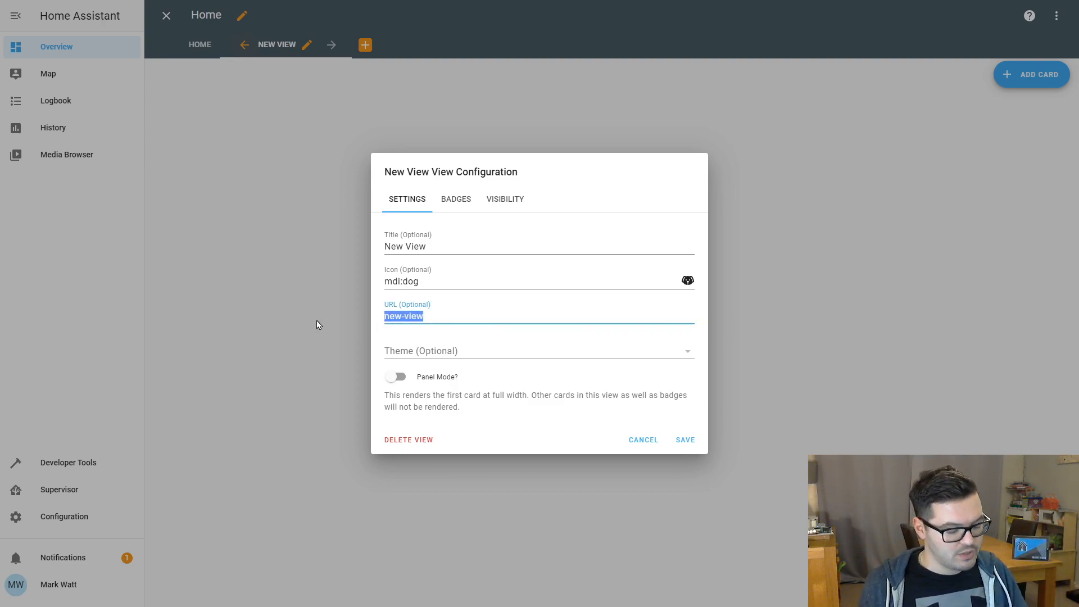
text(dog)
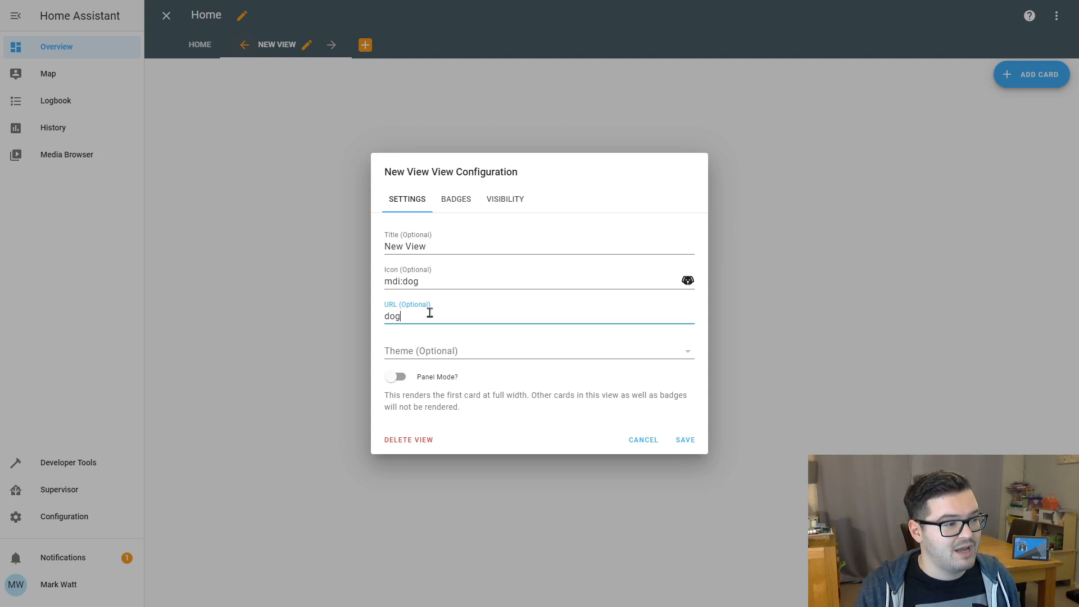
click(685, 439)
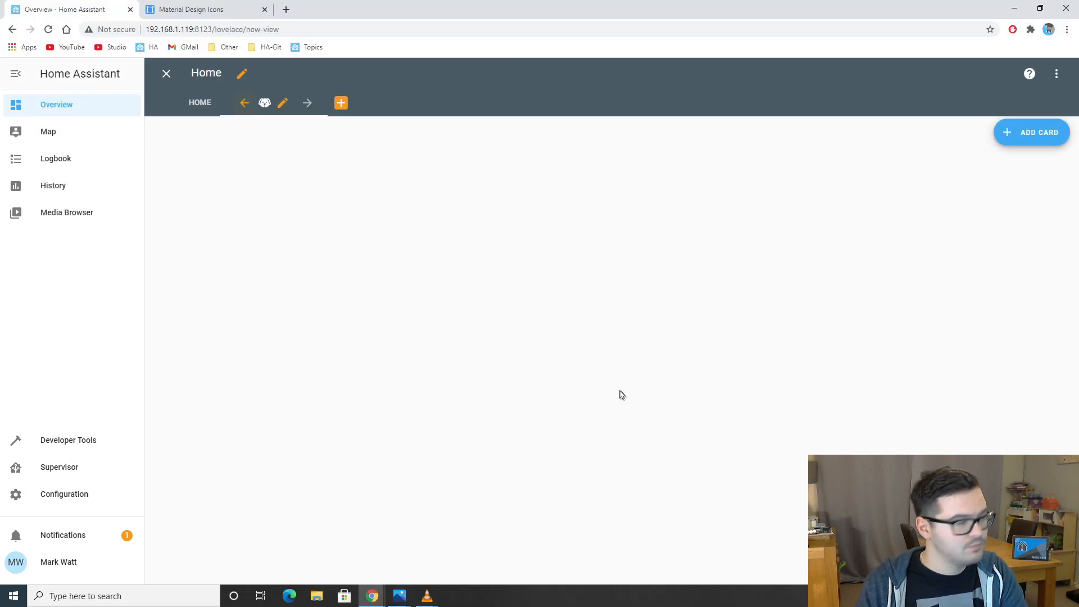
mouse_move(86, 43)
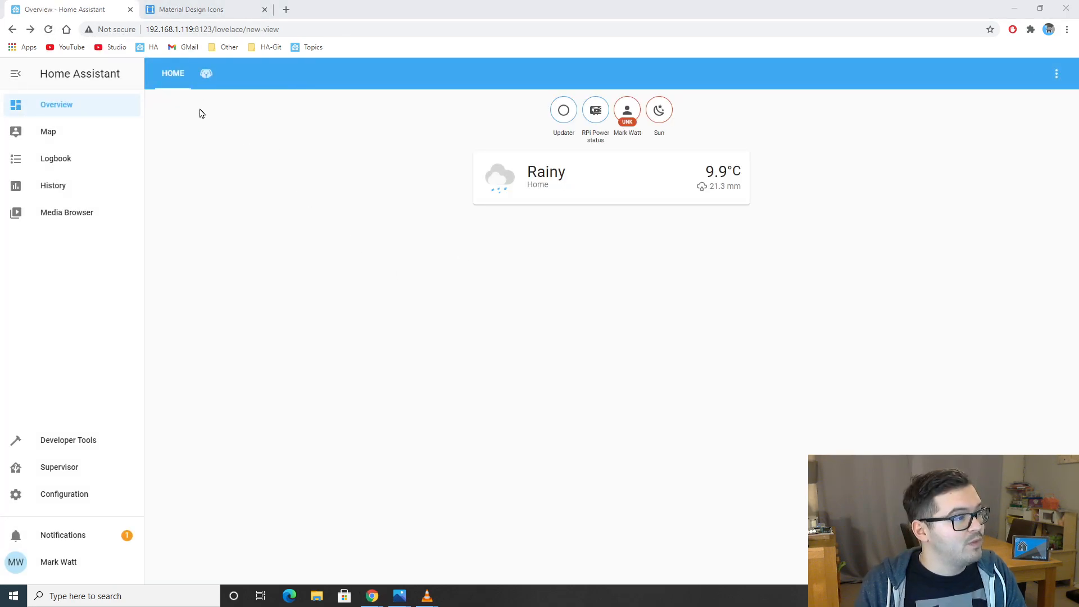
Switch to the dog-icon view with the browser in full screen.
click(206, 74)
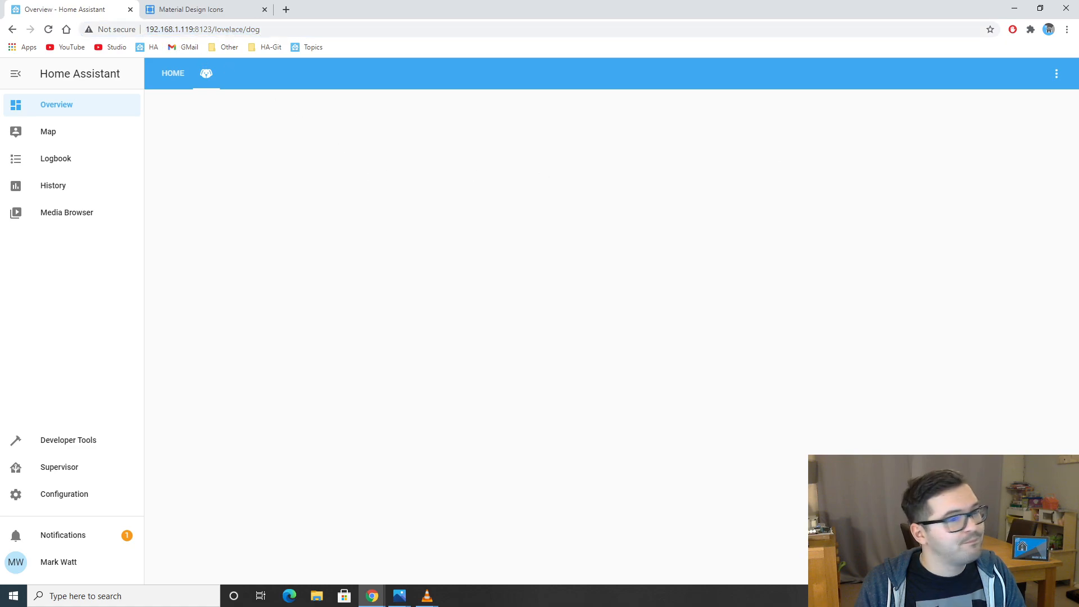
key(f11)
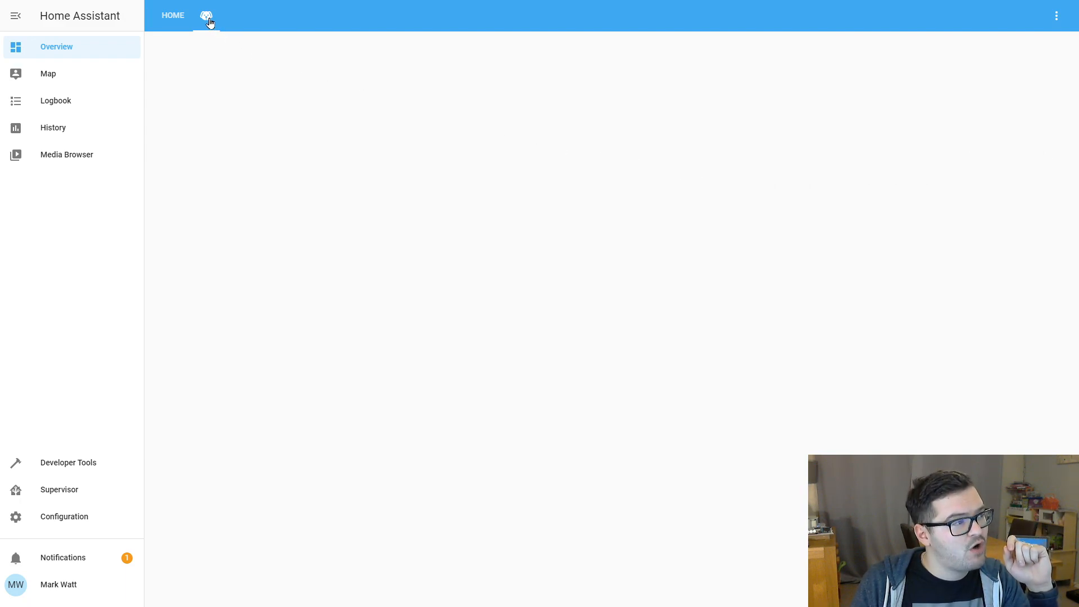
mouse_move(206, 16)
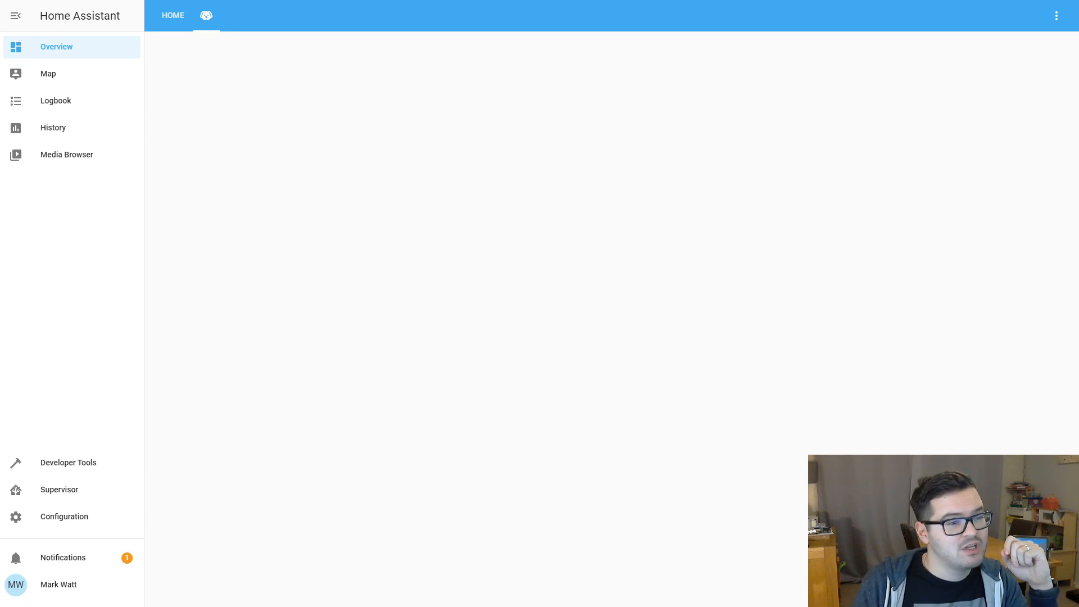
mouse_move(215, 46)
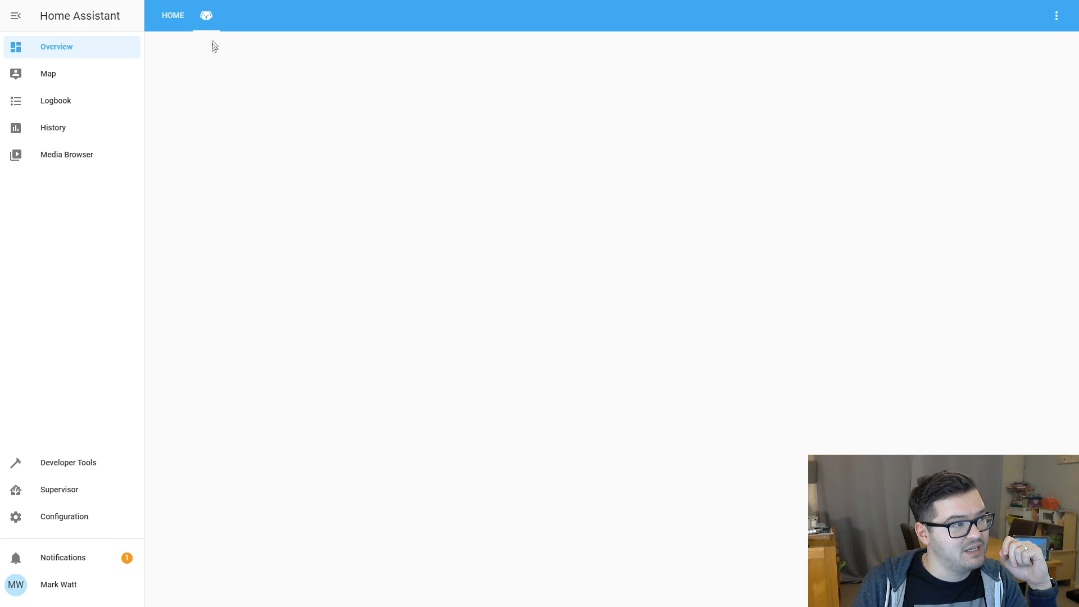
mouse_move(439, 175)
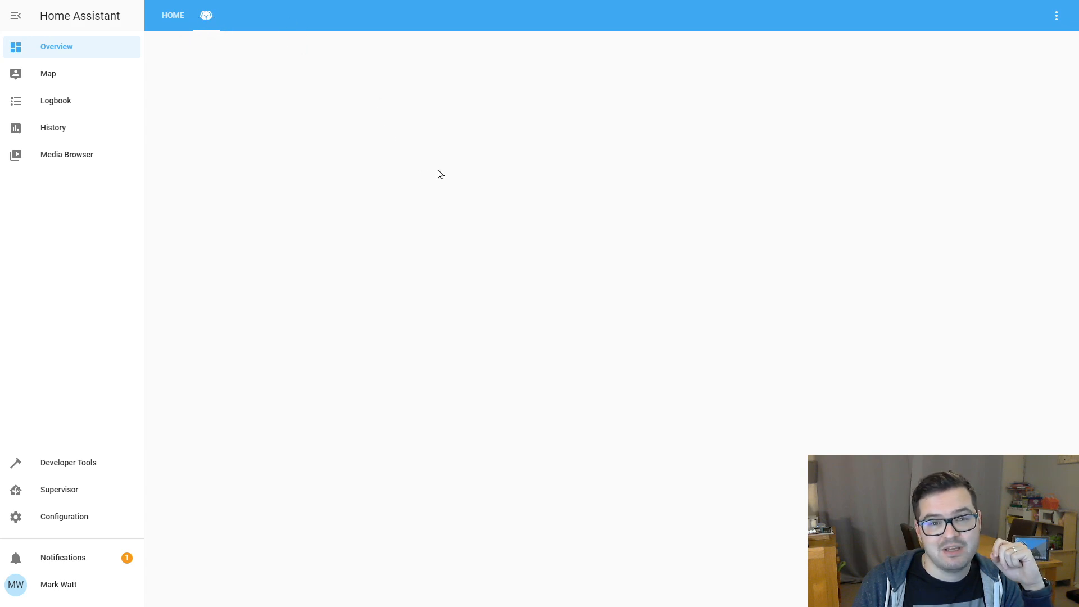
Toggle dashboard editing and land on the empty dog-icon view in edit mode.
click(1058, 15)
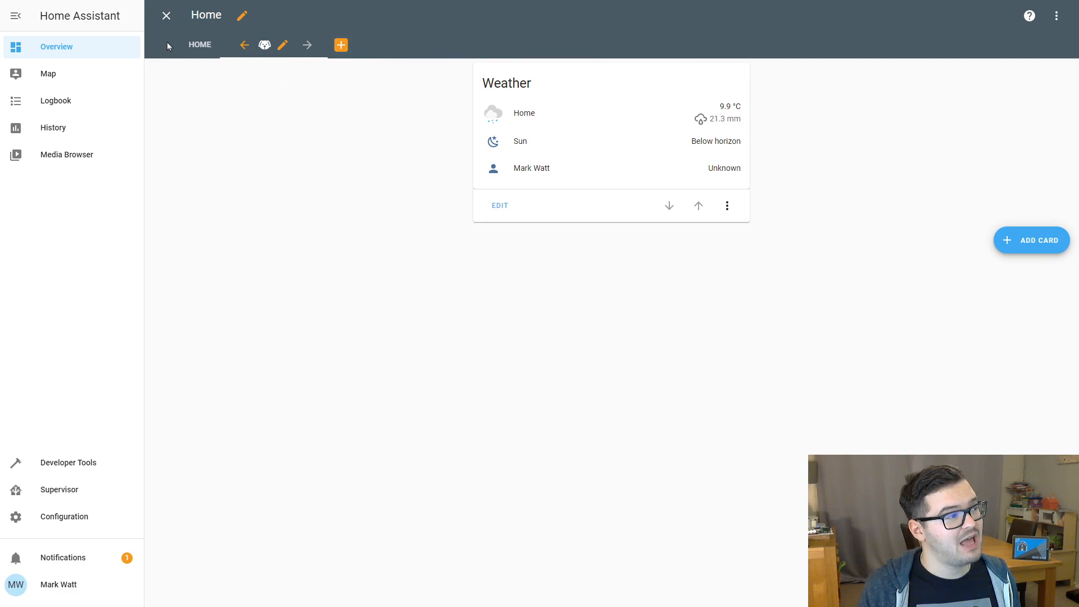
mouse_move(166, 14)
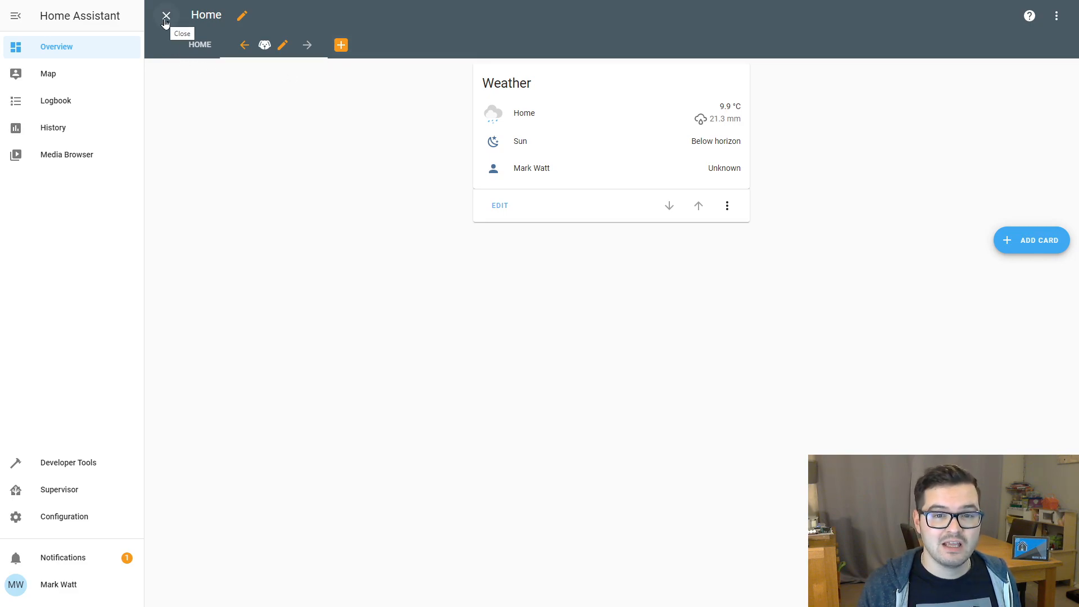
click(165, 15)
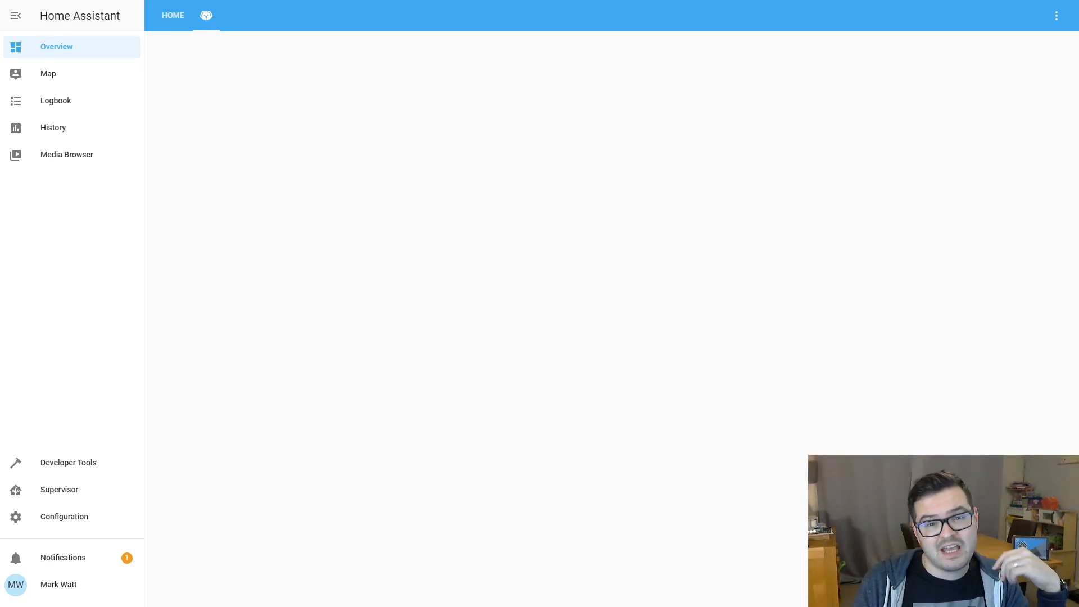
mouse_move(955, 130)
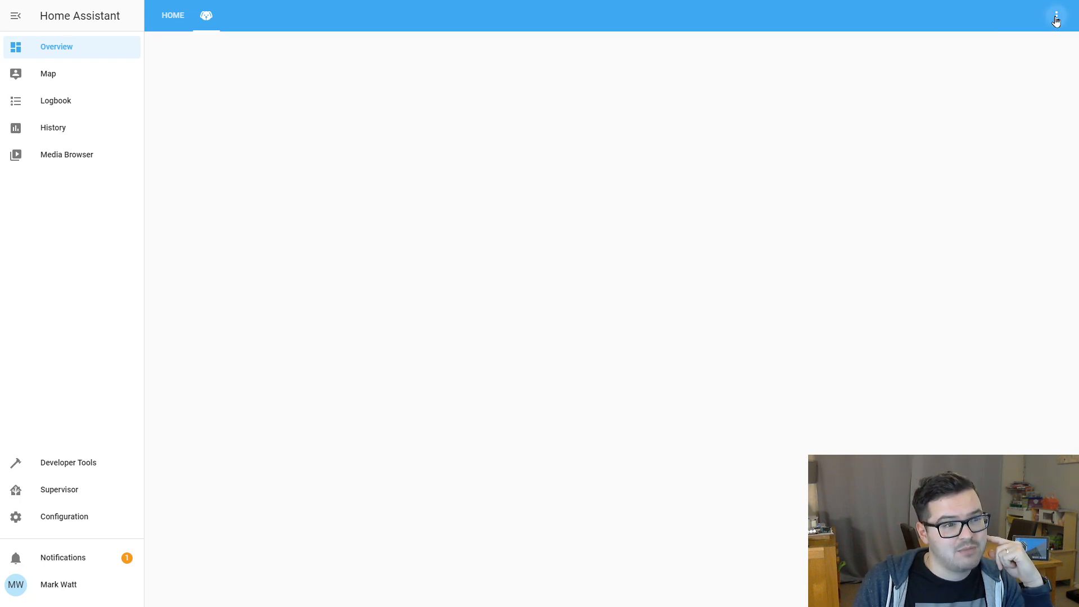
click(1055, 15)
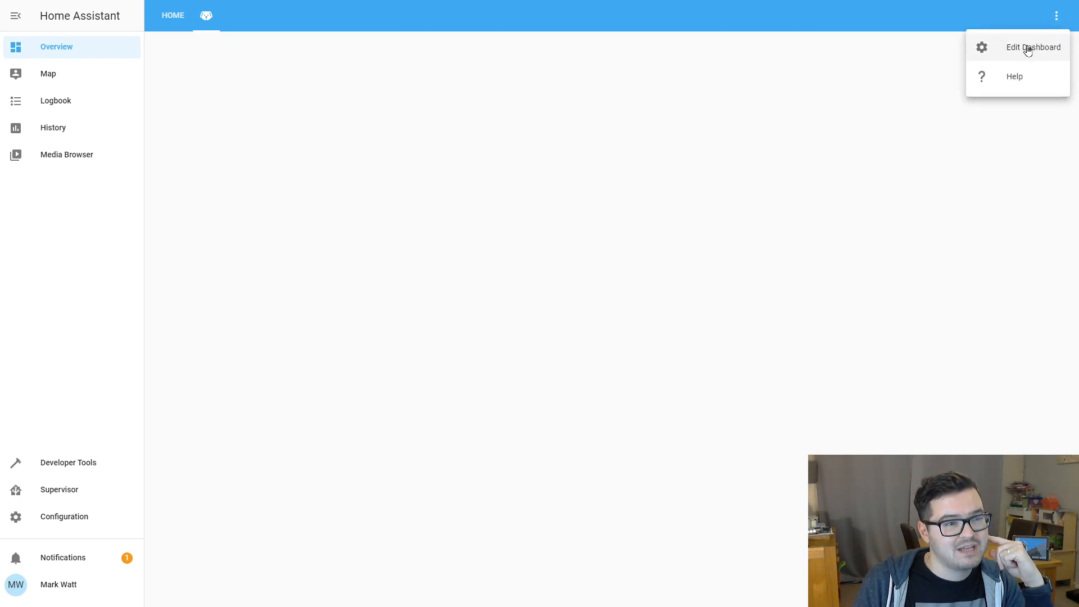
click(1033, 47)
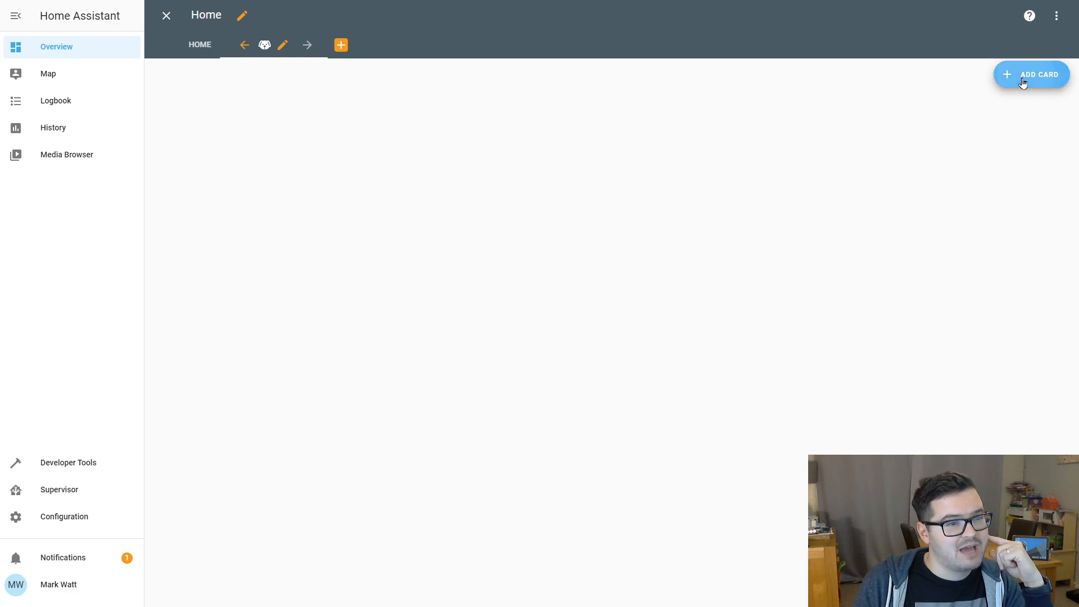
Start adding a card to the view and browse the list of card types.
click(1031, 74)
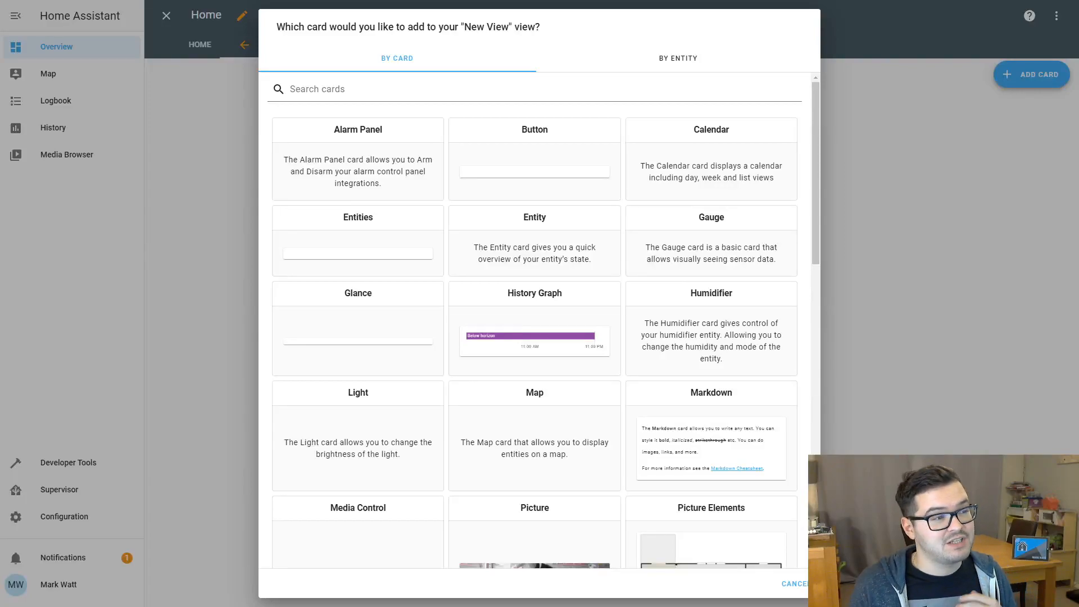
mouse_move(883, 182)
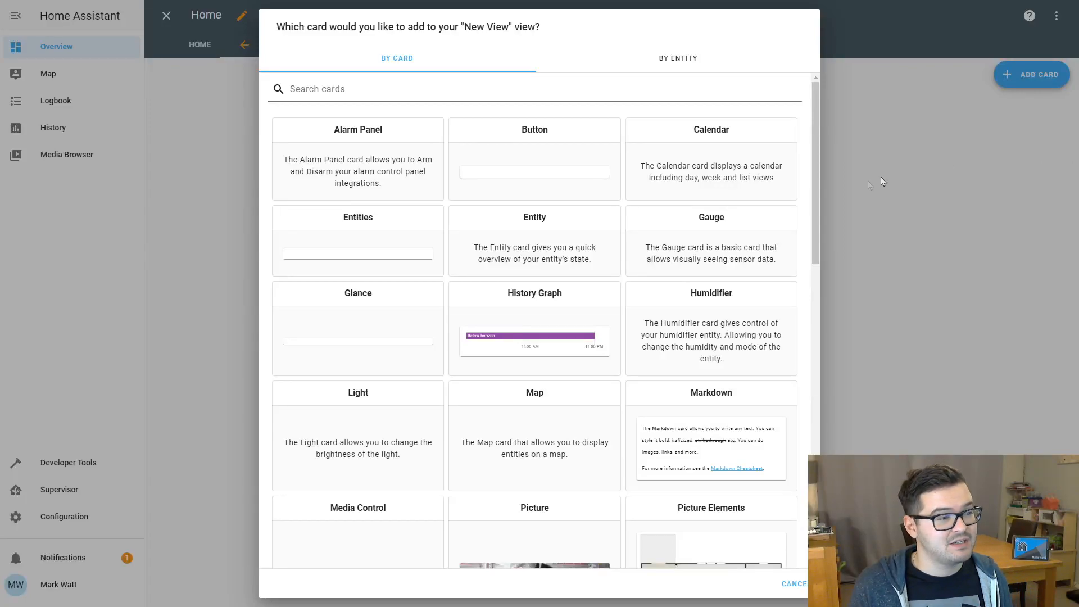
mouse_move(748, 191)
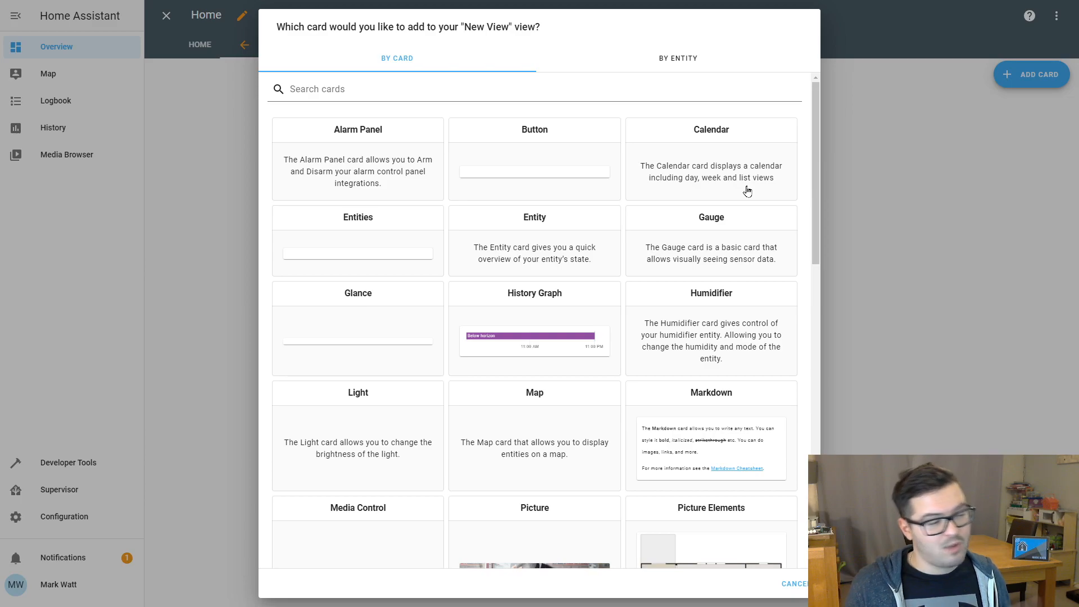
scroll(down, 3)
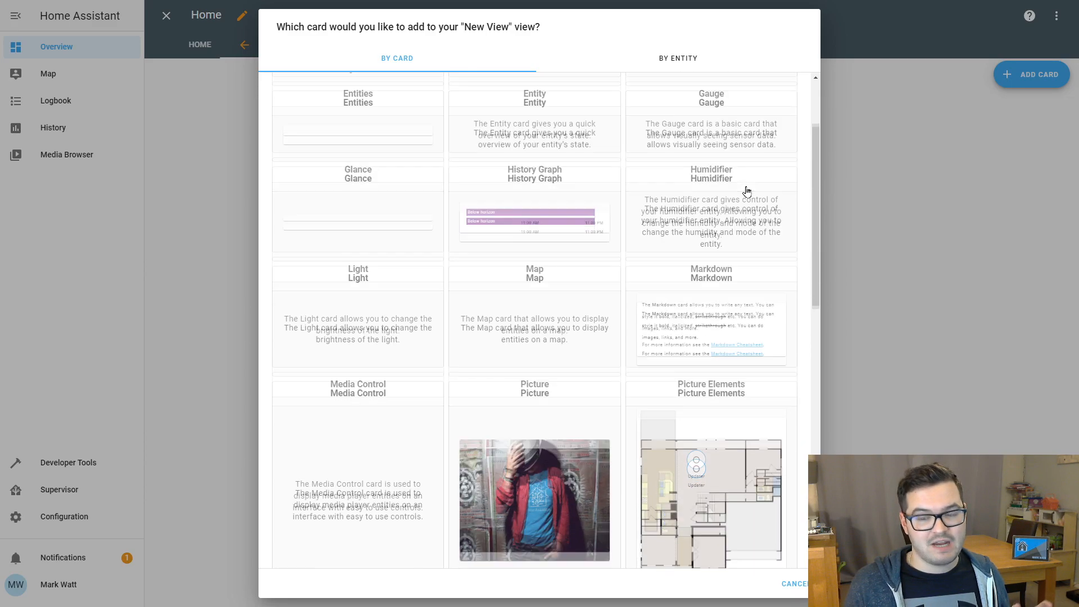
scroll(up, 3)
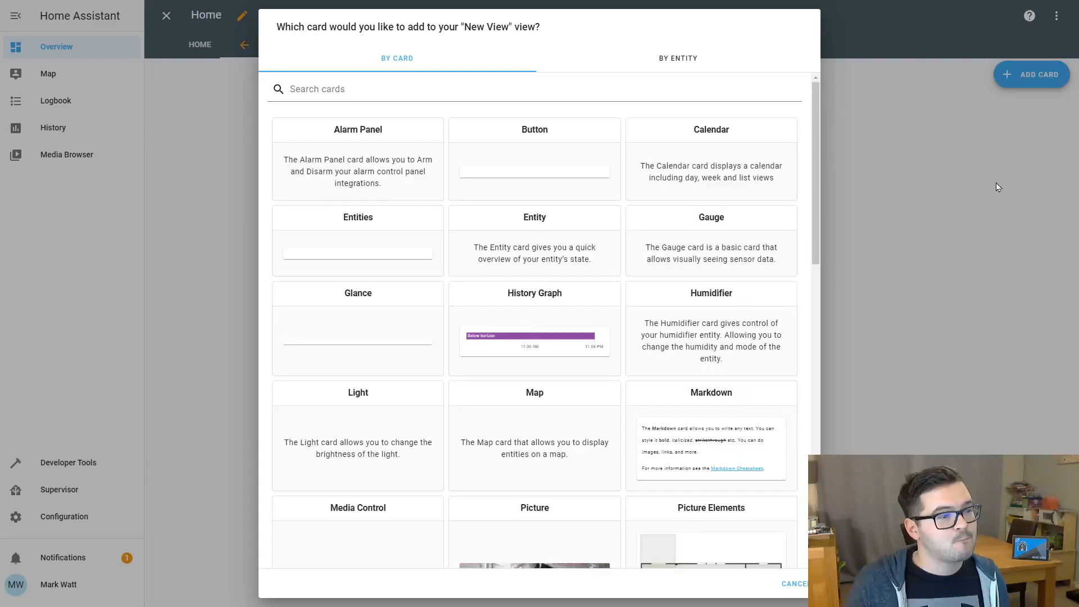
scroll(down, 3)
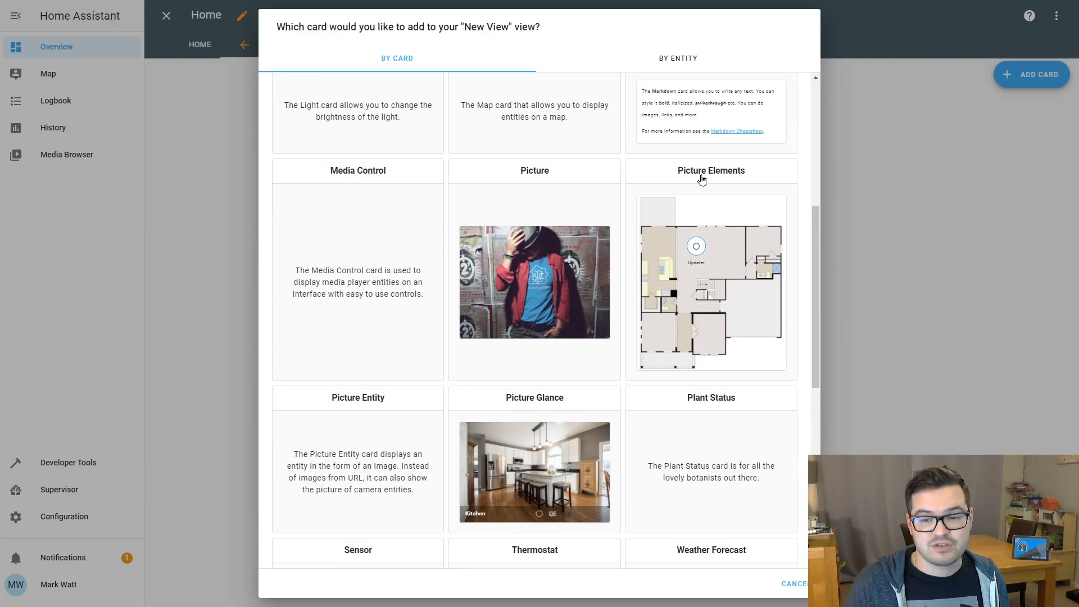
scroll(up, 3)
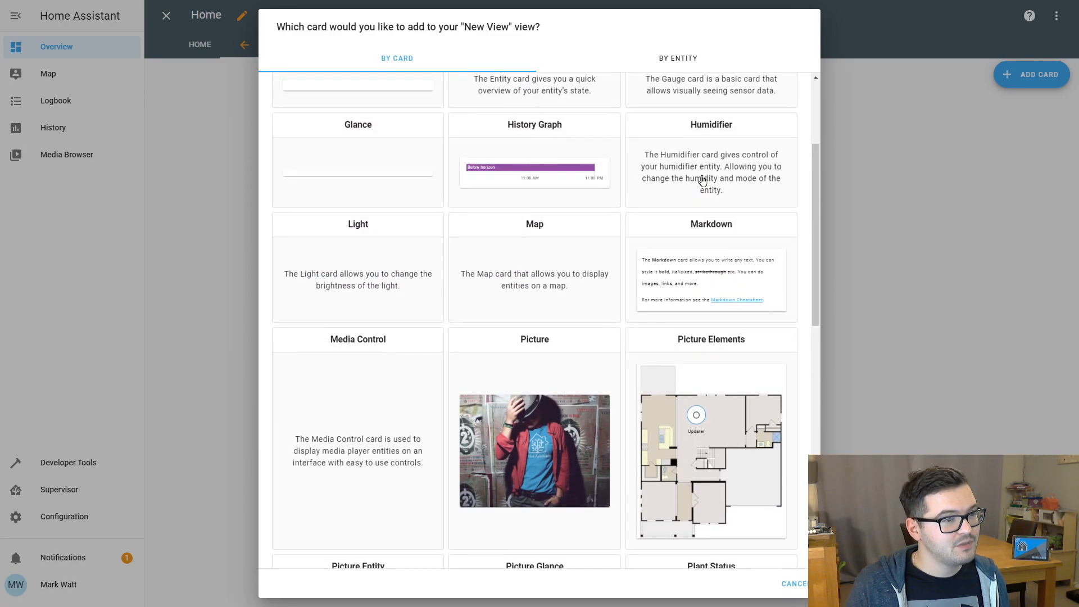
scroll(up, 3)
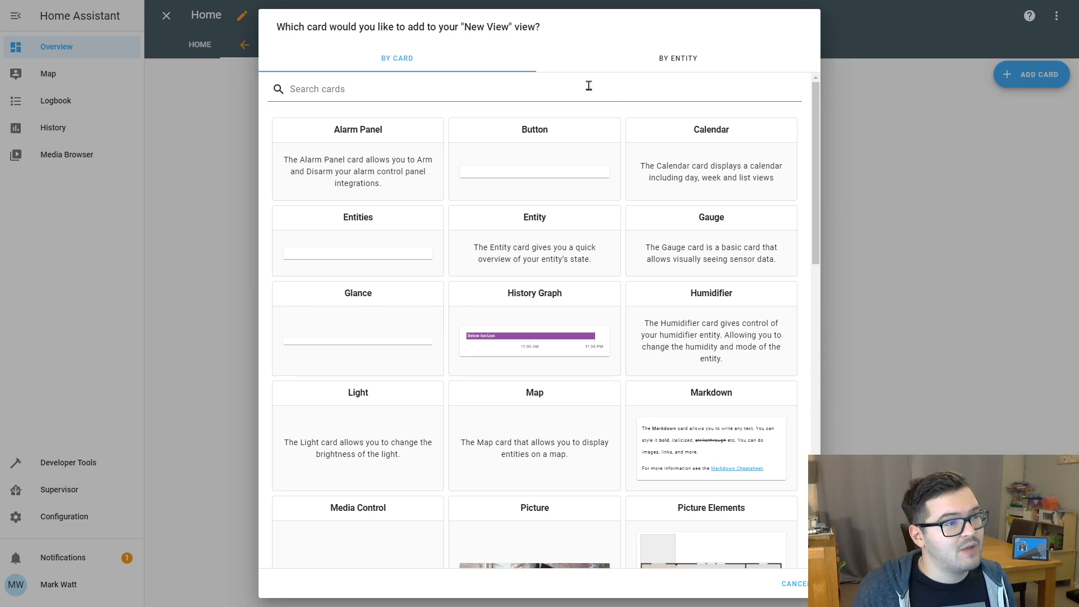
mouse_move(645, 63)
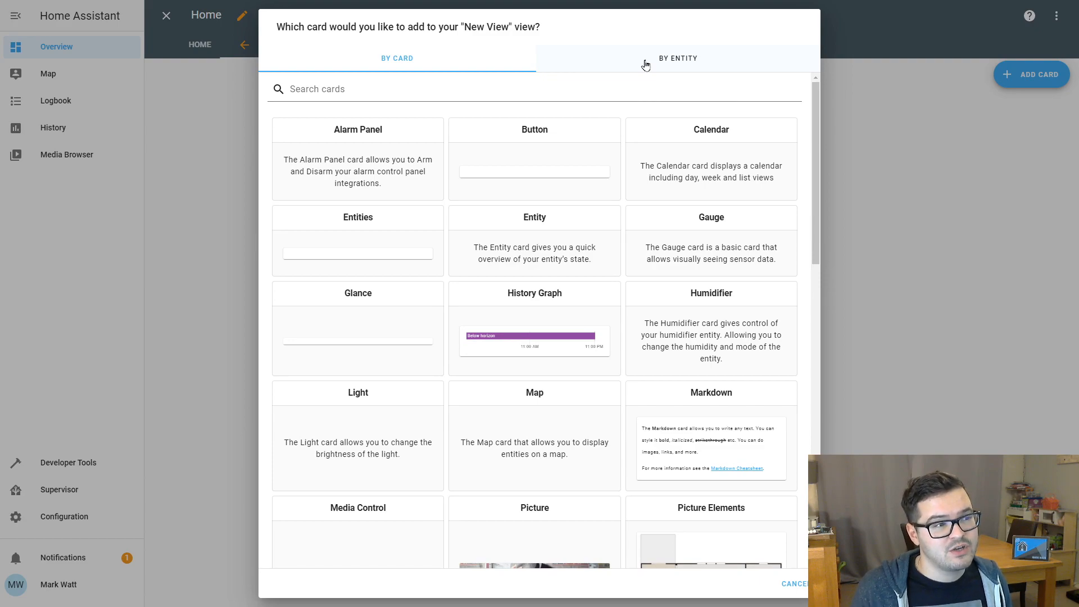
click(677, 58)
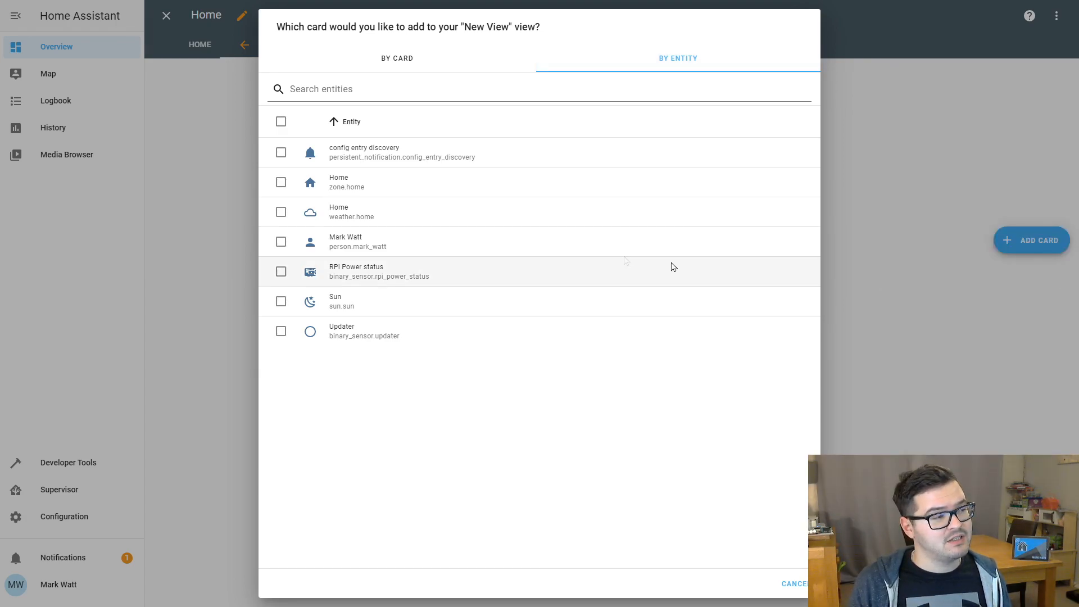
mouse_move(289, 242)
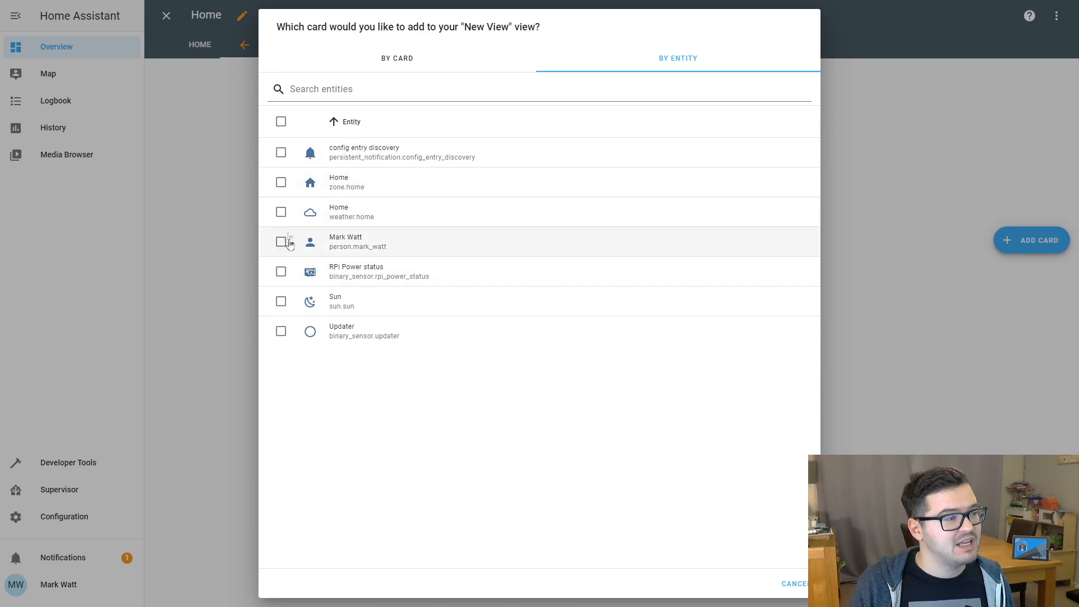
click(280, 211)
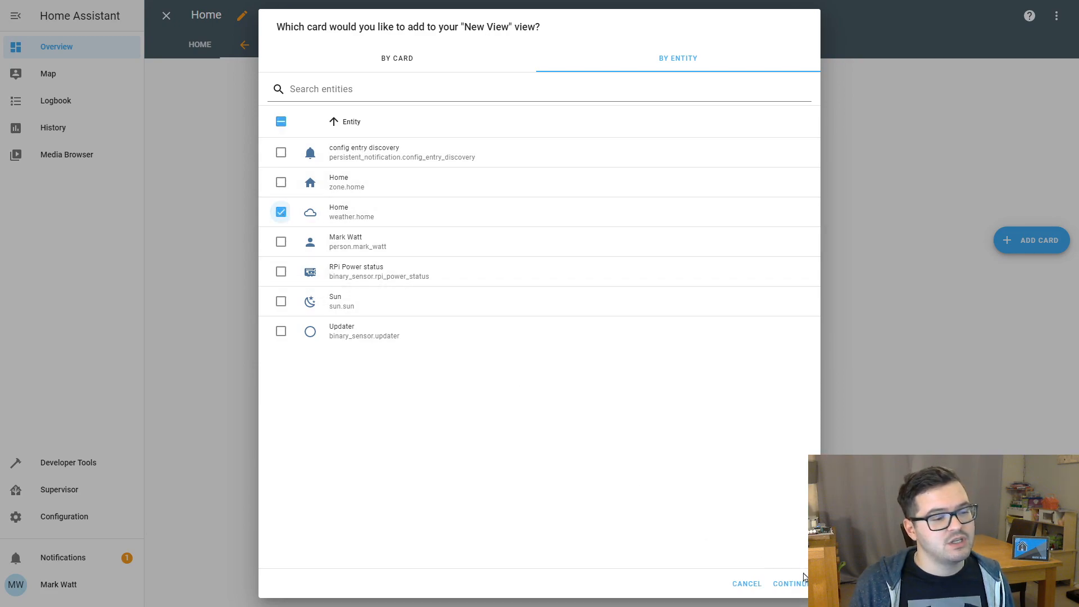
mouse_move(685, 461)
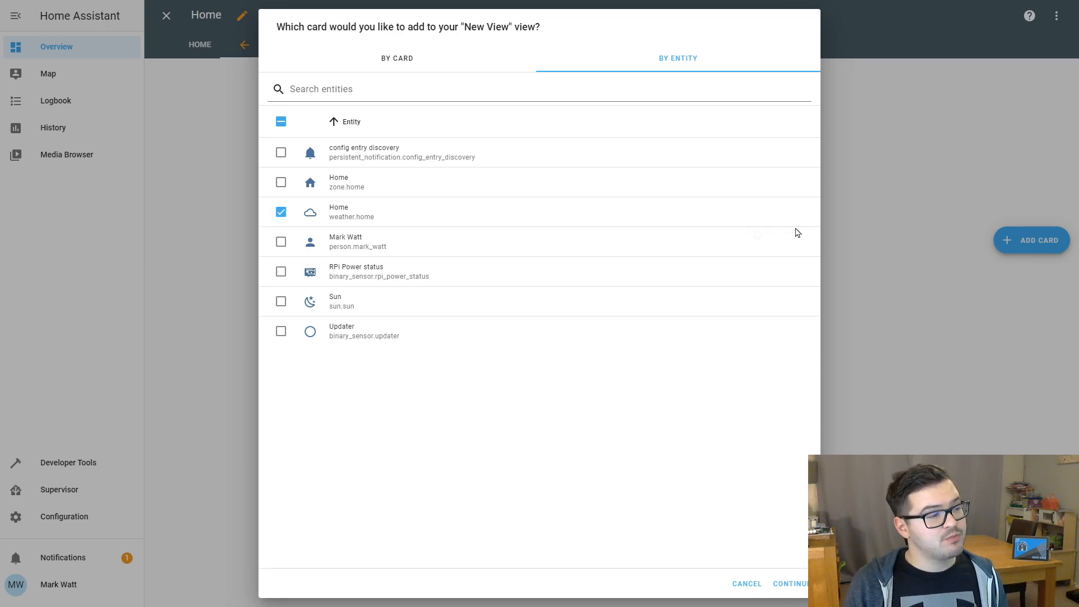
click(280, 241)
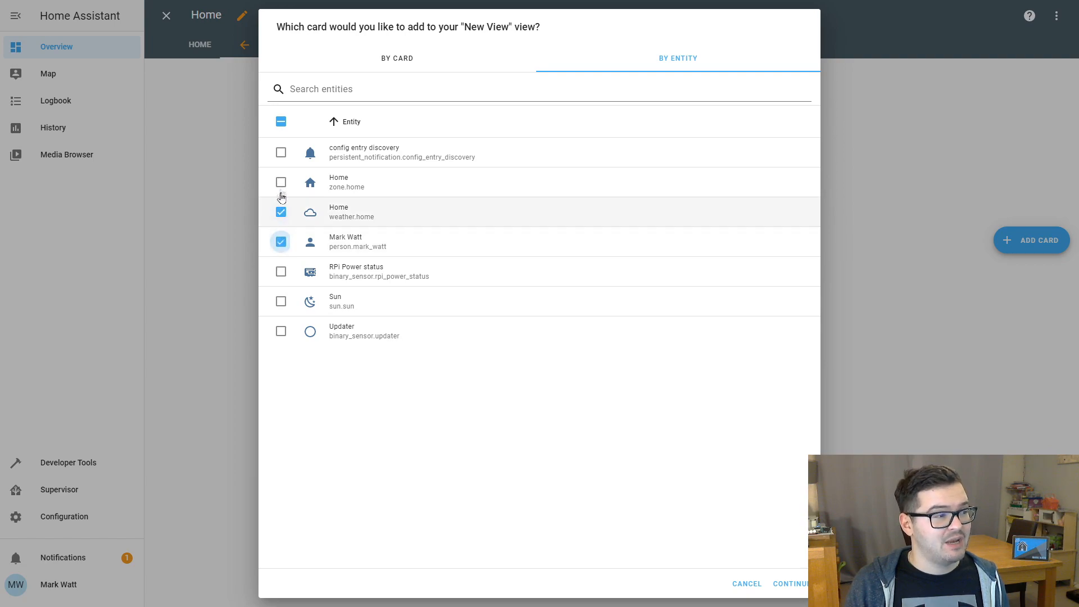
click(280, 183)
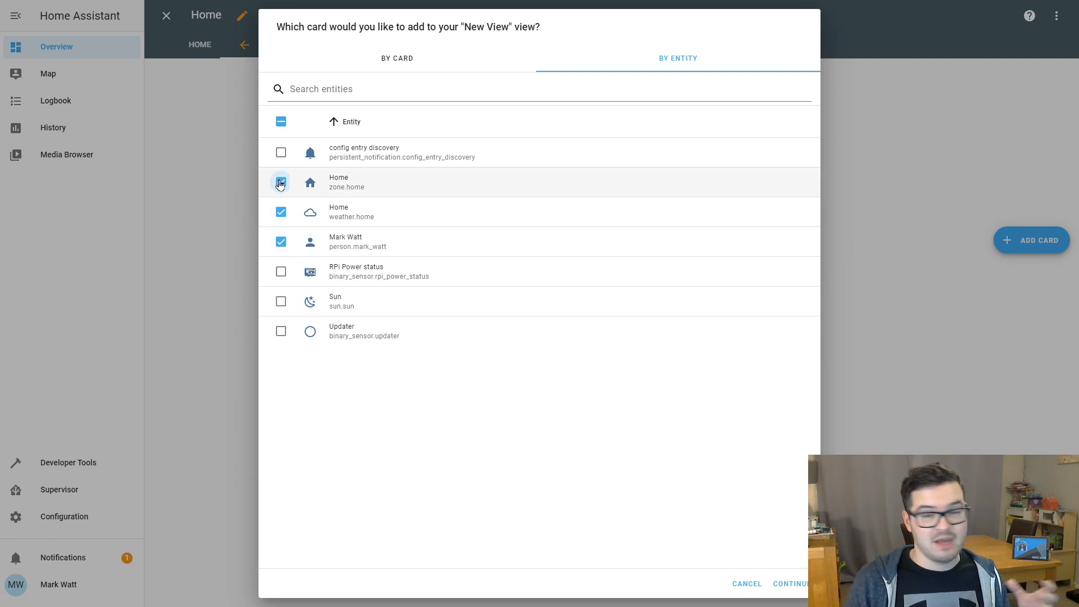
click(280, 182)
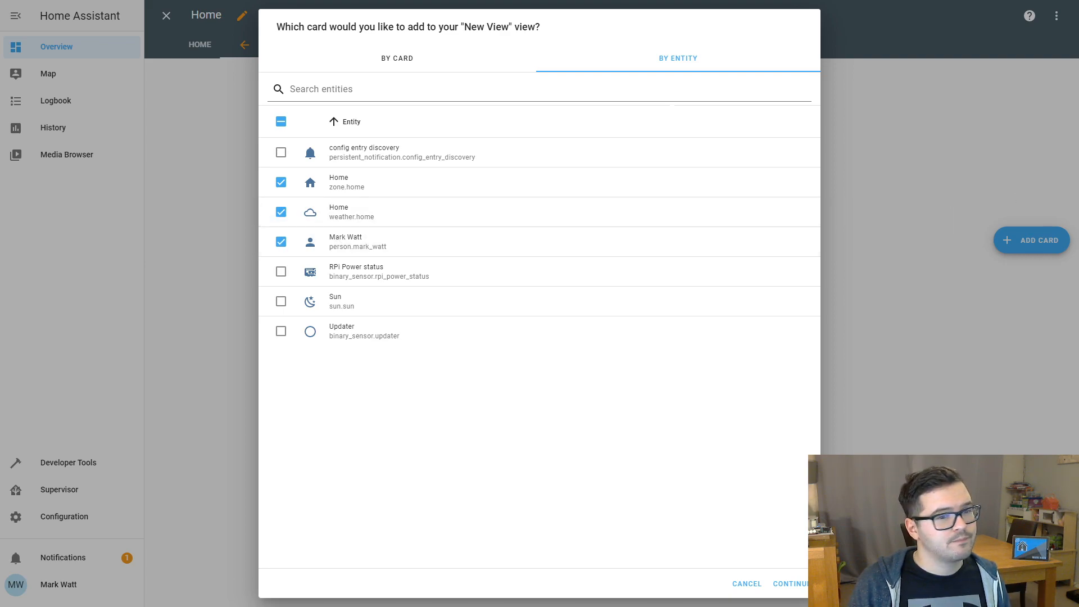
click(280, 121)
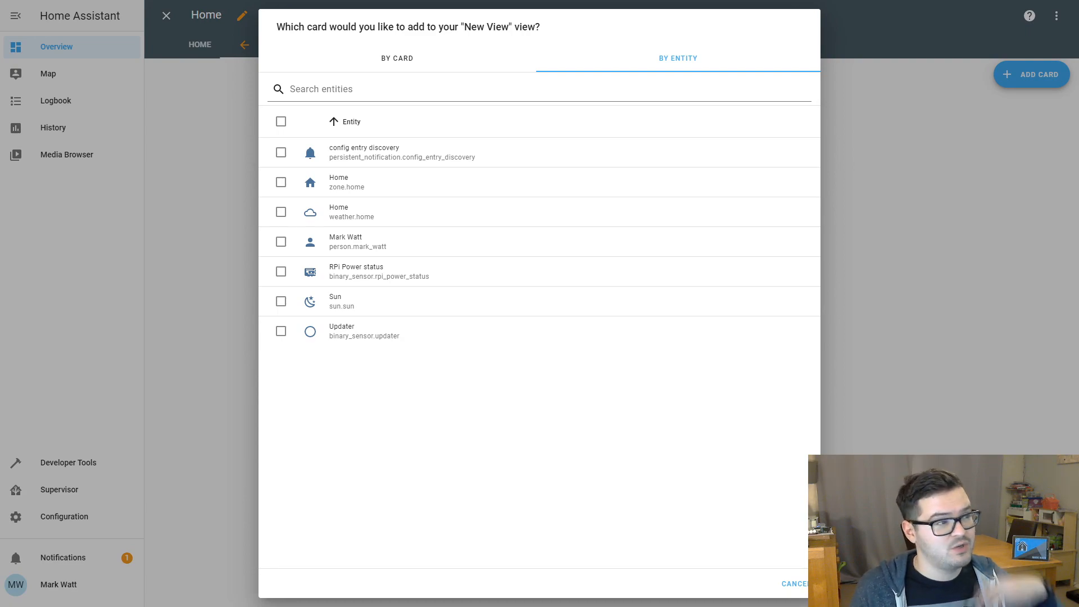
click(397, 57)
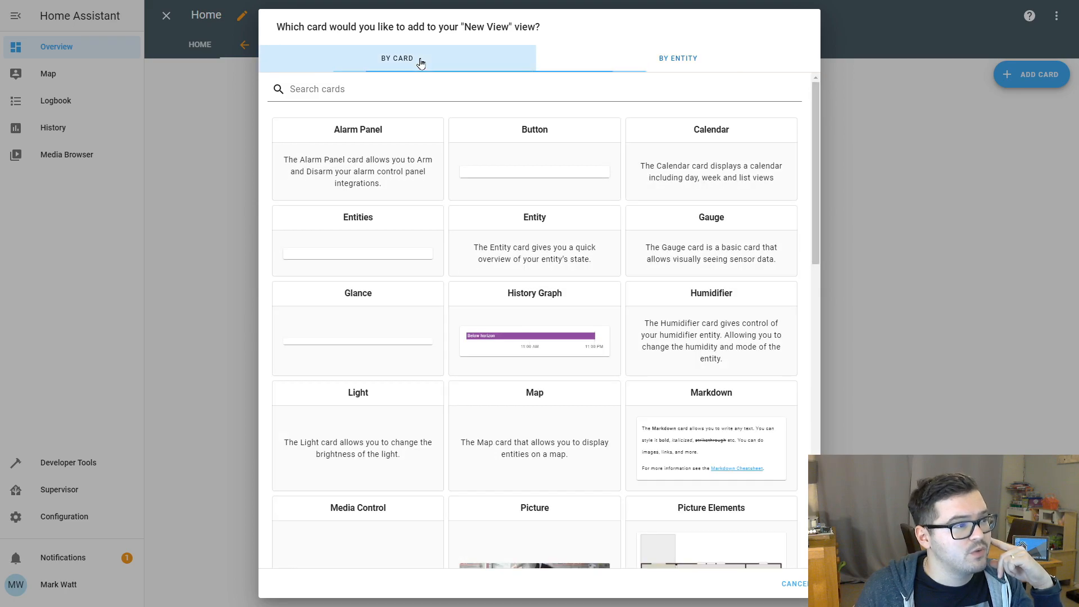
mouse_move(470, 203)
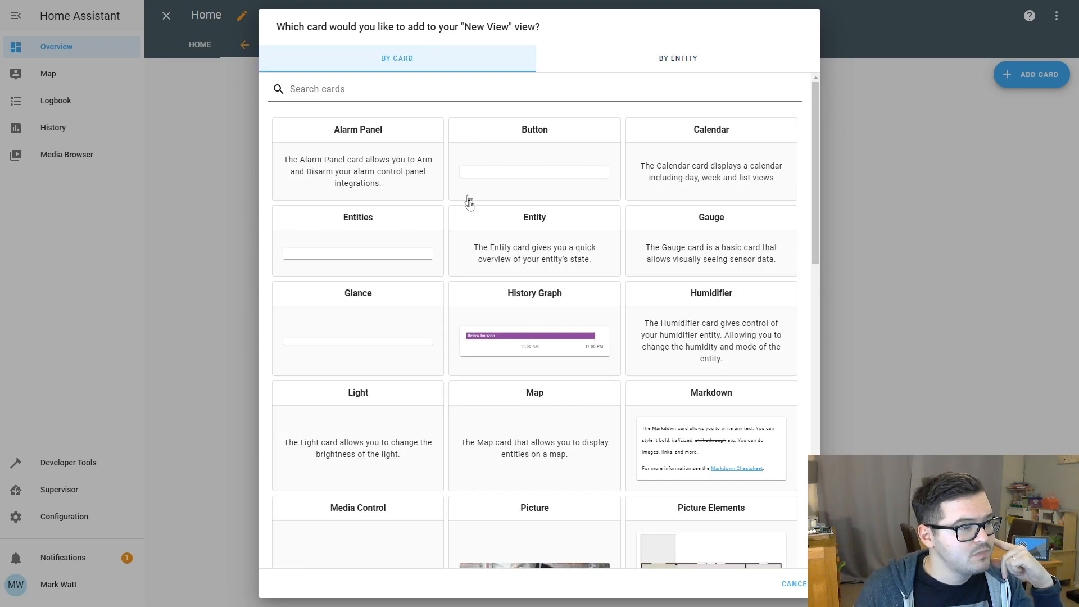
mouse_move(478, 241)
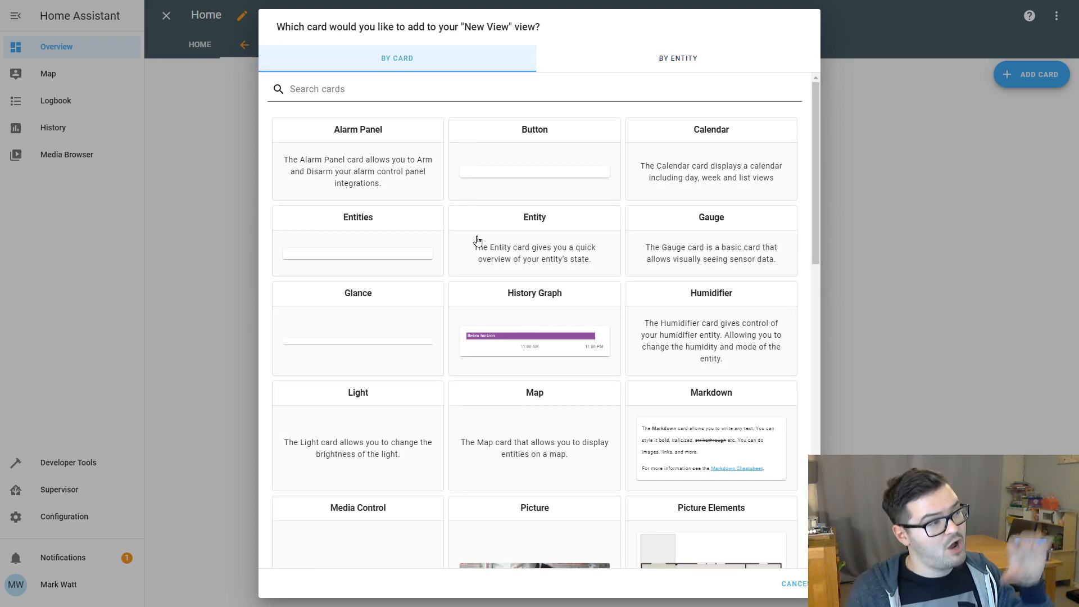
mouse_move(479, 239)
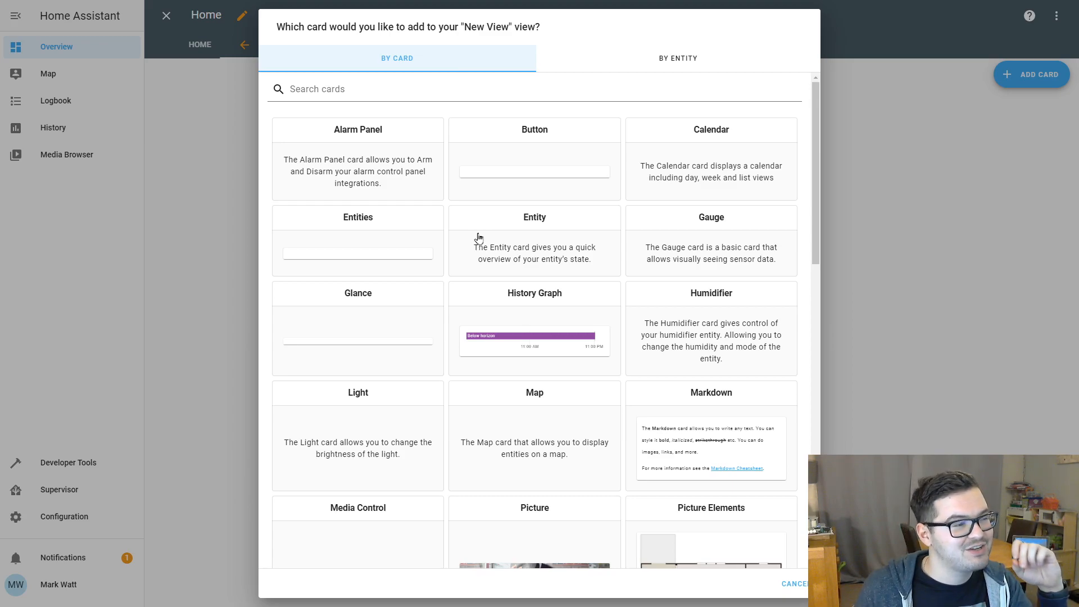
mouse_move(470, 257)
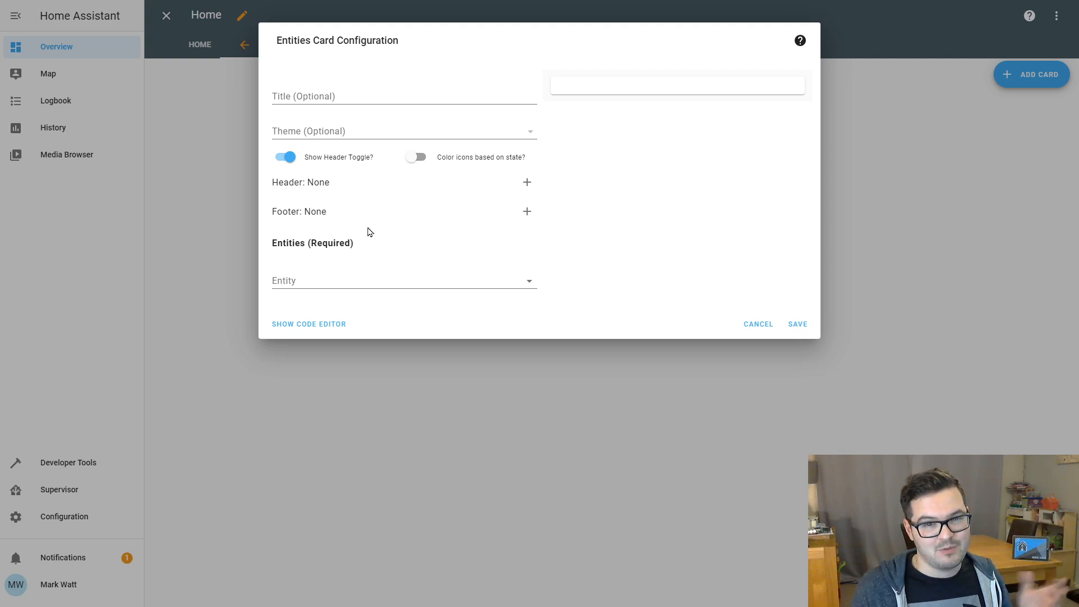
mouse_move(348, 96)
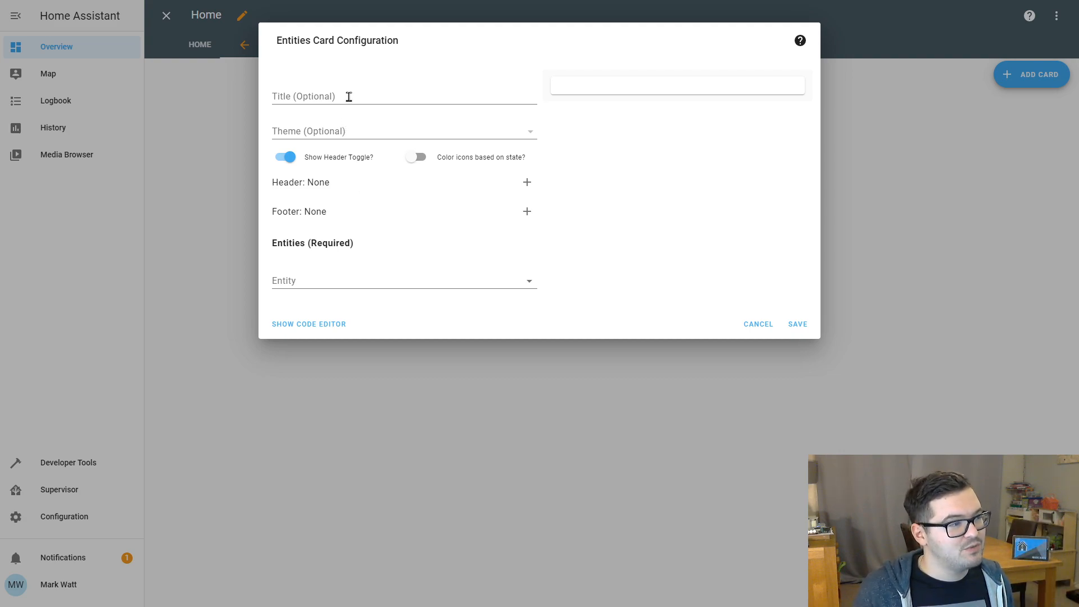
mouse_move(401, 149)
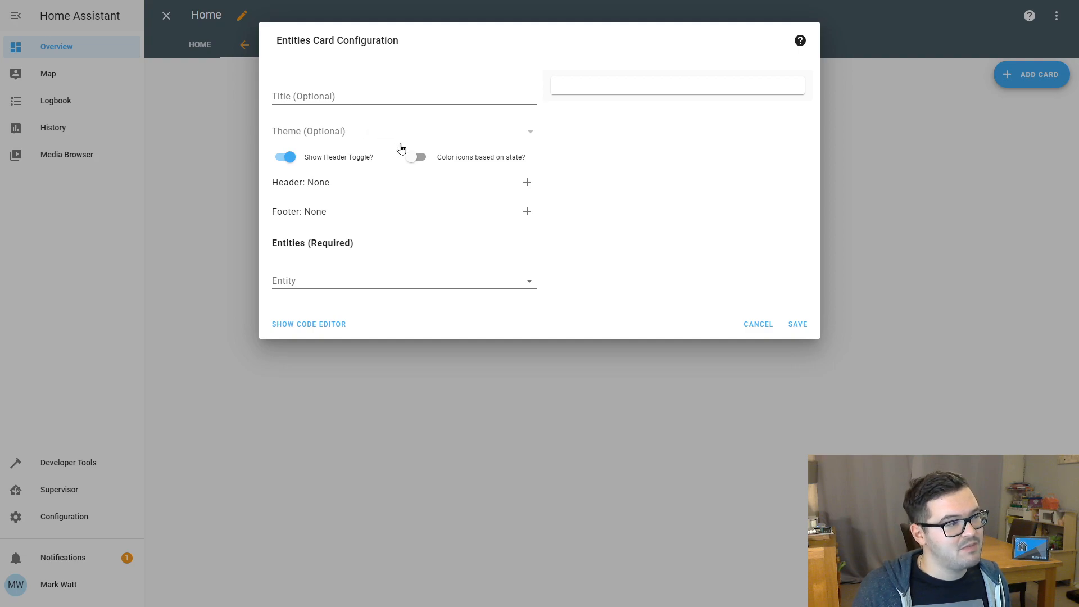
mouse_move(360, 261)
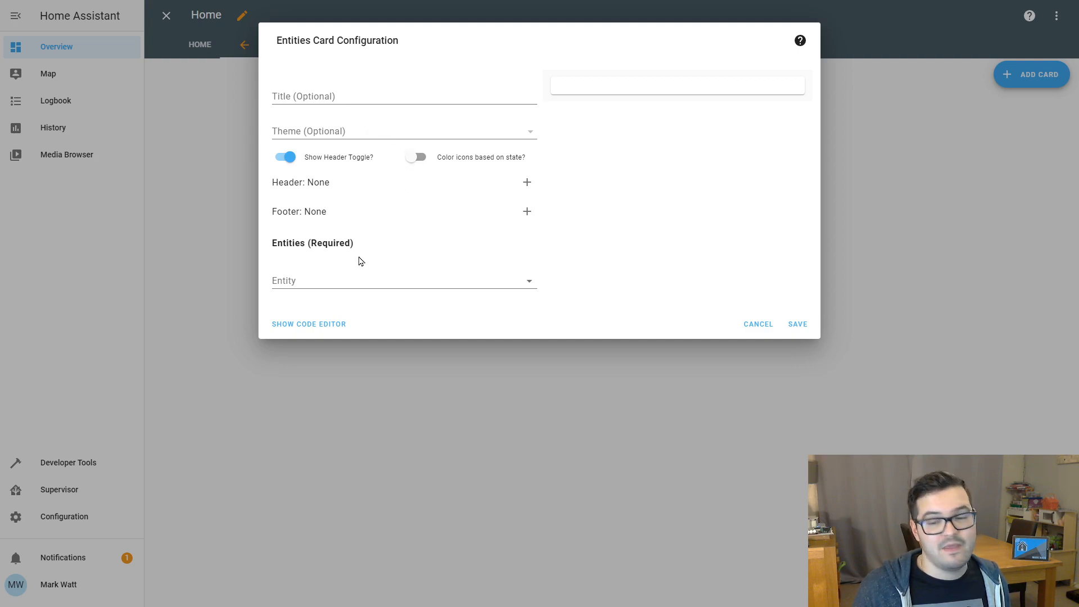
mouse_move(416, 268)
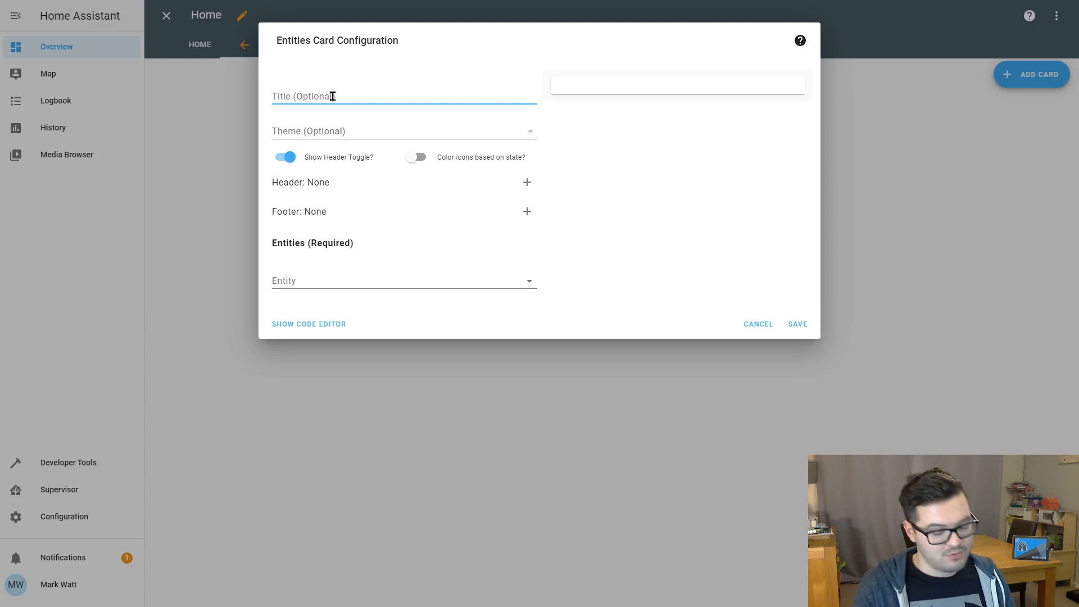
Title the entities card 'Weather'.
text(Wea)
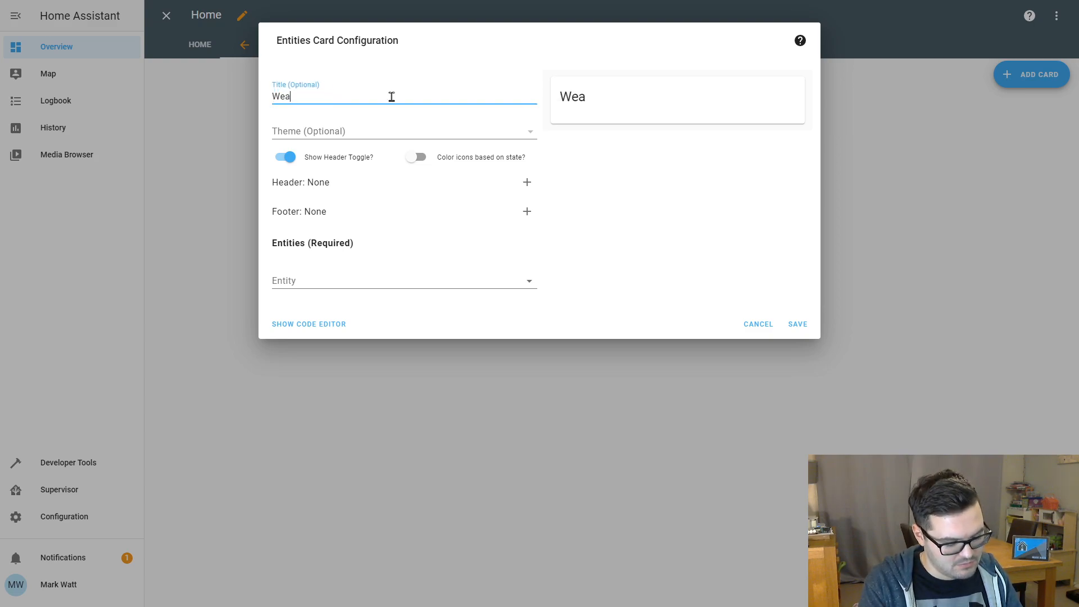
text(ther)
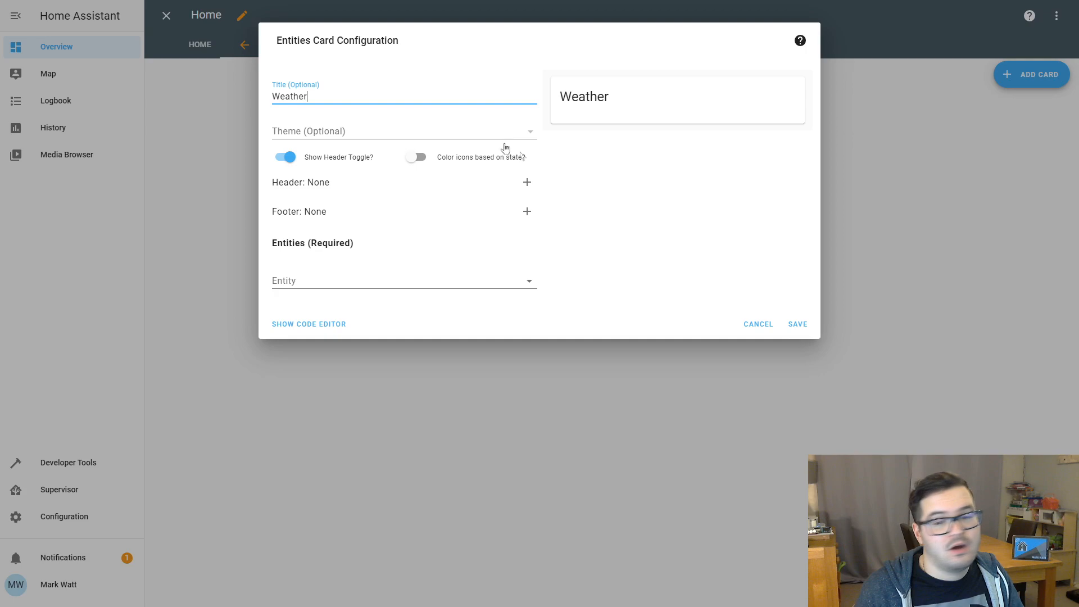
mouse_move(596, 138)
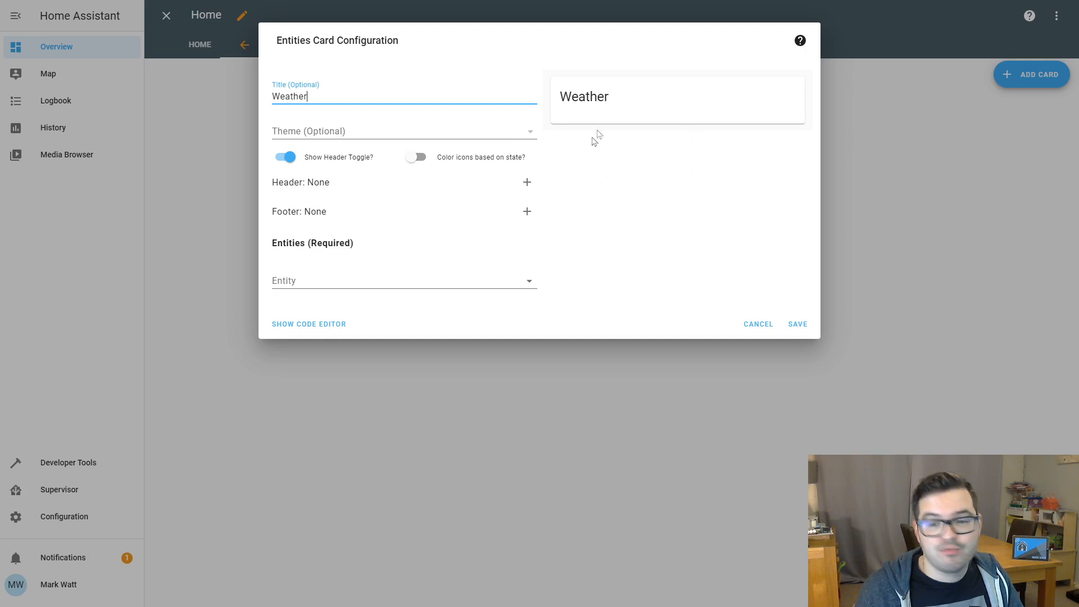
mouse_move(706, 160)
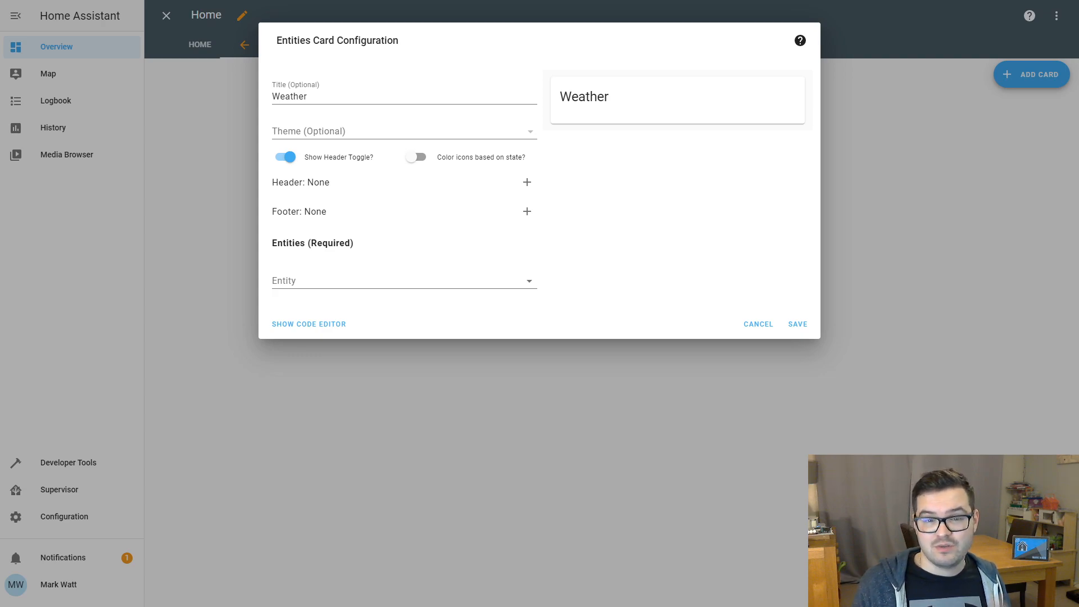
mouse_move(554, 145)
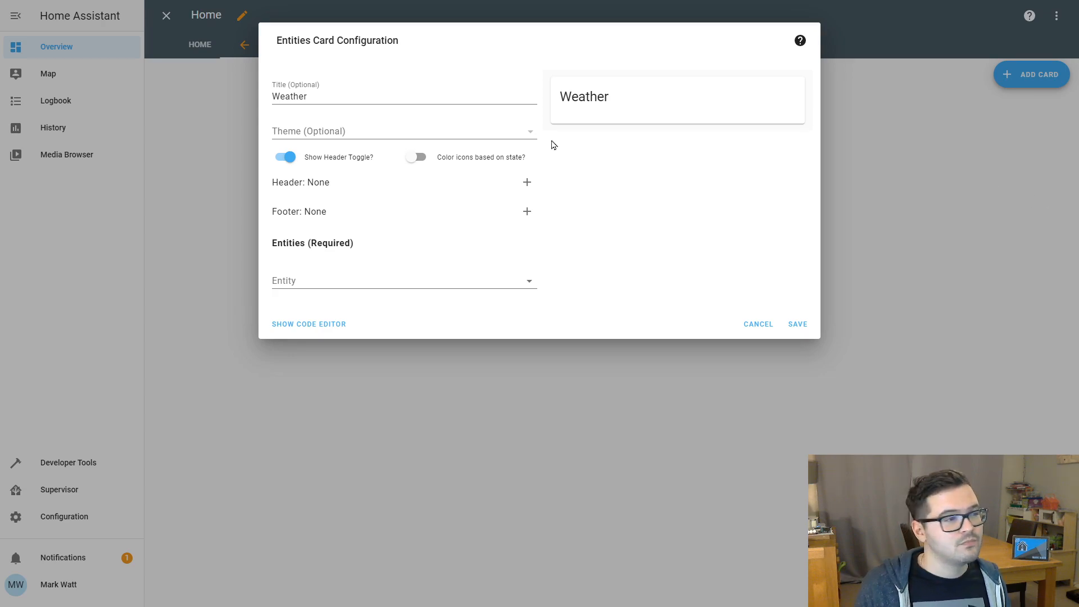
mouse_move(422, 146)
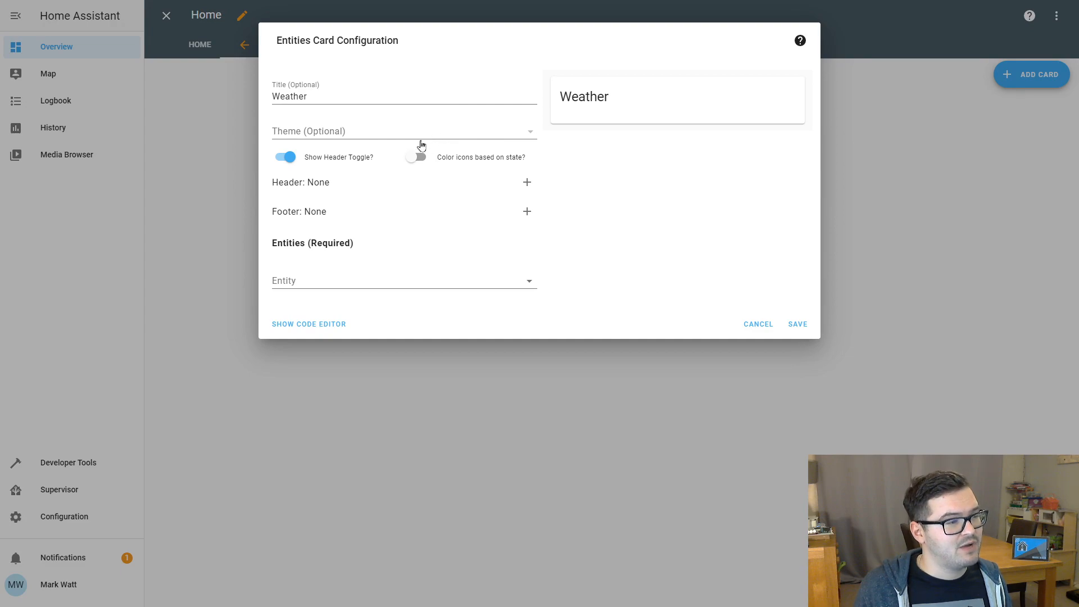
mouse_move(415, 157)
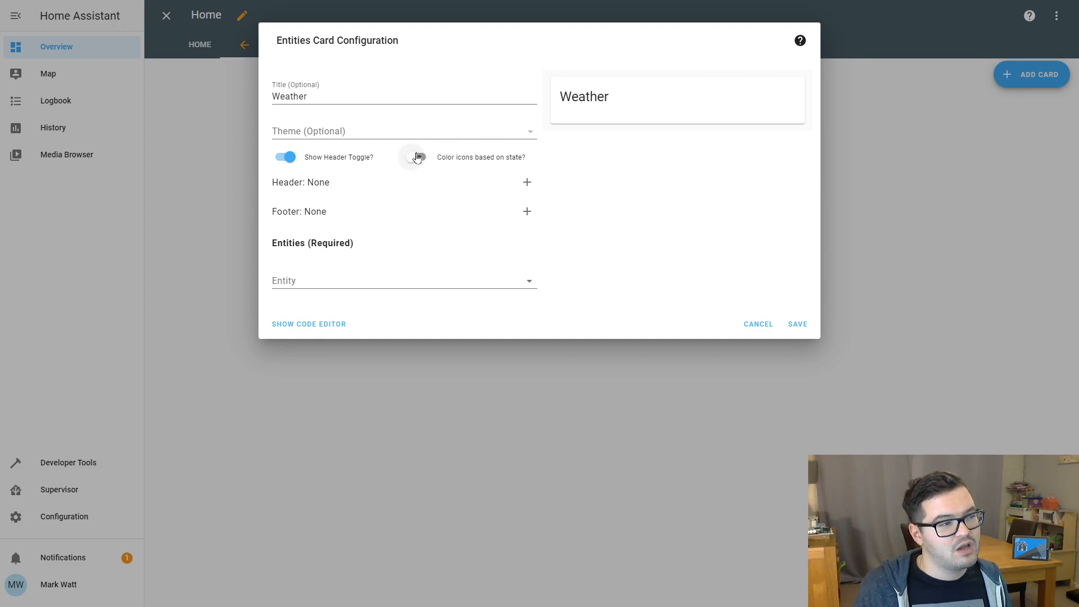
mouse_move(414, 161)
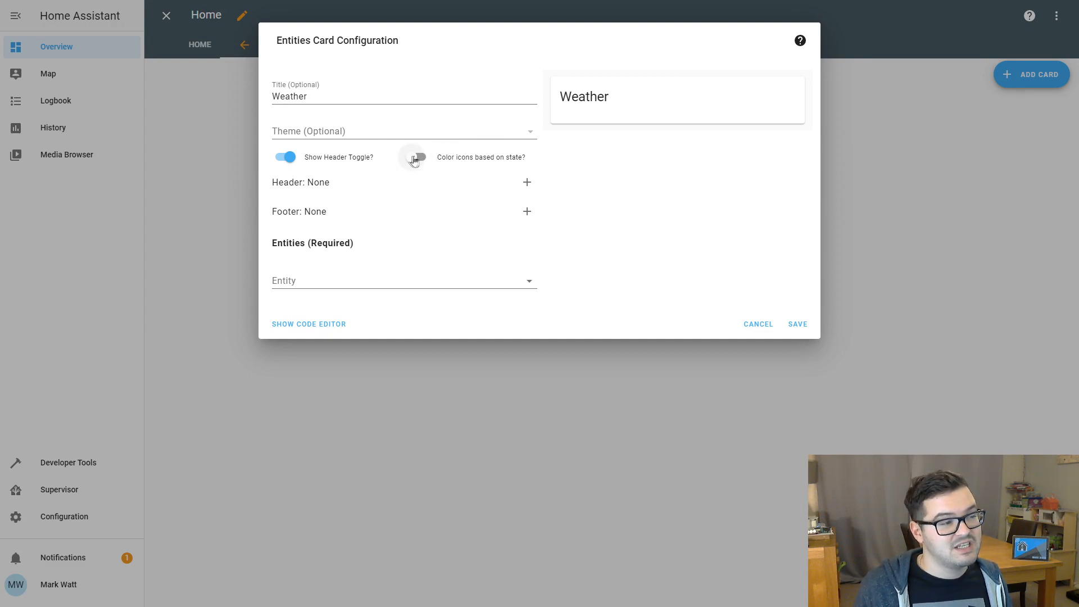
mouse_move(389, 160)
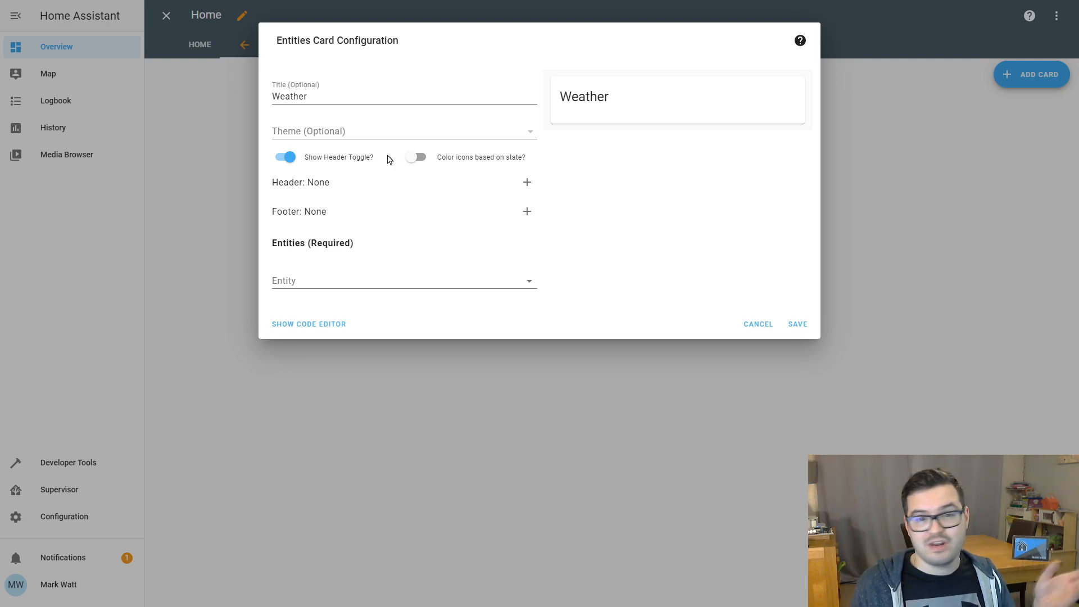
mouse_move(642, 170)
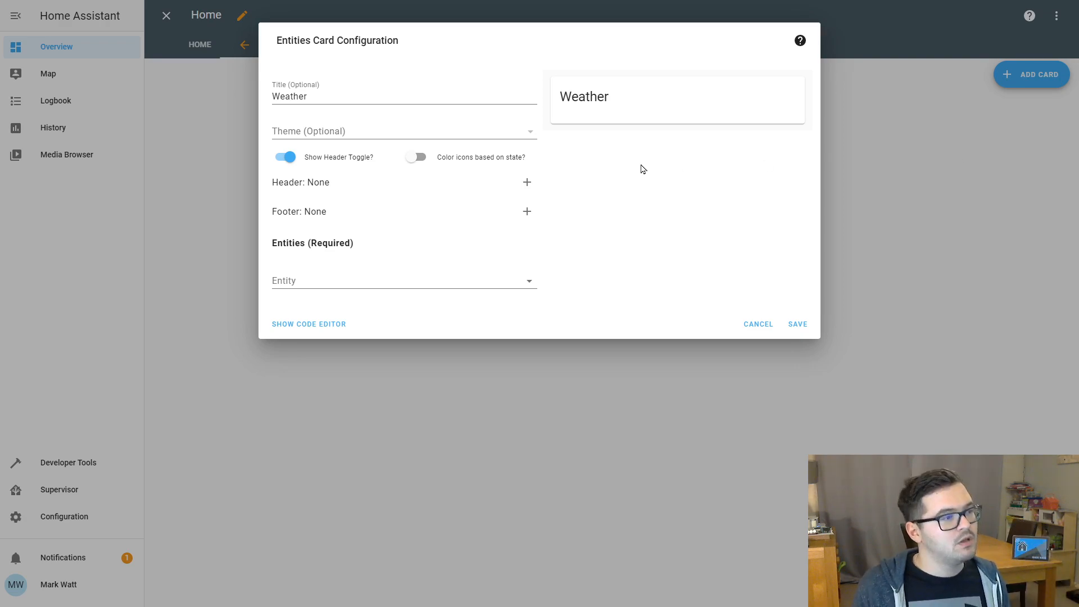
mouse_move(427, 182)
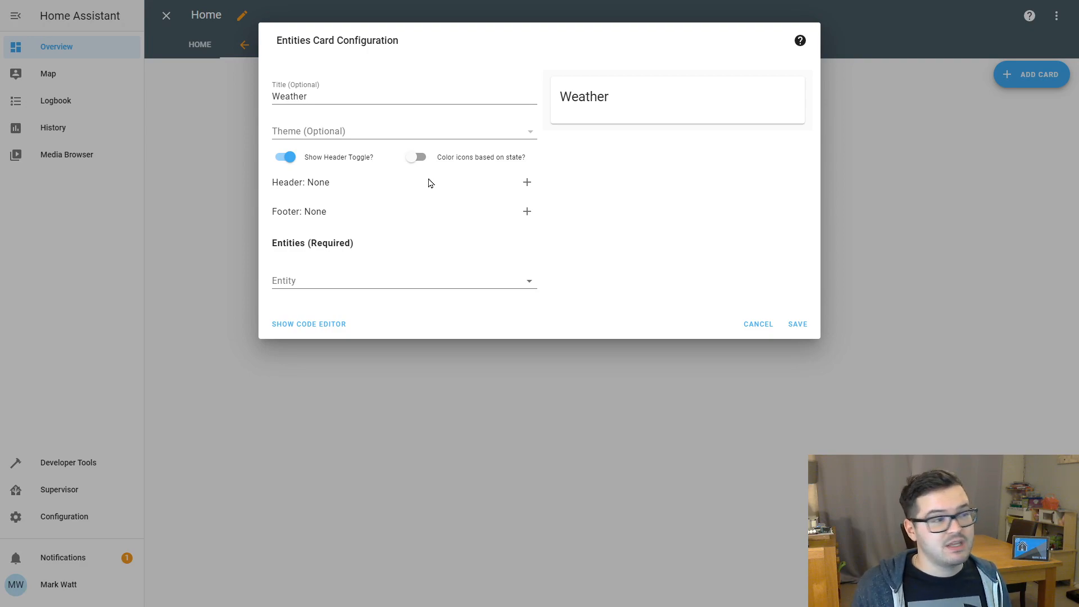
mouse_move(585, 58)
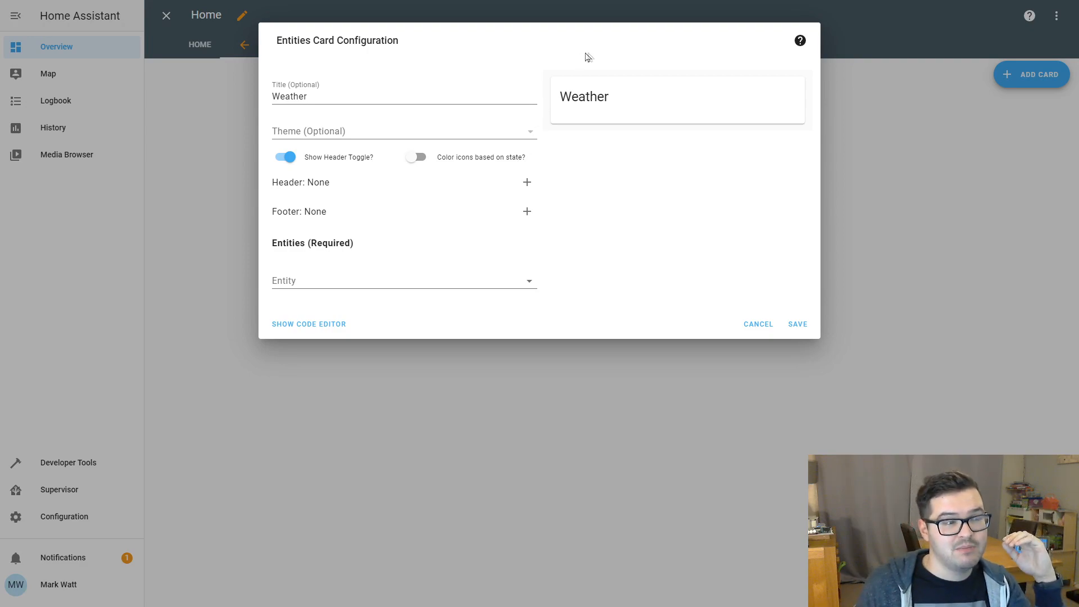
mouse_move(667, 57)
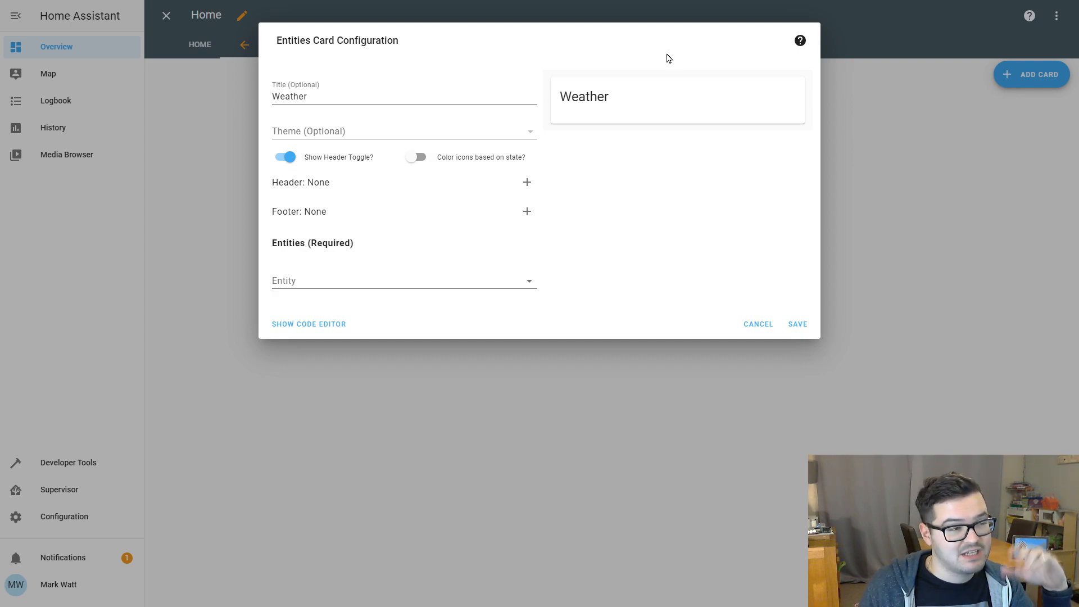
mouse_move(397, 279)
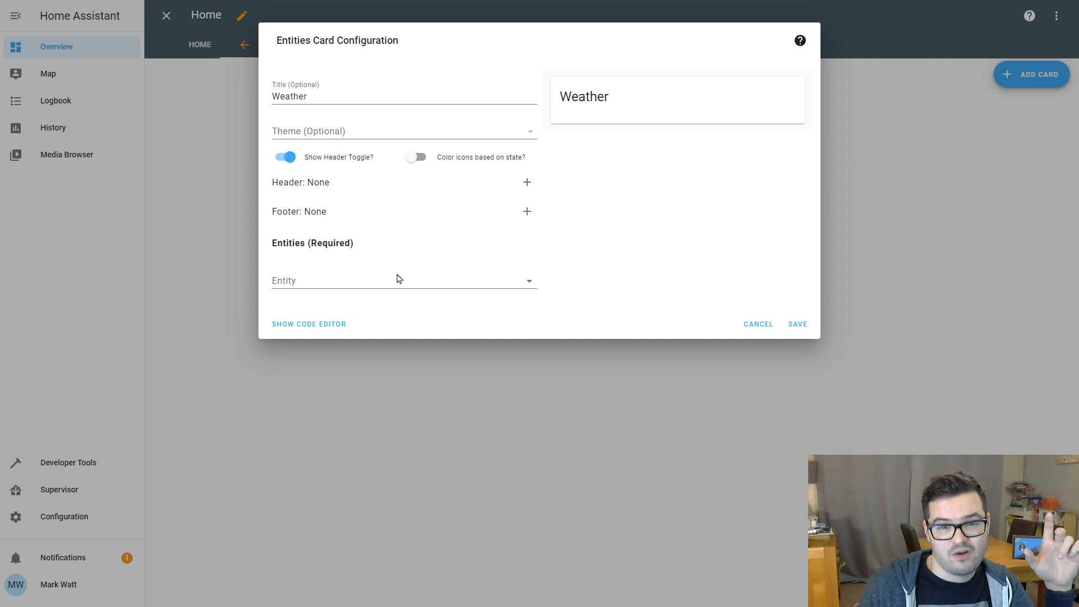
Add weather.home and the person entity to the Weather card's entity rows.
click(403, 280)
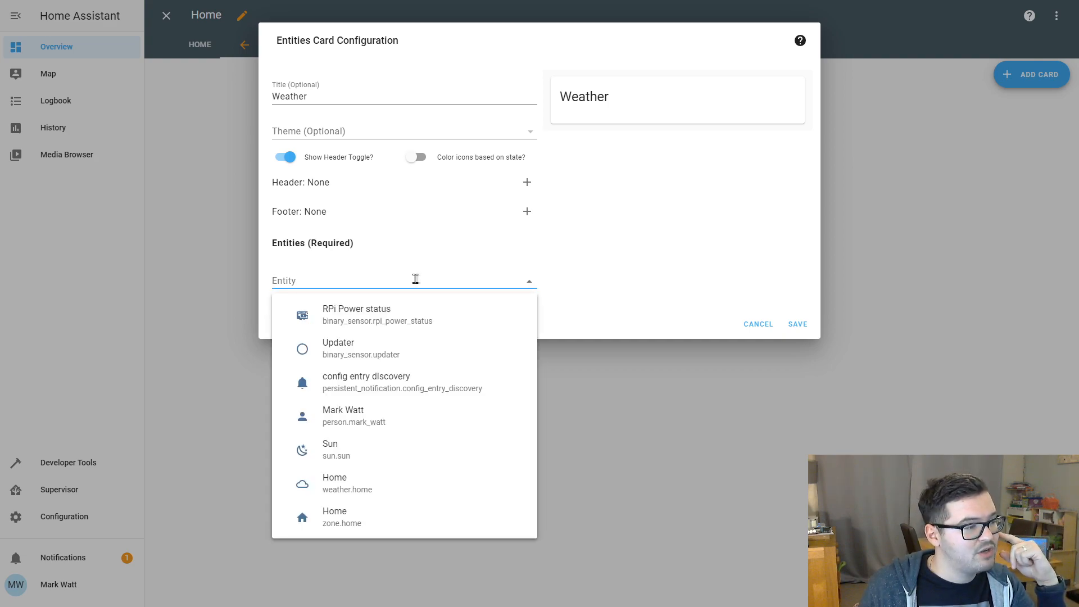
mouse_move(439, 419)
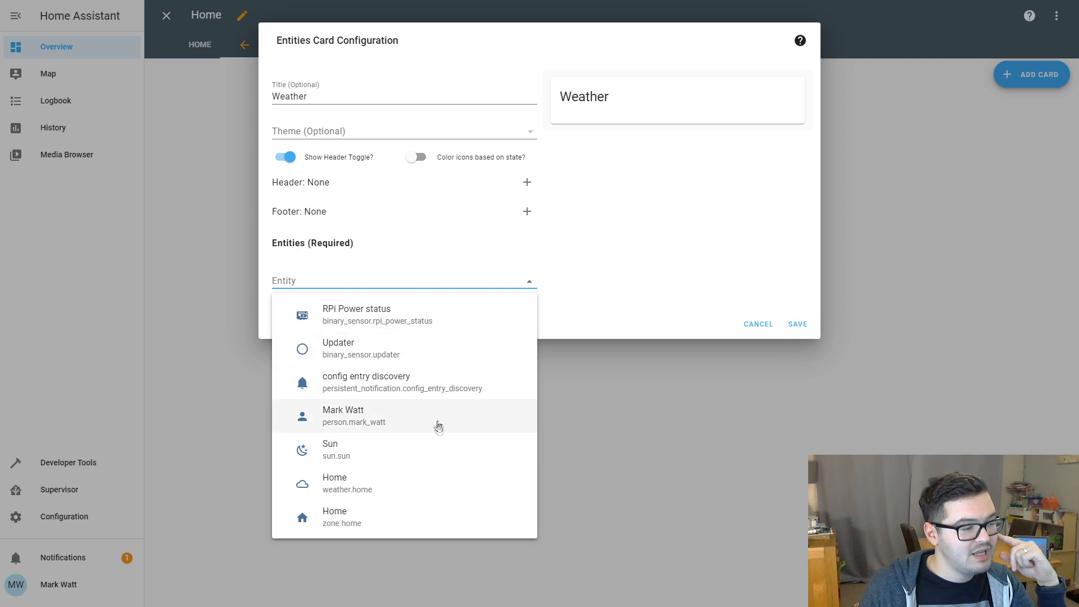
mouse_move(411, 324)
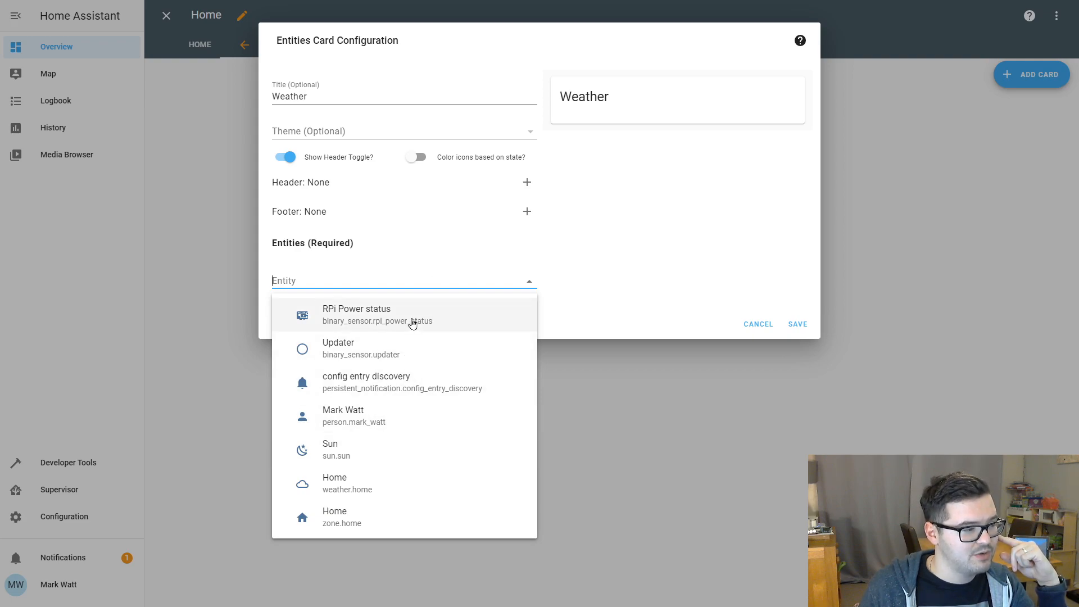
mouse_move(391, 489)
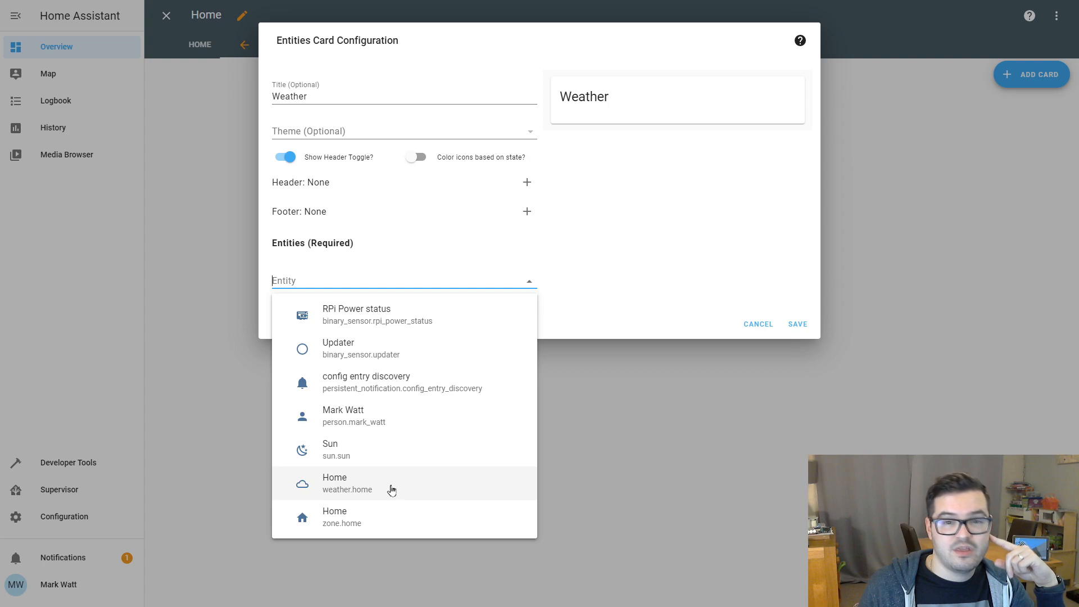
click(347, 483)
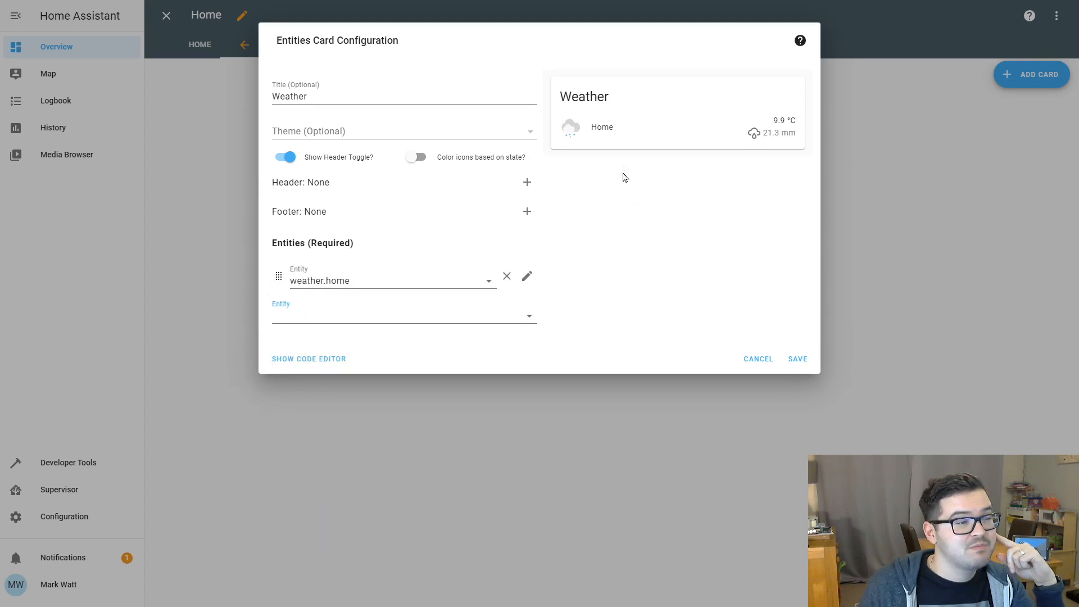
mouse_move(754, 157)
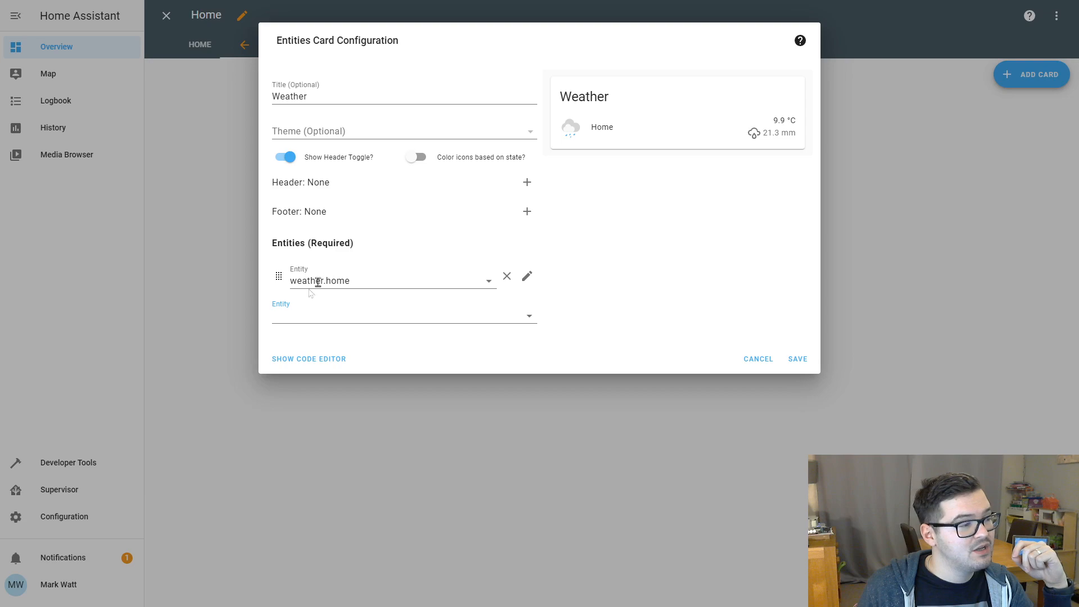
mouse_move(531, 320)
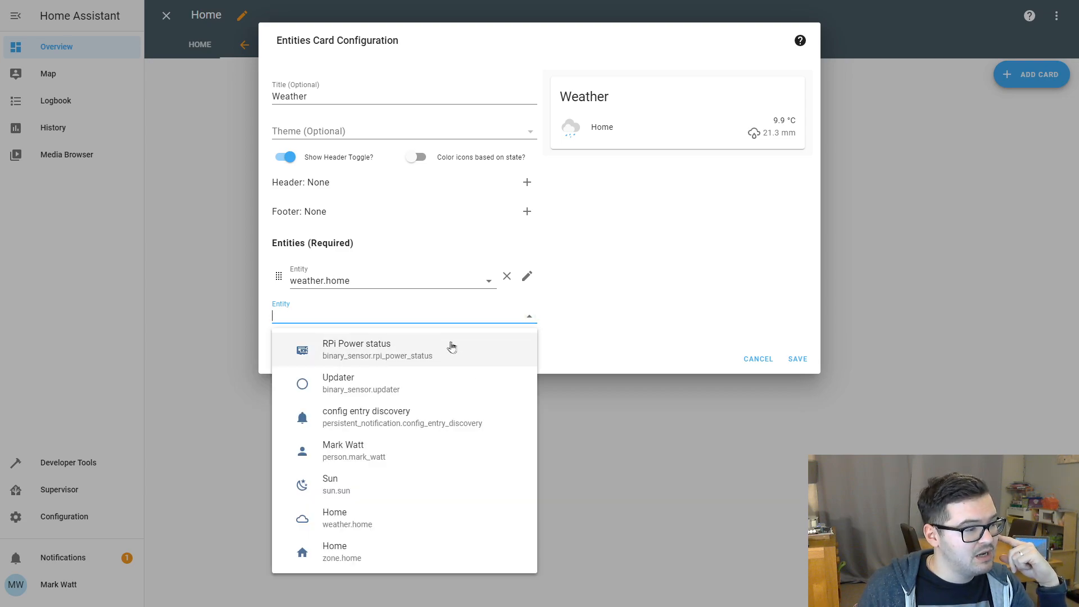
click(330, 483)
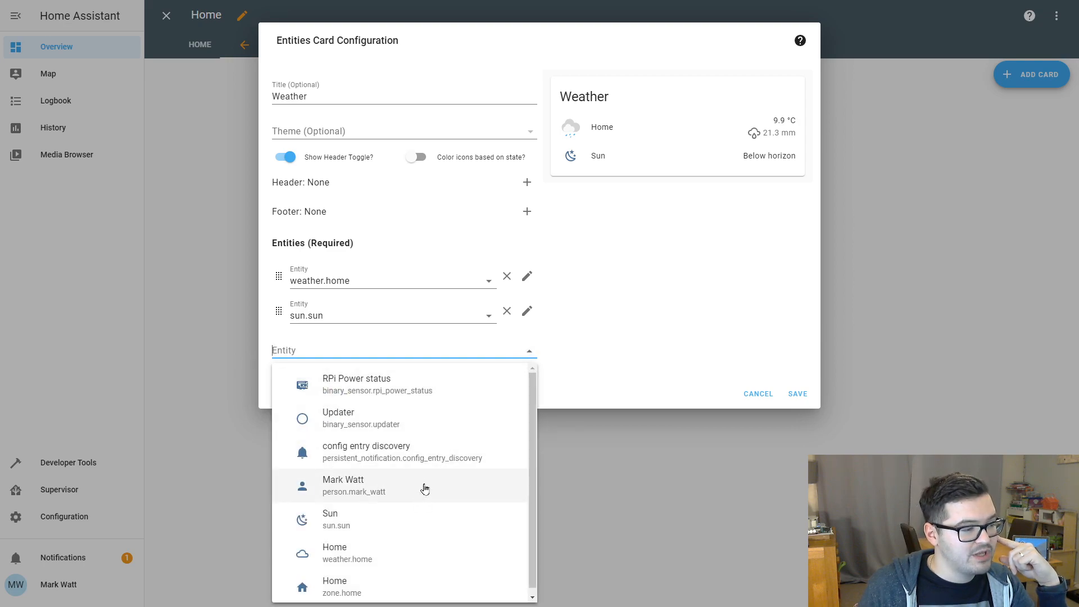
click(353, 484)
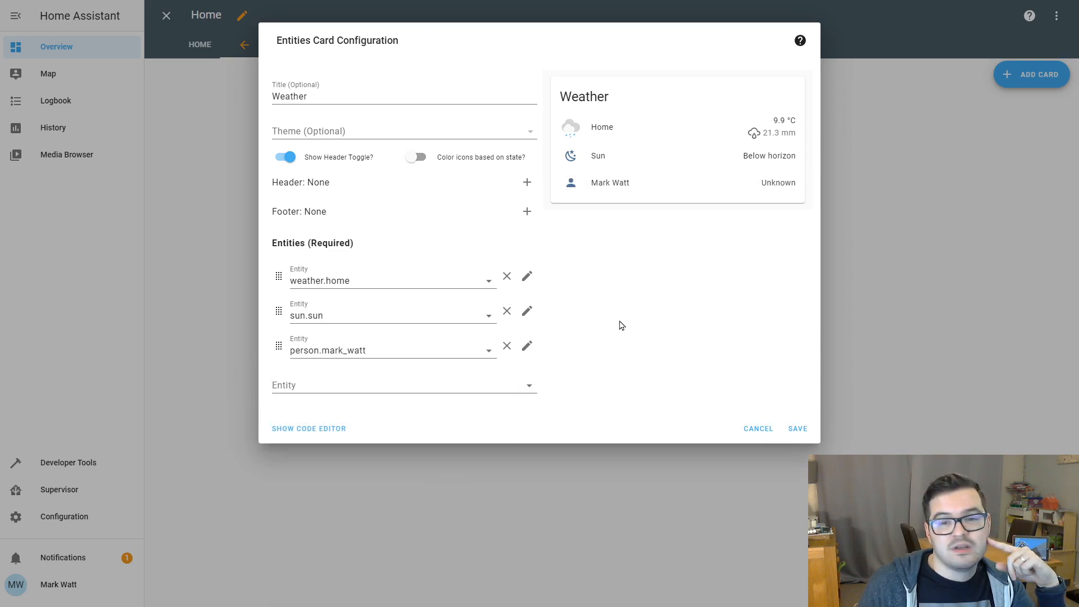
mouse_move(688, 119)
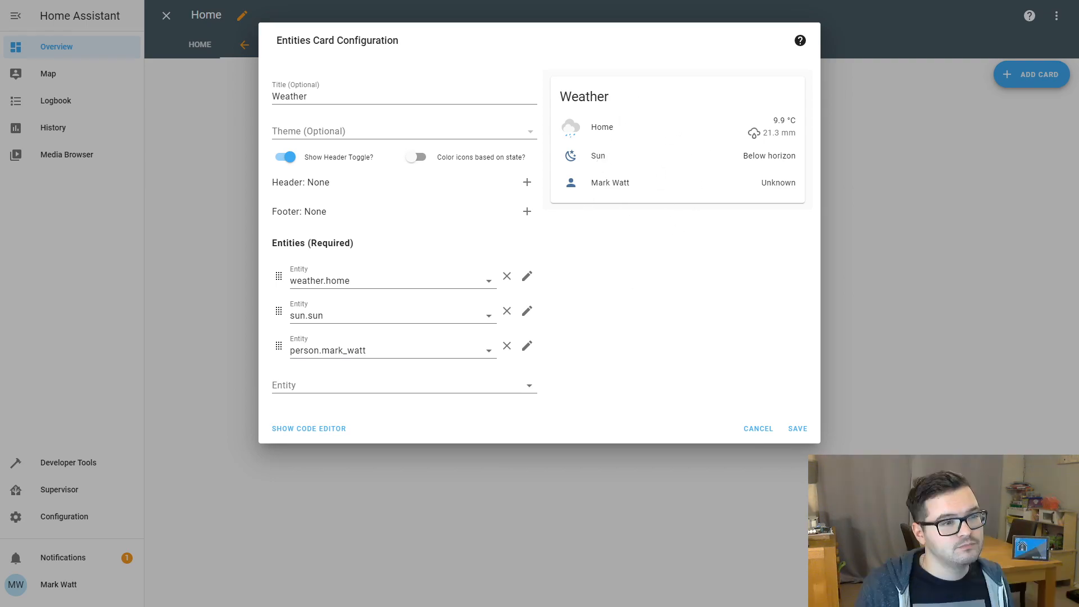
mouse_move(780, 214)
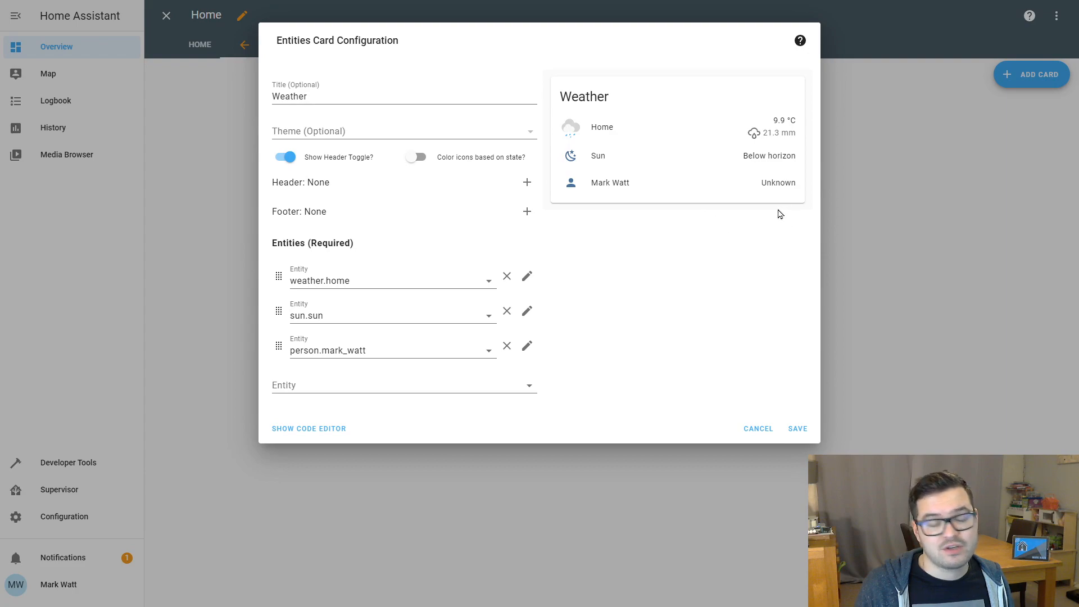
Save the Weather card and exit edit mode so the dog view shows Home weather, Sun and Mark Watt.
click(796, 428)
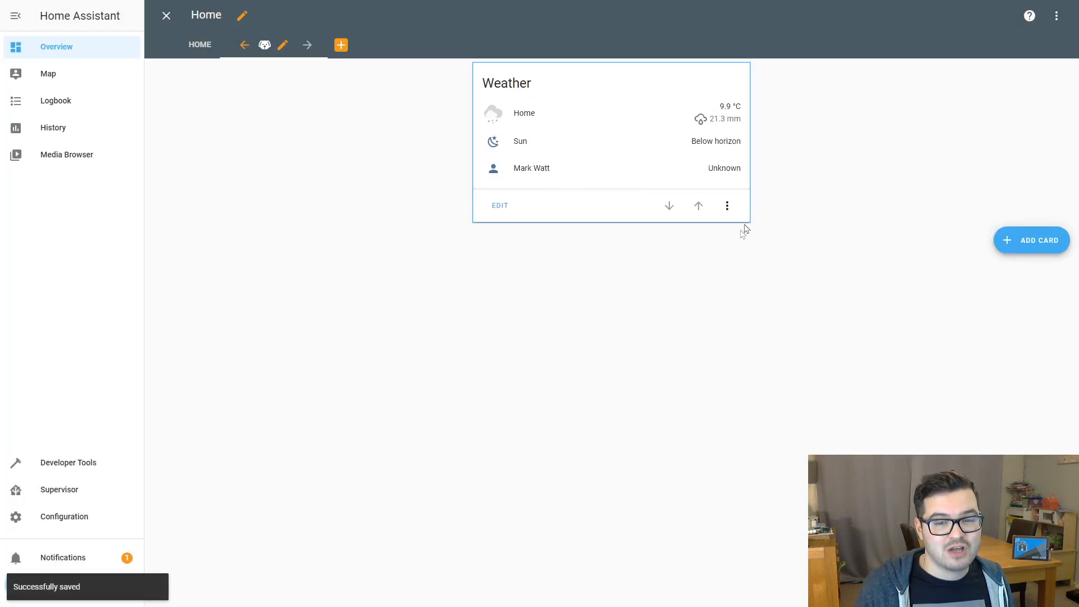
click(166, 15)
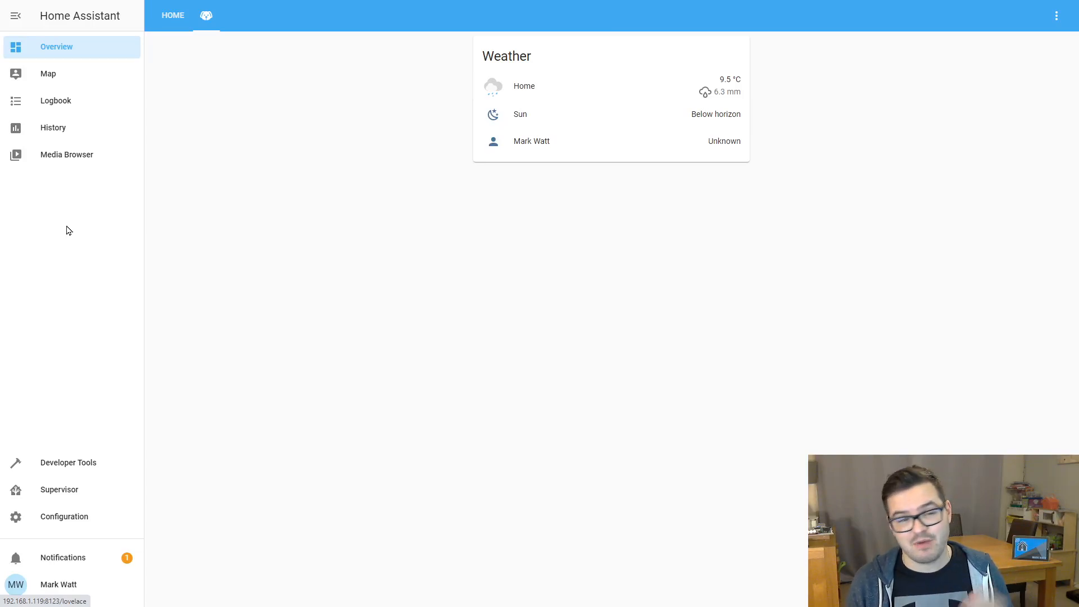
mouse_move(88, 201)
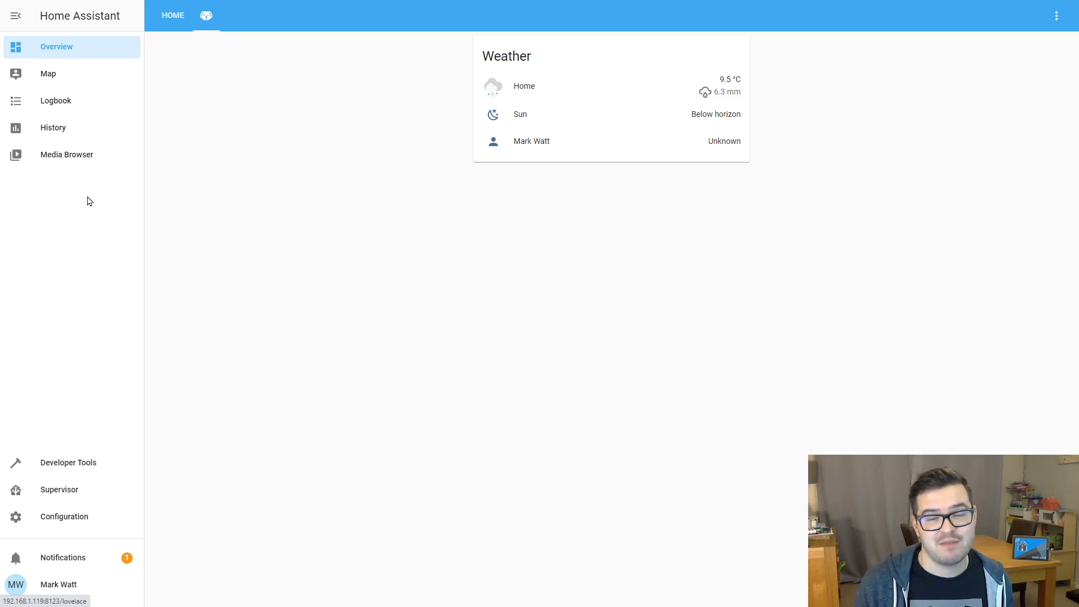